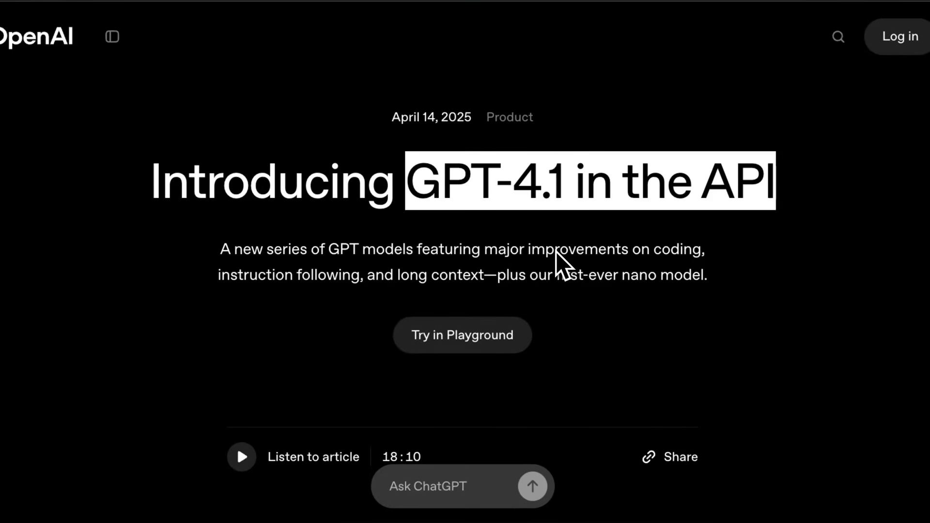
Scroll the GPT-4.1 article down to the hard-subset instruction-following accuracy chart.
scroll(down, 3)
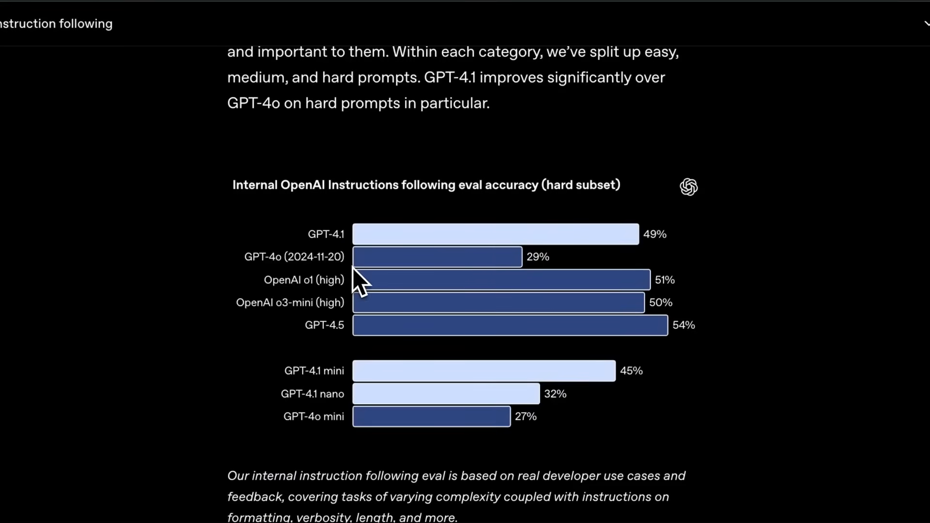
scroll(down, 3)
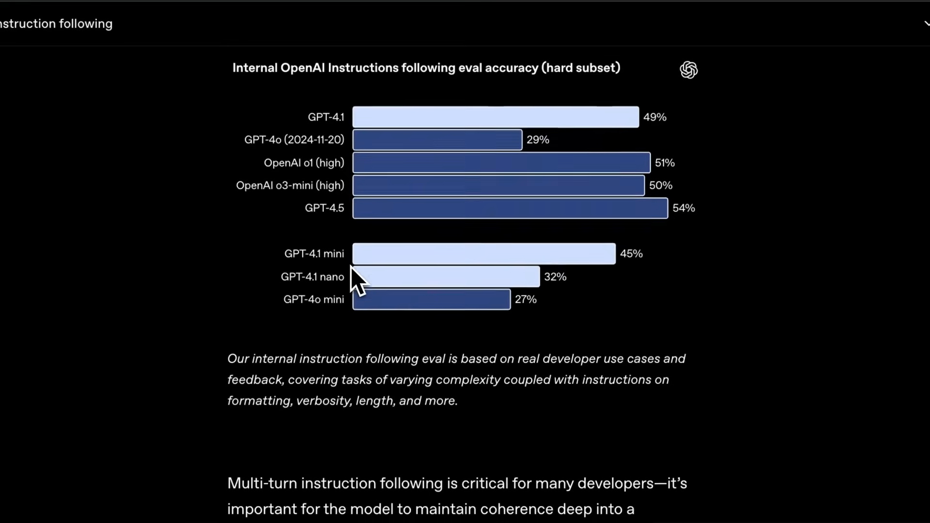
scroll(down, 3)
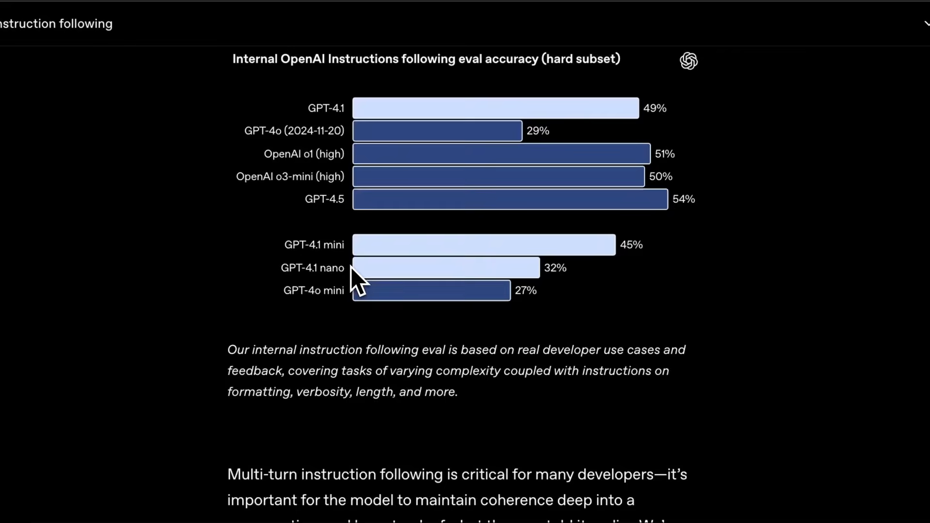
scroll(down, 3)
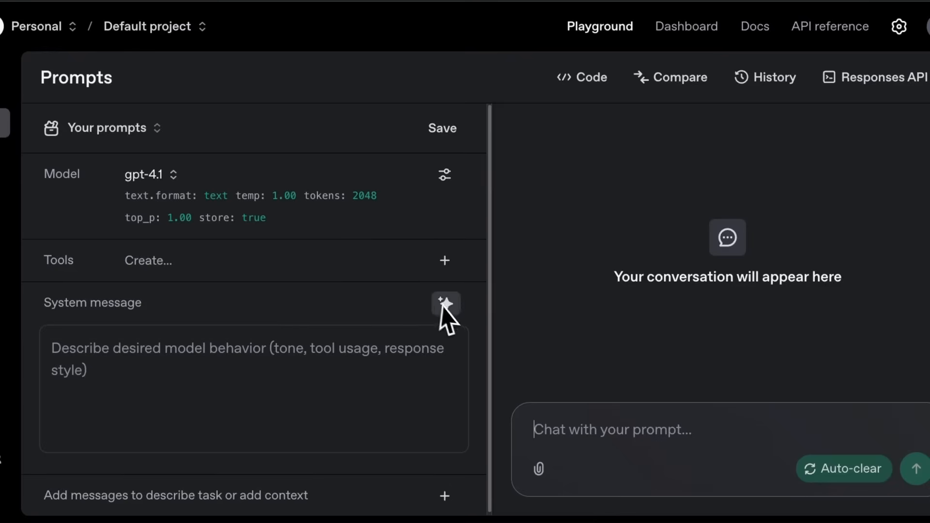
mouse_move(486, 314)
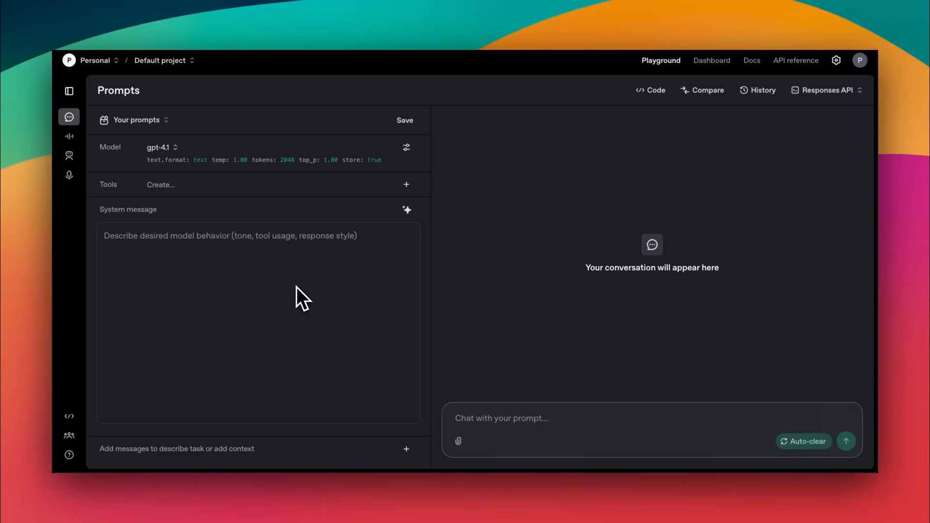
mouse_move(347, 283)
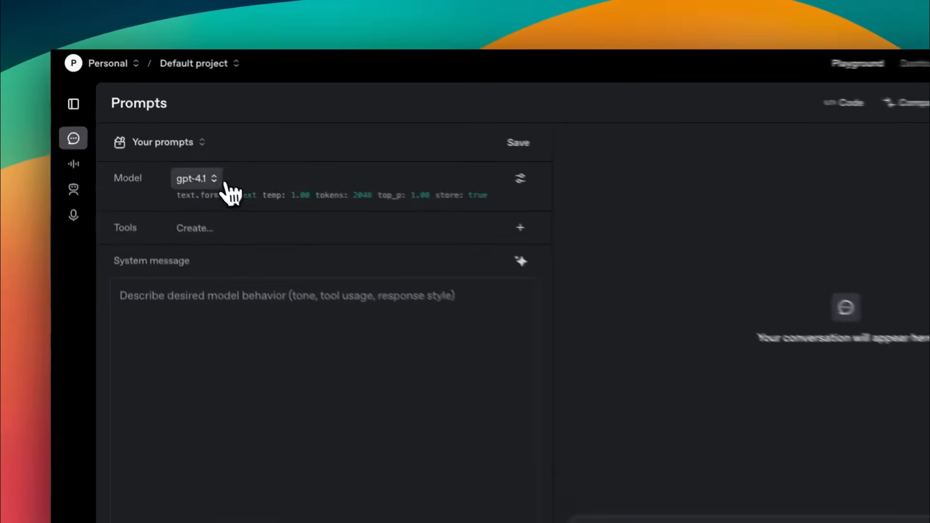
Set gpt-4.1's Temperature to 0.00 and Max tokens to 16384 in the settings popover.
click(194, 178)
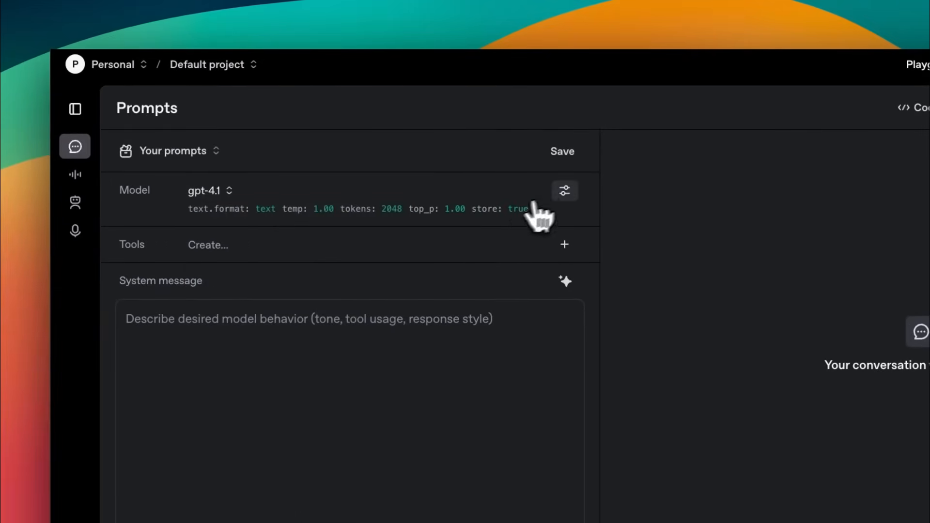
click(563, 190)
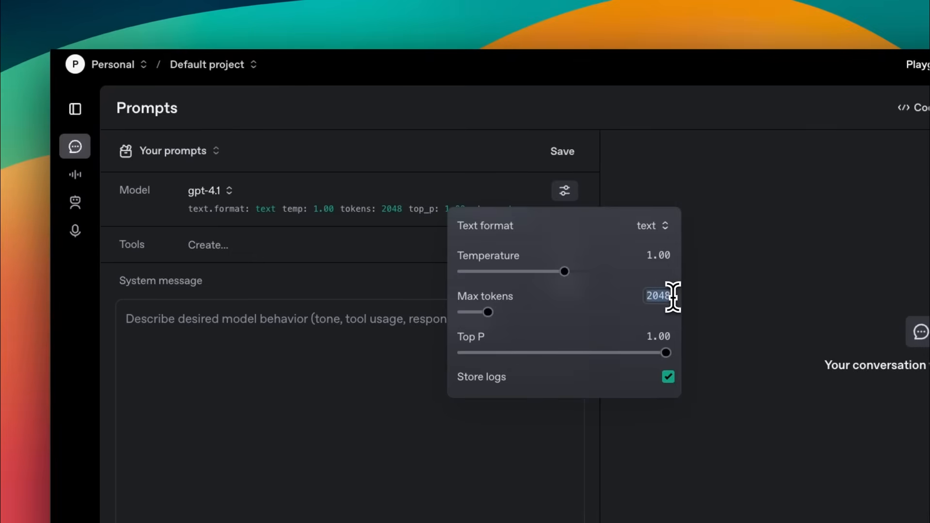
drag(488, 312, 665, 311)
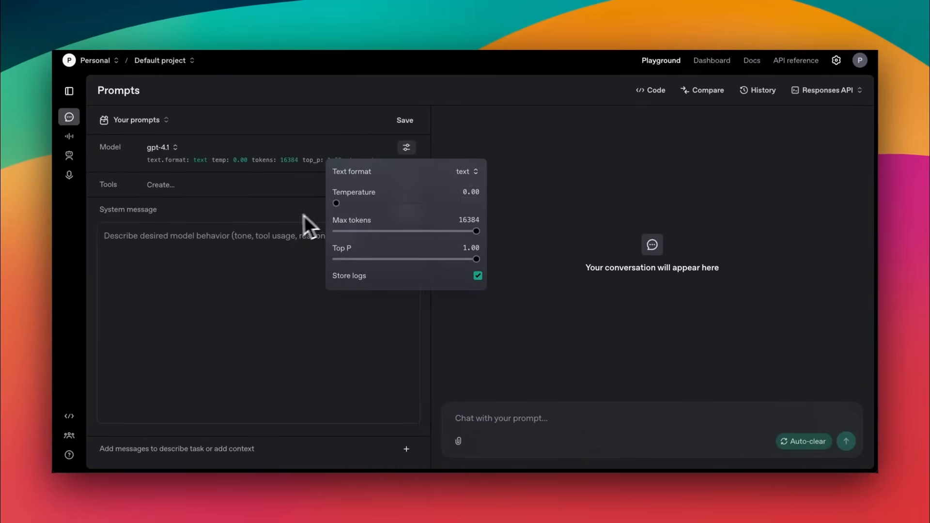
click(406, 147)
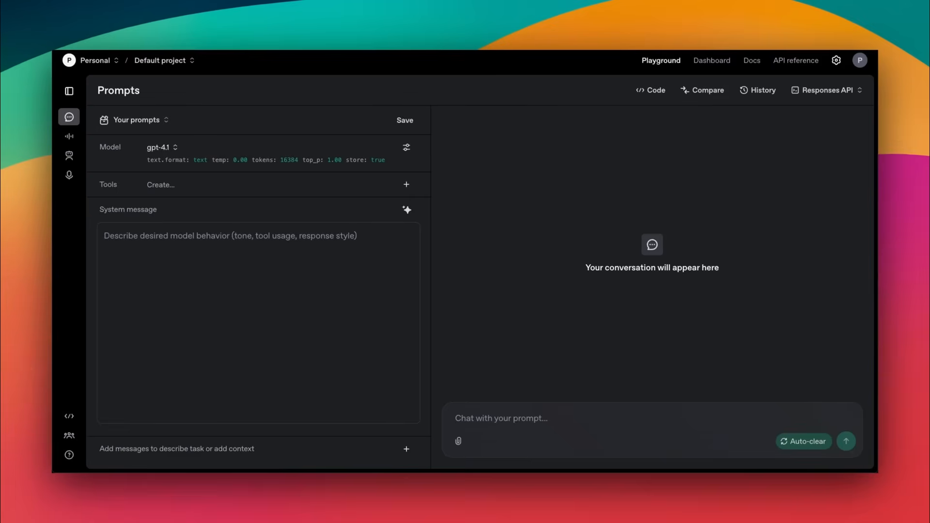
Ask gpt-4.1 for a single-file modern landing page, scroll its code, and copy it.
text(Code a modern landing page using HTML/CSS/JS and put everything into a single file!)
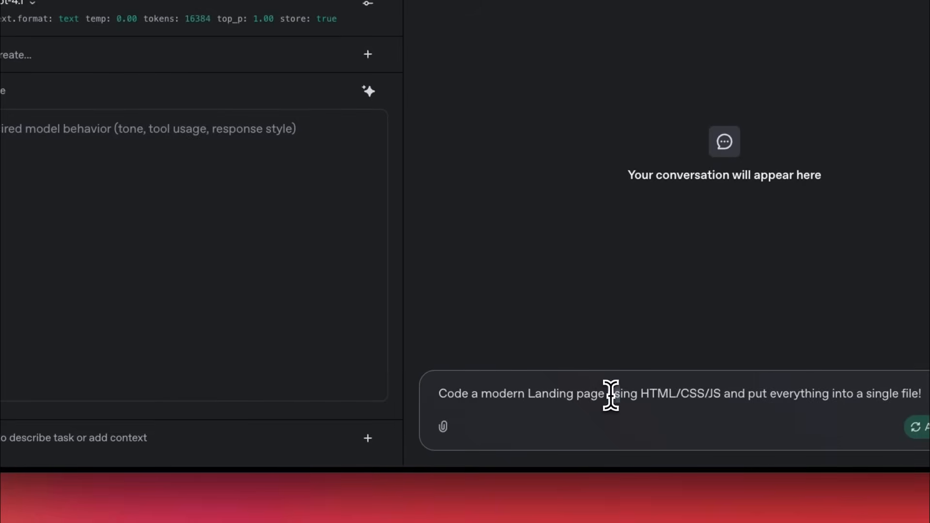
drag(607, 393, 797, 393)
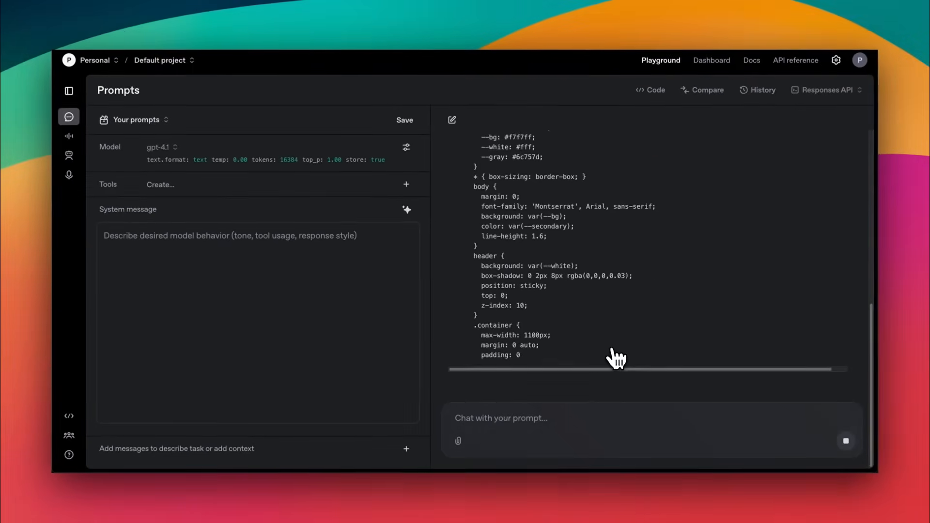
scroll(down, 3)
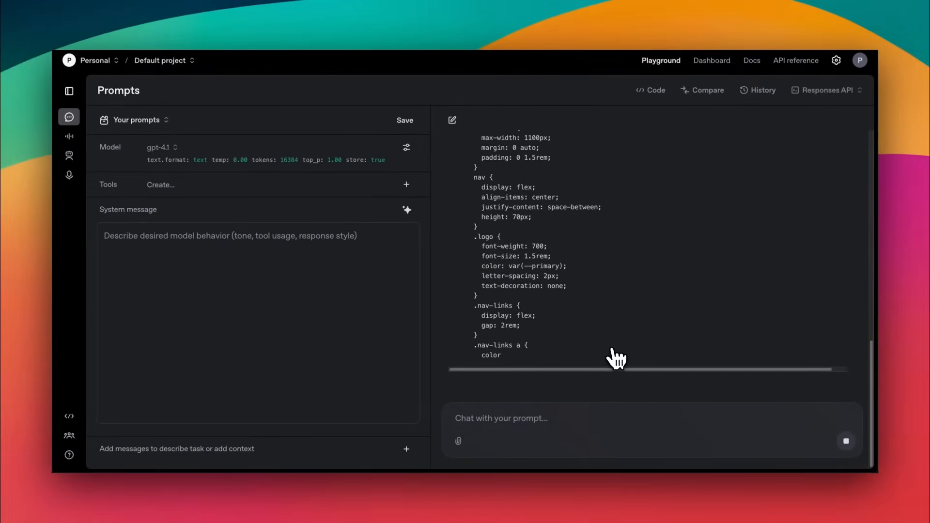
scroll(down, 3)
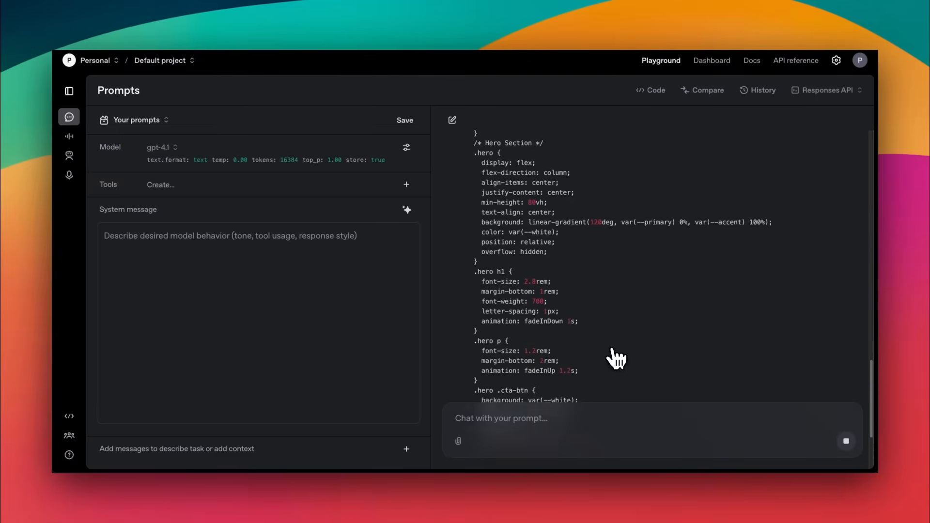
scroll(down, 3)
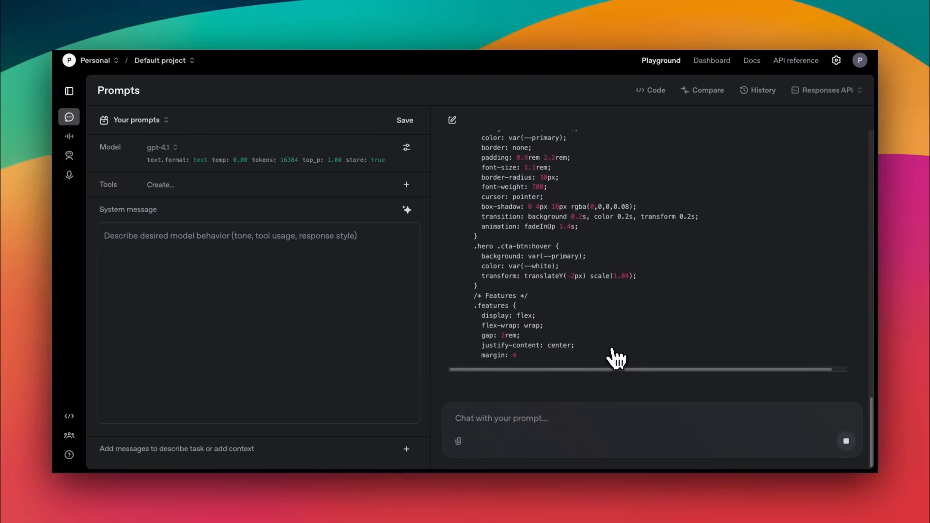
scroll(down, 3)
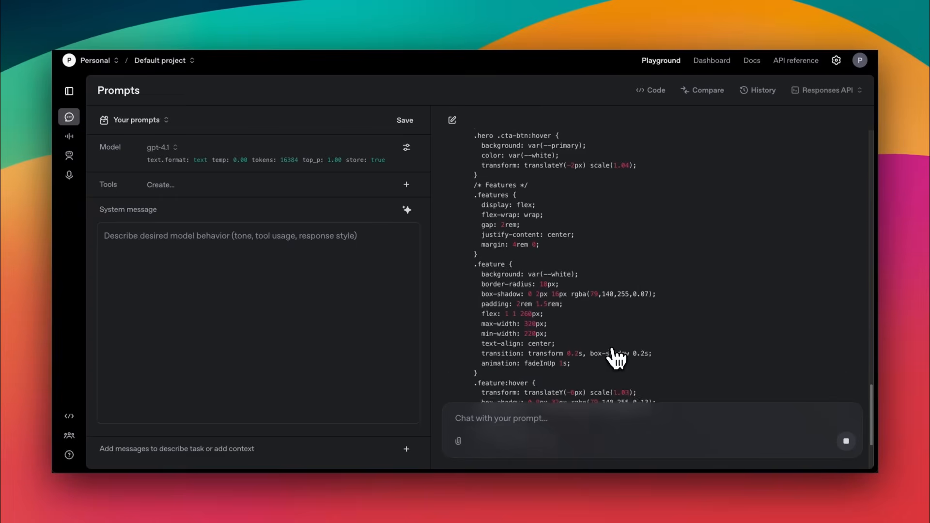
scroll(down, 3)
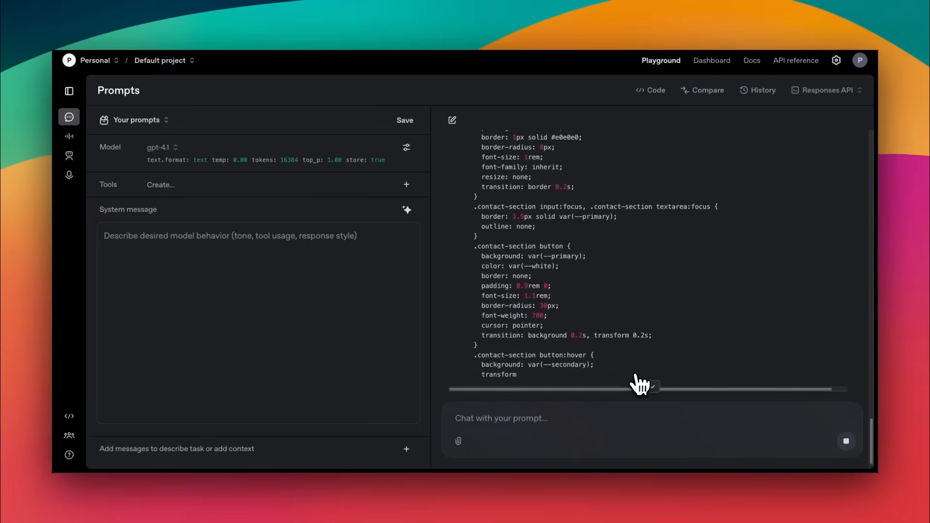
scroll(down, 3)
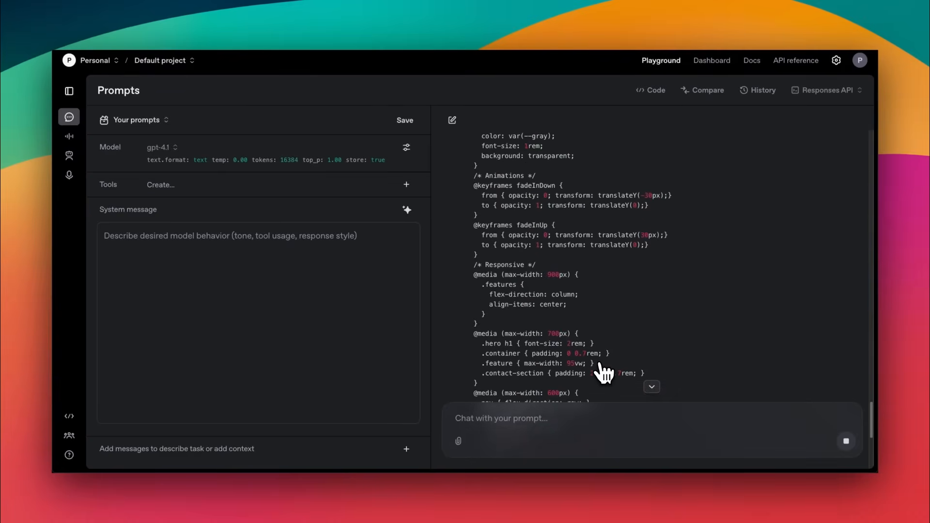
scroll(down, 3)
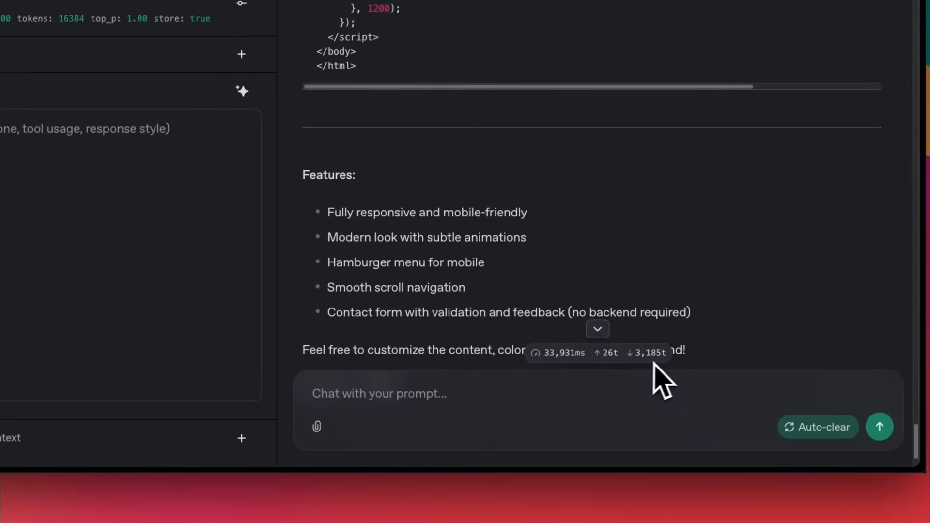
scroll(down, 3)
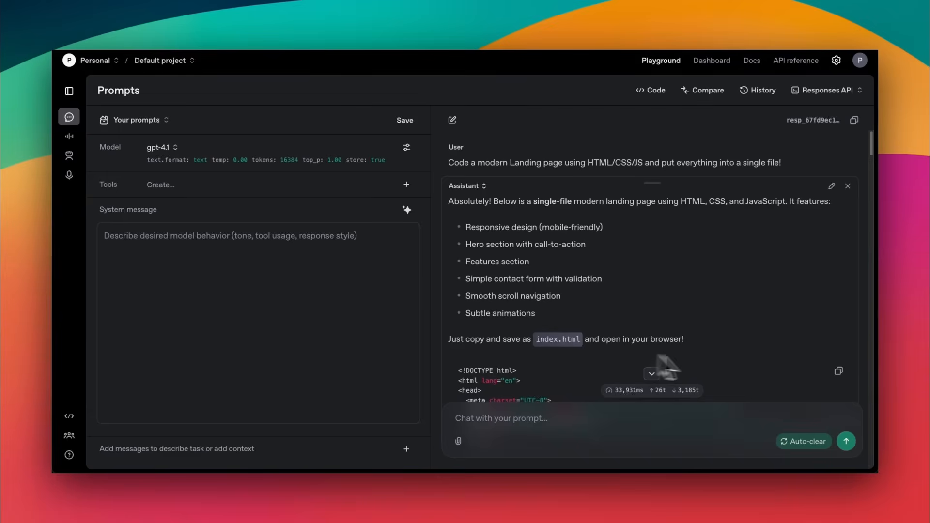
click(838, 370)
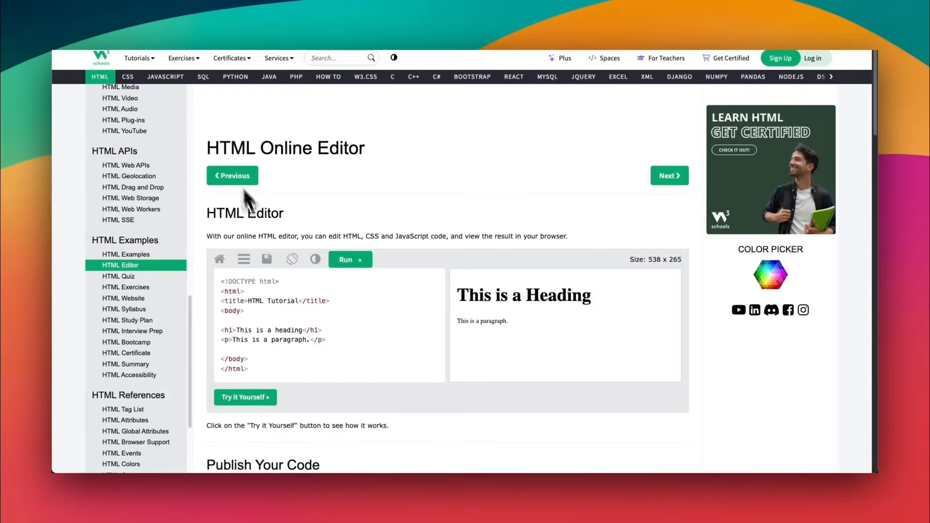
Run the pasted landing page code in the full Tryit editor with a widened preview.
click(244, 397)
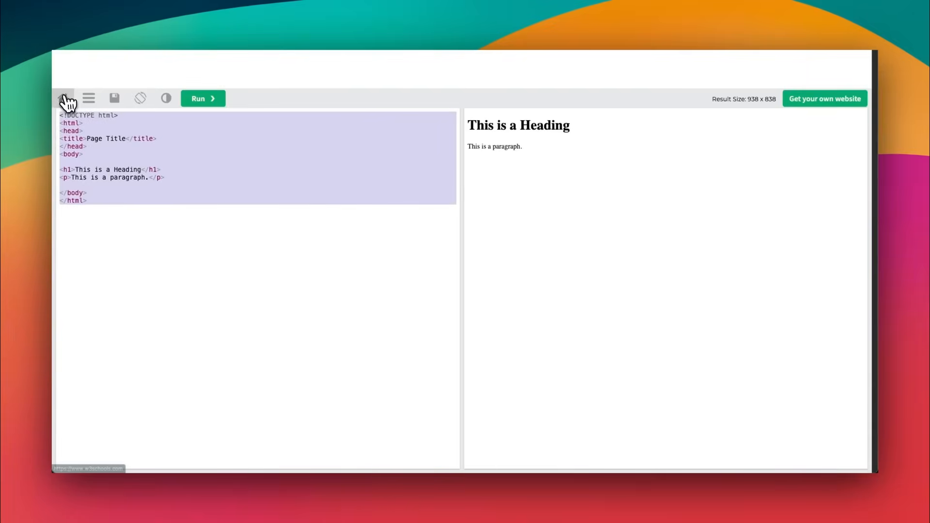
click(202, 98)
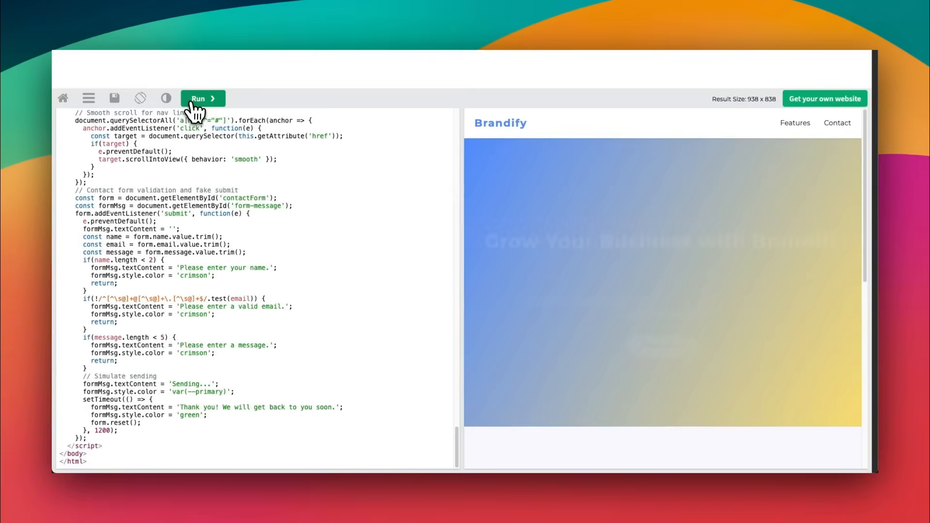
click(201, 99)
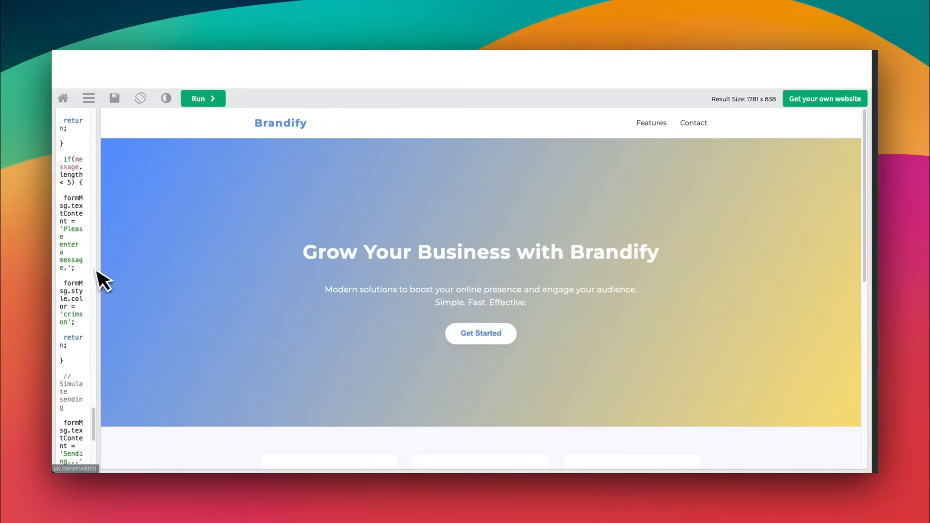
Scroll the rendered Brandify page, jumping to its contact section and feature cards.
scroll(down, 3)
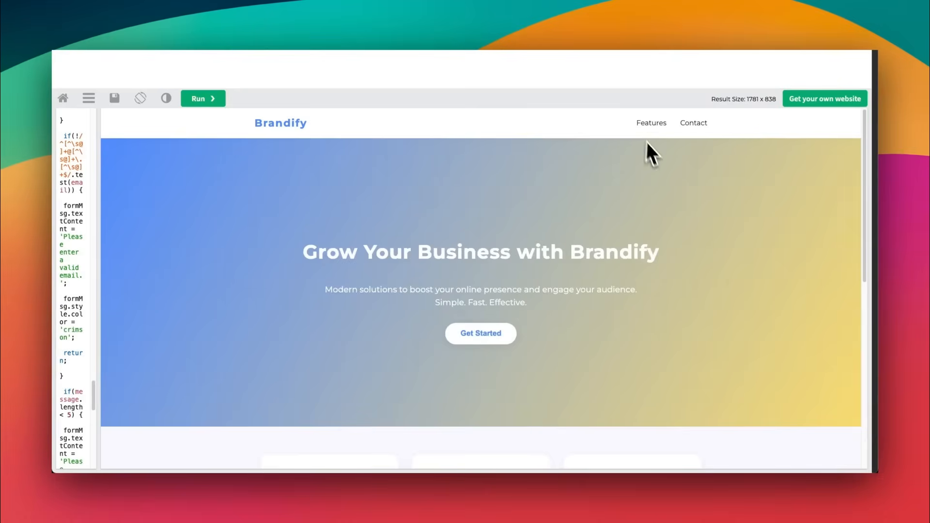
click(692, 123)
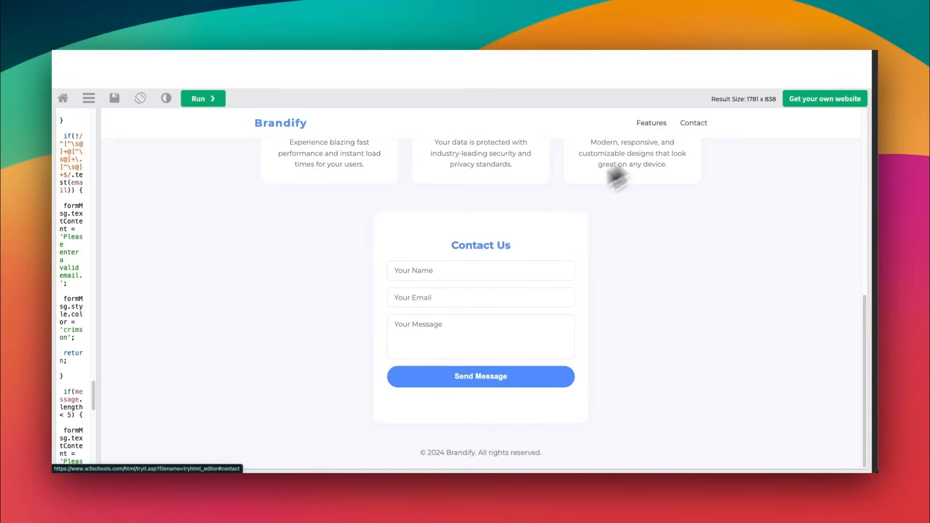
mouse_move(480, 351)
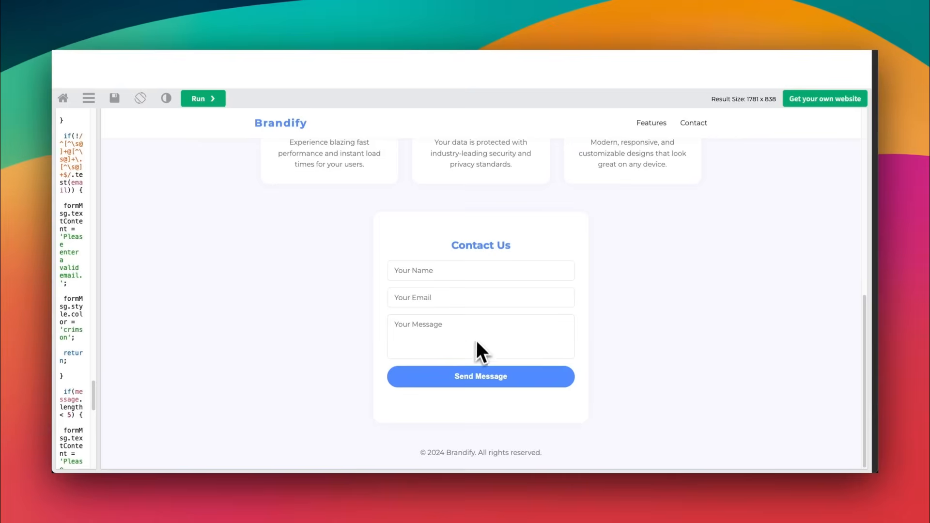
scroll(up, 3)
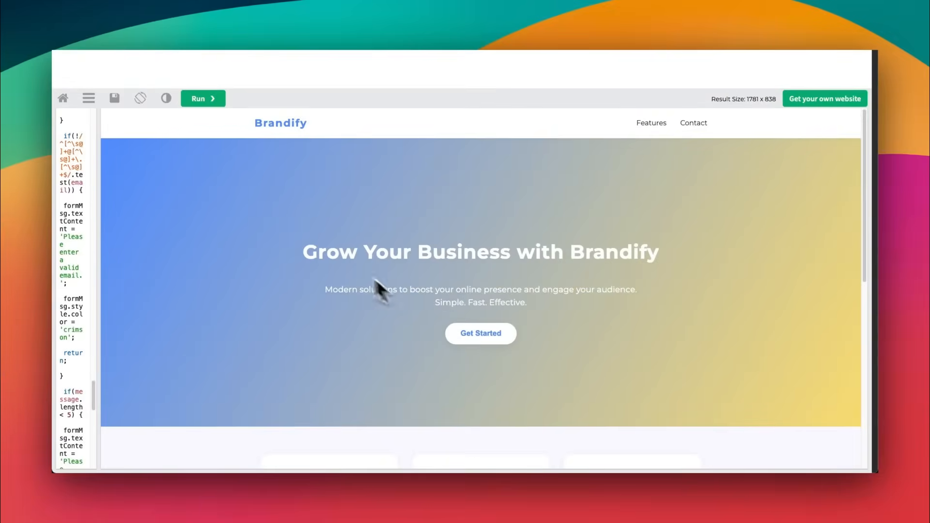
scroll(down, 3)
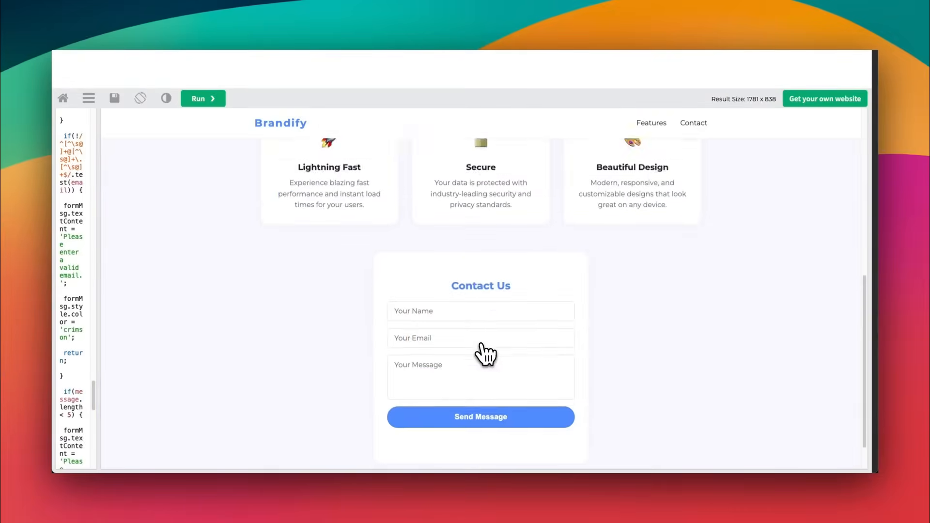
scroll(down, 3)
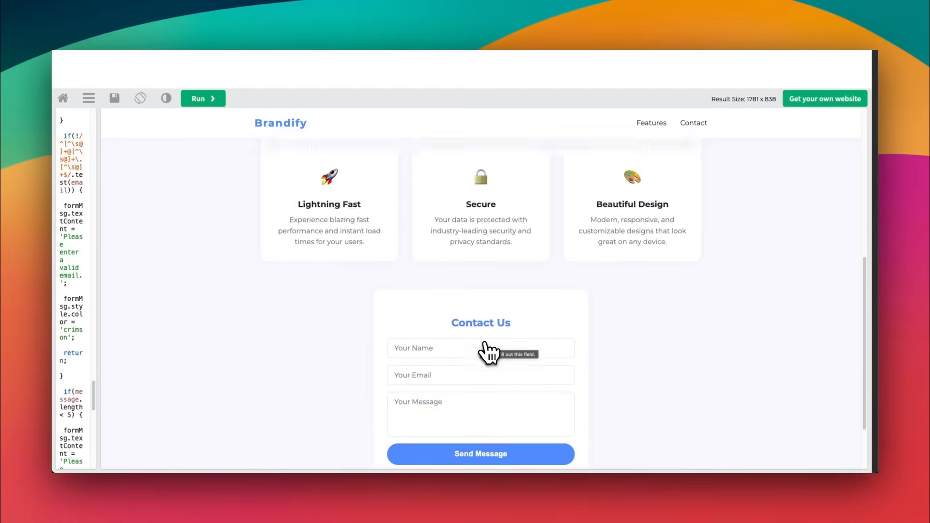
scroll(up, 3)
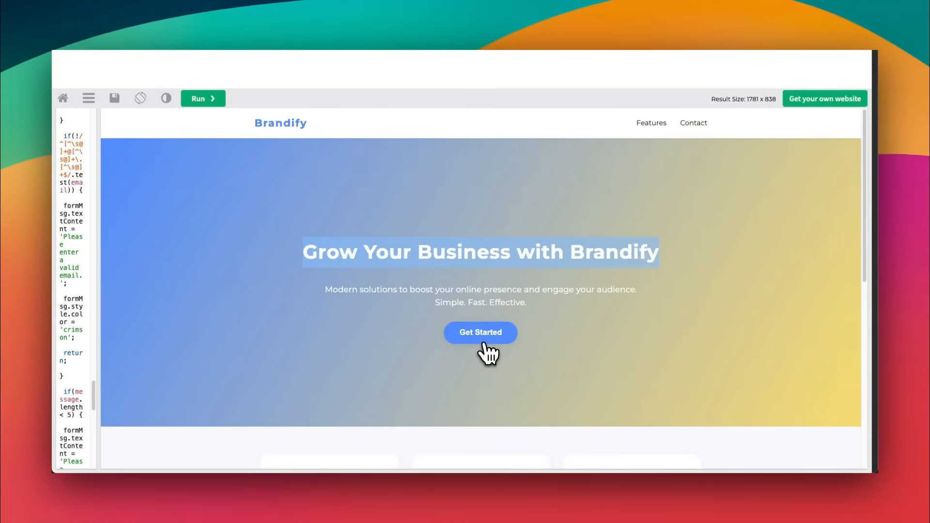
mouse_move(486, 353)
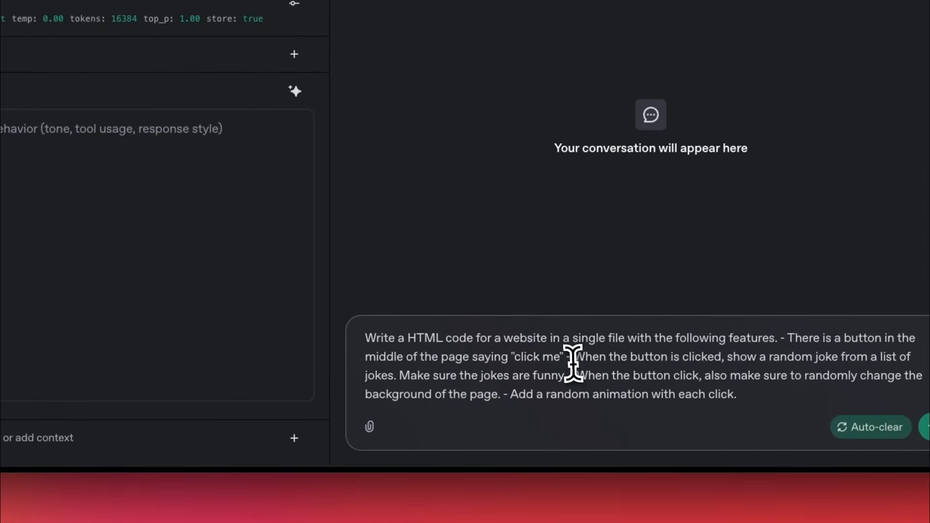
Select 'click me' in the joke-button prompt and scroll through gpt-4.1's HTML reply.
double_click(538, 356)
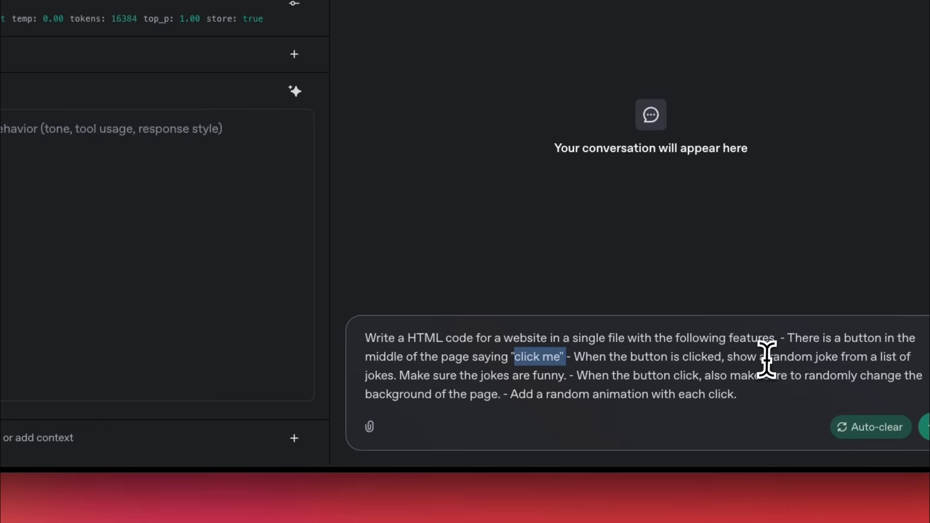
mouse_move(584, 378)
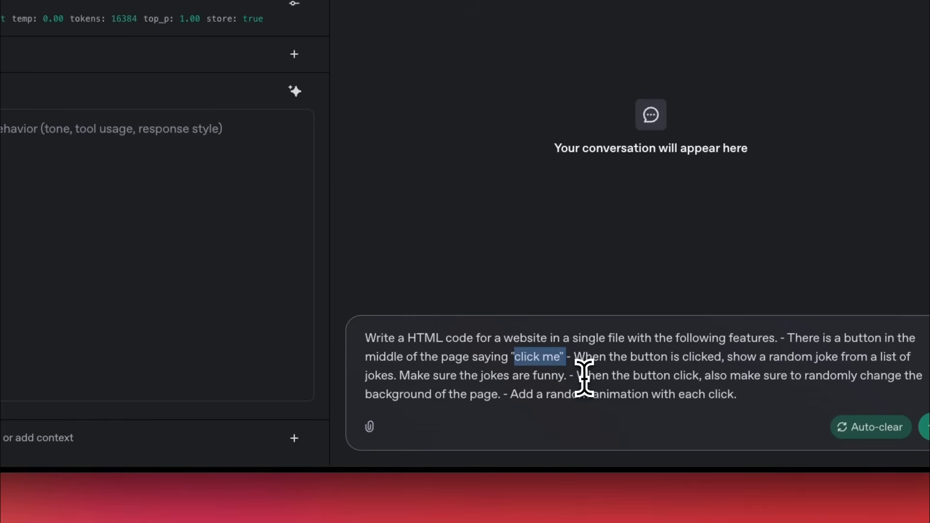
mouse_move(673, 385)
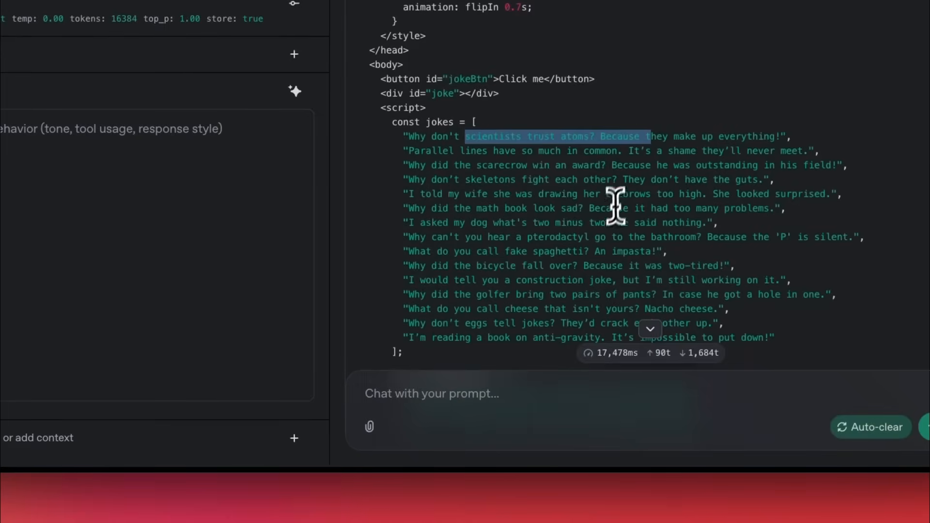
scroll(down, 3)
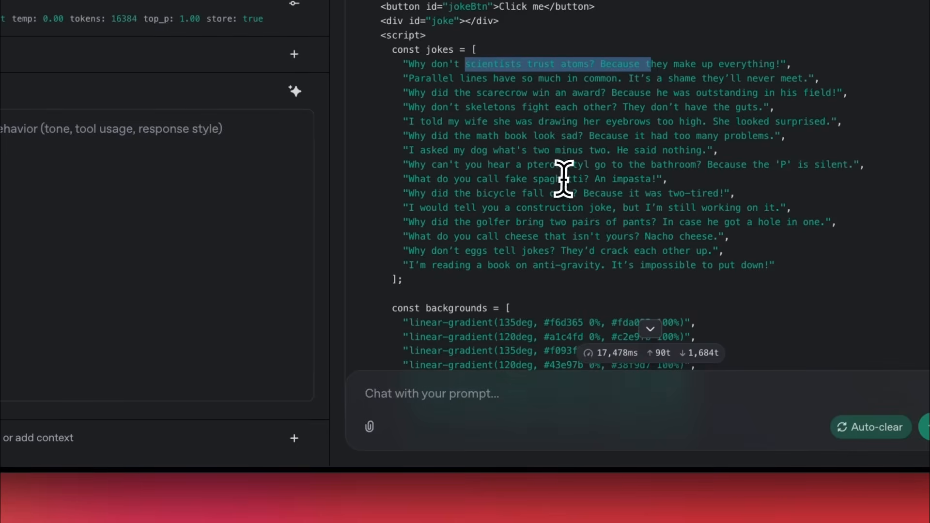
Run the joke page and press Click me four times for random jokes and backgrounds.
click(201, 97)
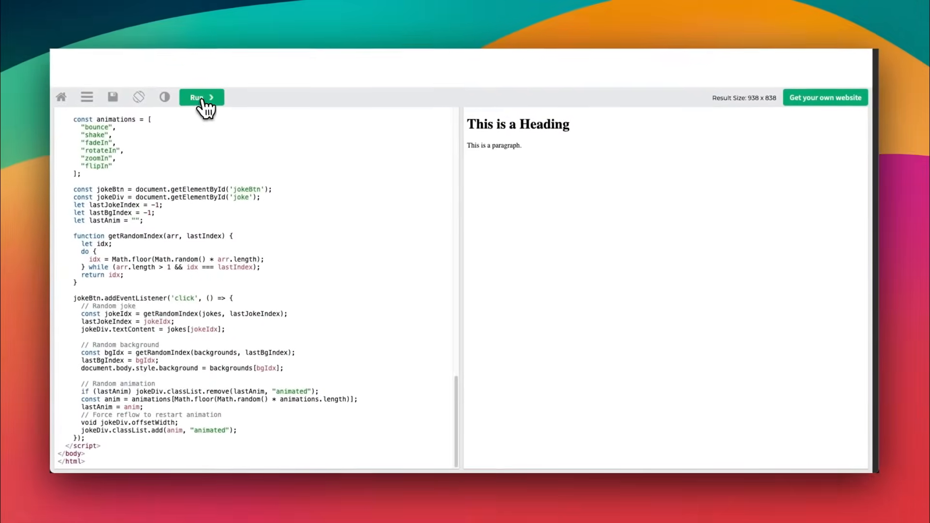
click(201, 98)
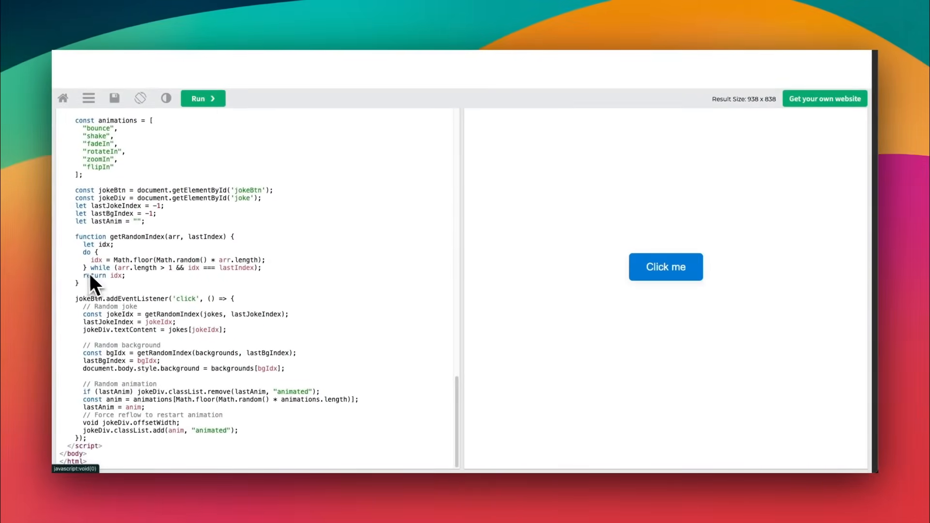
click(665, 267)
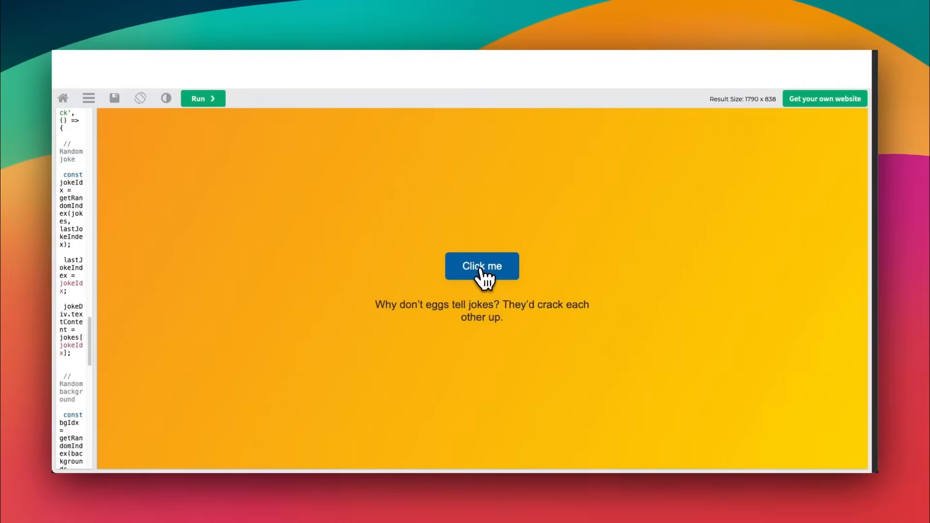
click(481, 266)
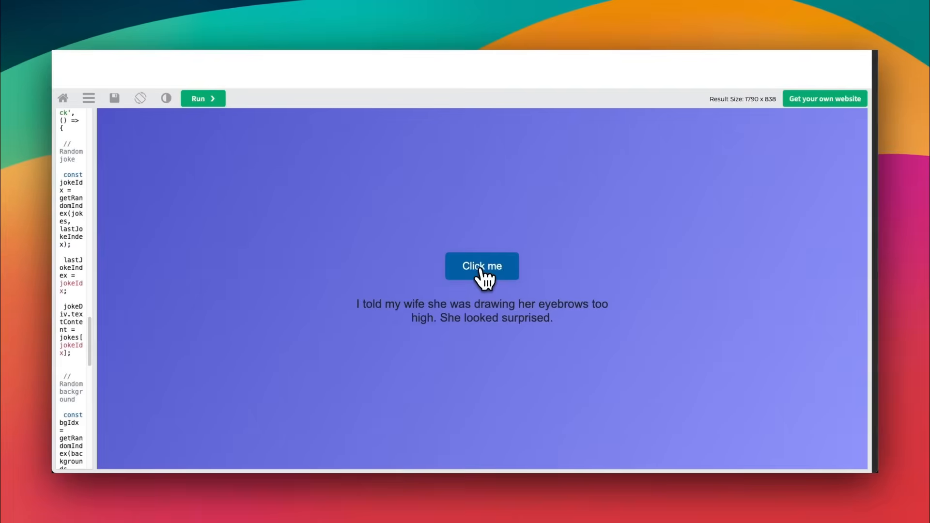
click(481, 266)
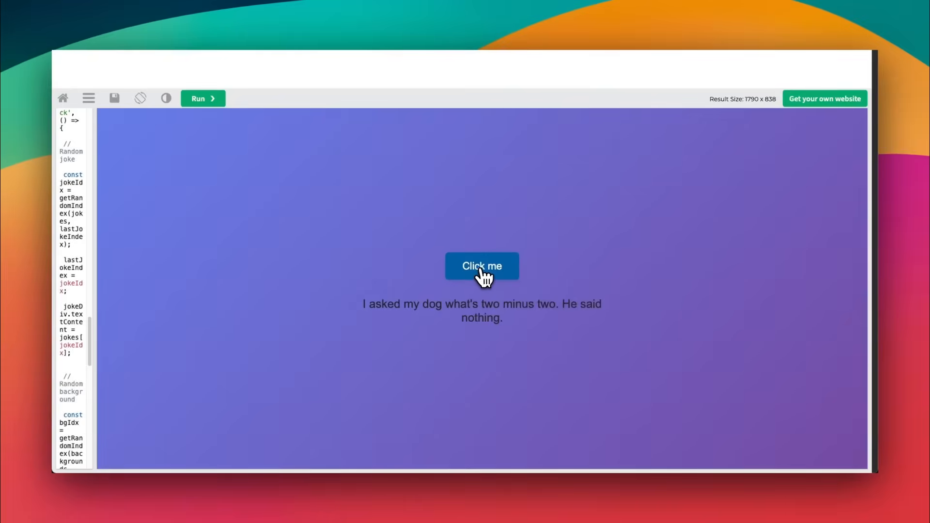
click(481, 266)
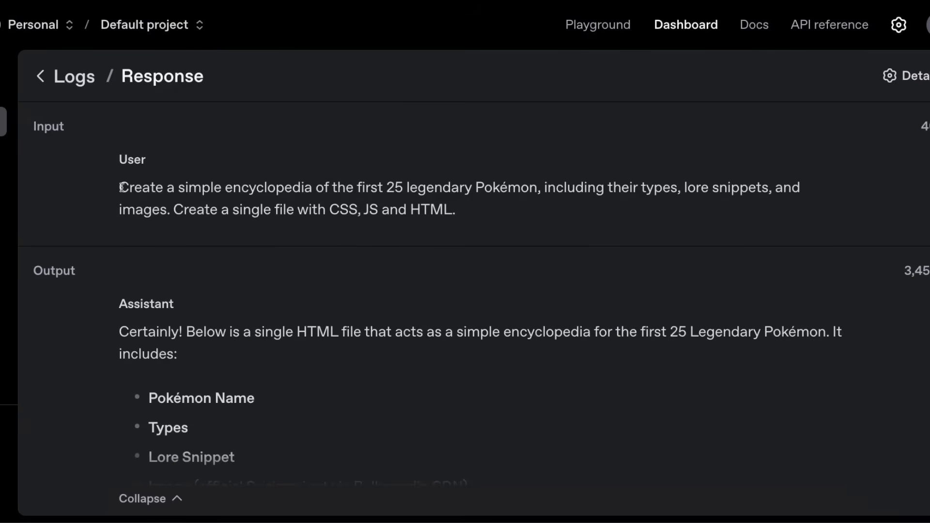
Highlight the prompt's first-25-legendary-Pokémon and single-file CSS/JS/HTML requirements.
drag(119, 187, 378, 187)
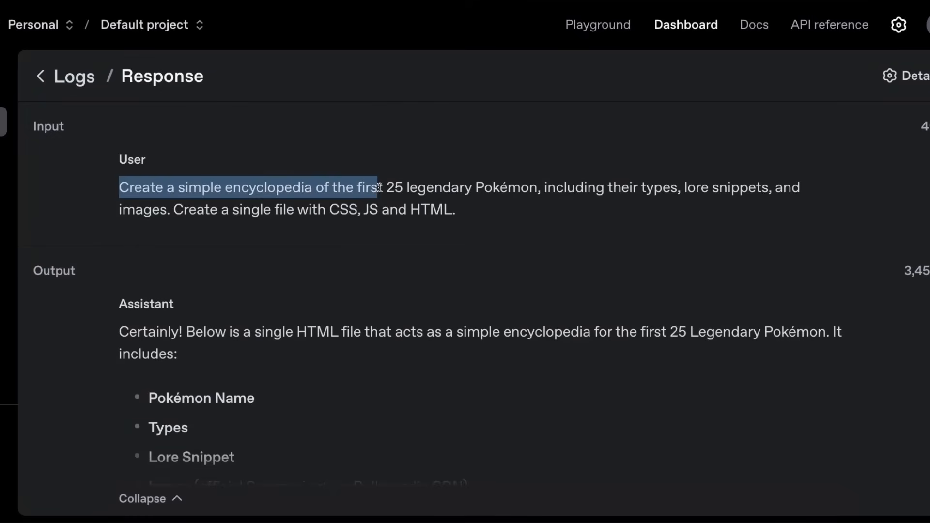
drag(377, 188, 531, 187)
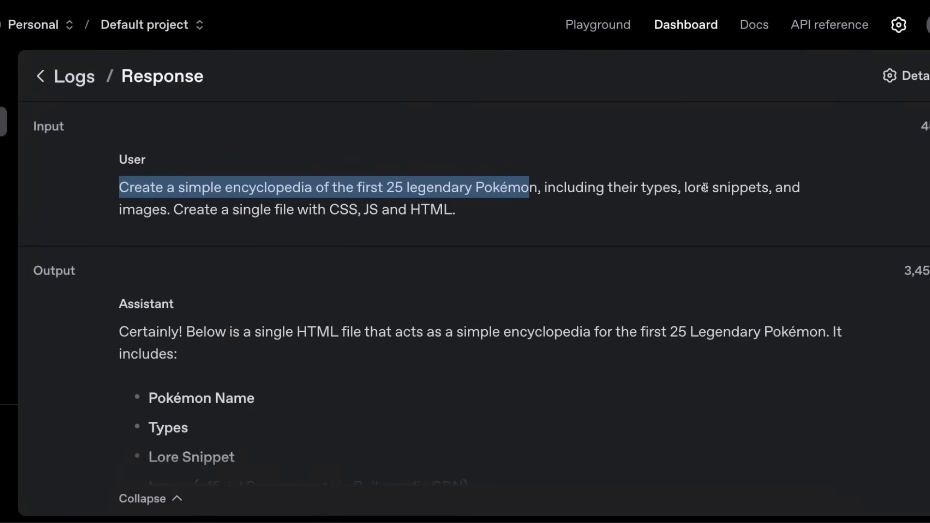
click(177, 209)
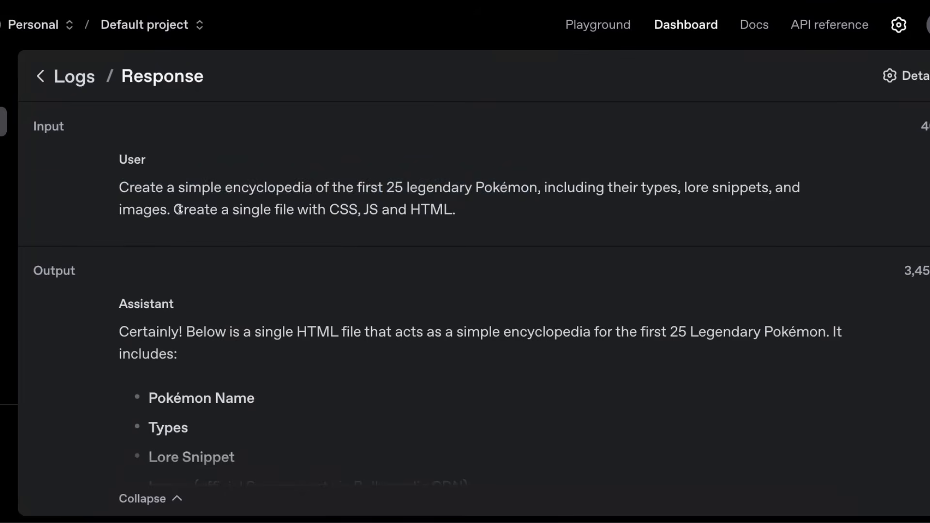
drag(181, 209, 457, 209)
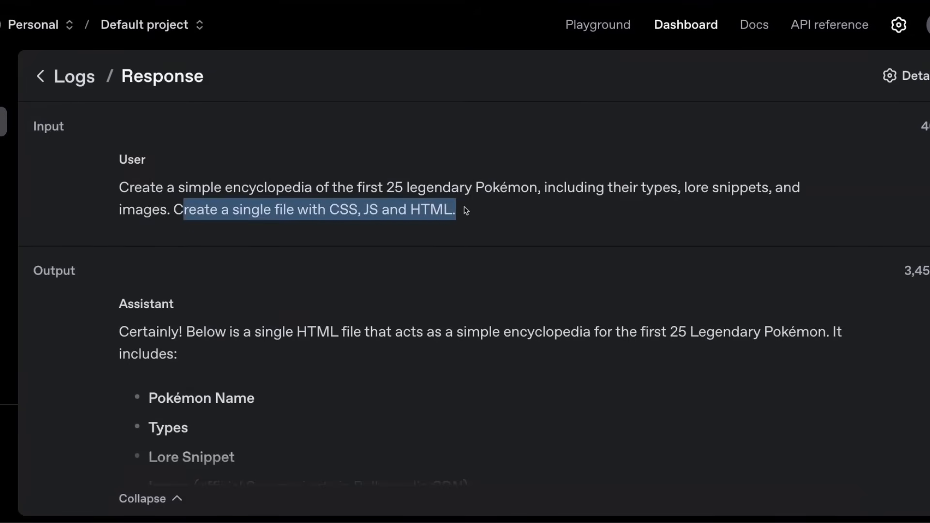
click(393, 186)
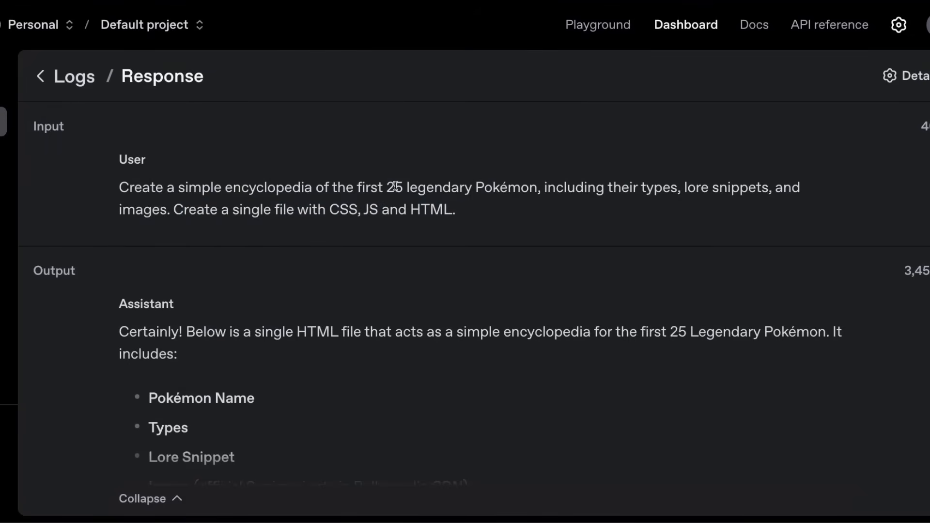
drag(119, 187, 168, 209)
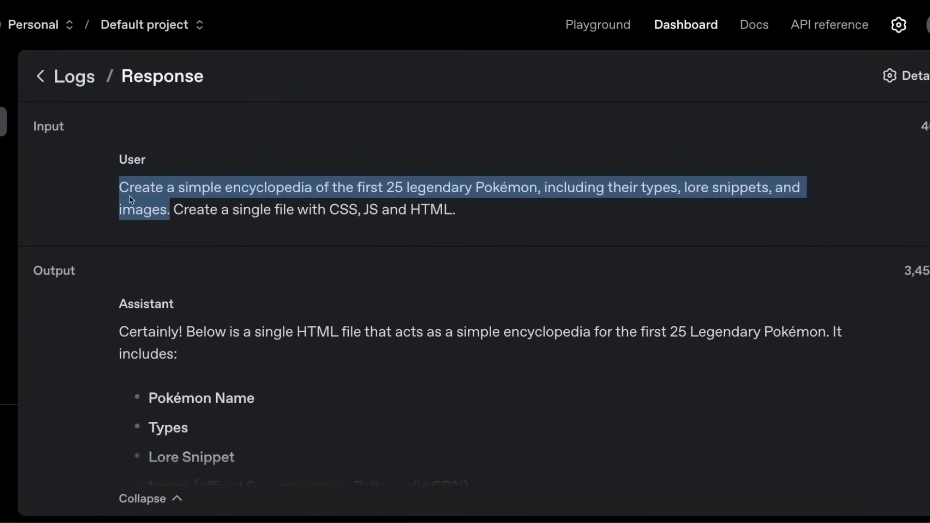
Scroll through the encyclopedia code in the logged response output.
scroll(down, 3)
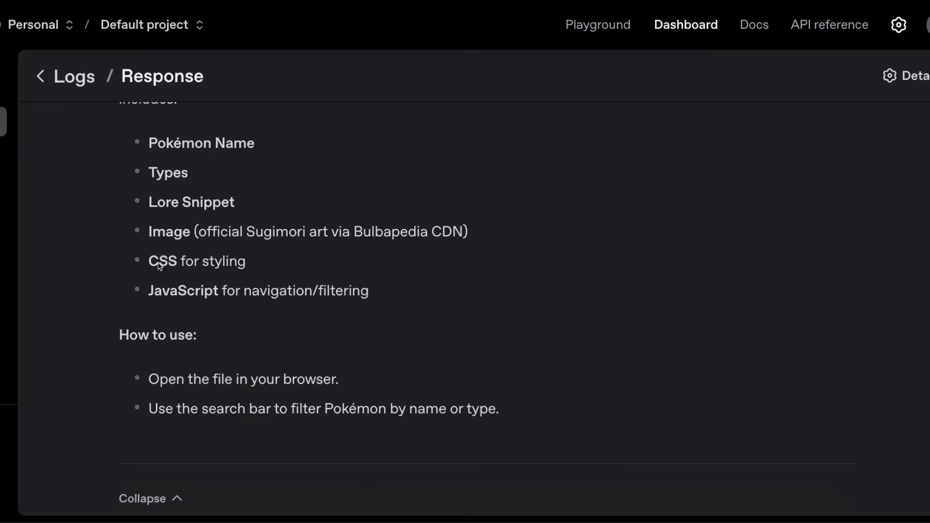
scroll(down, 3)
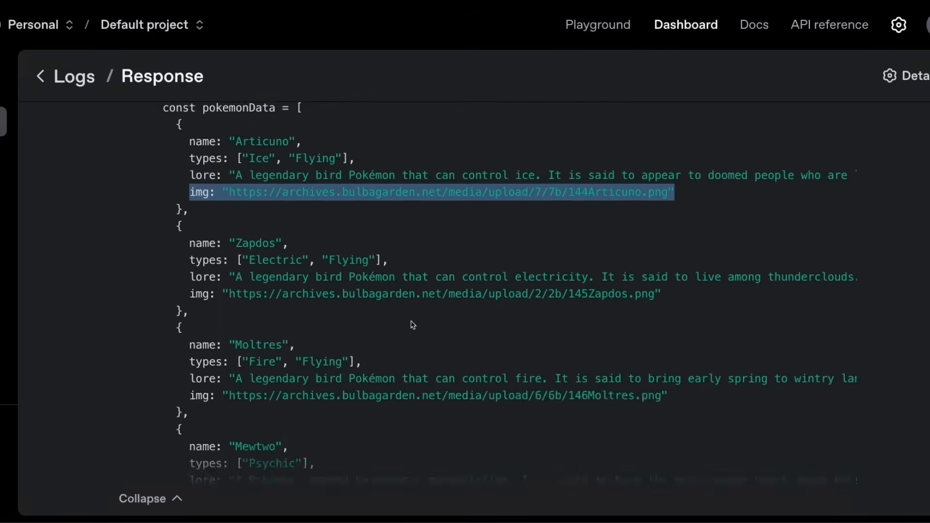
scroll(down, 3)
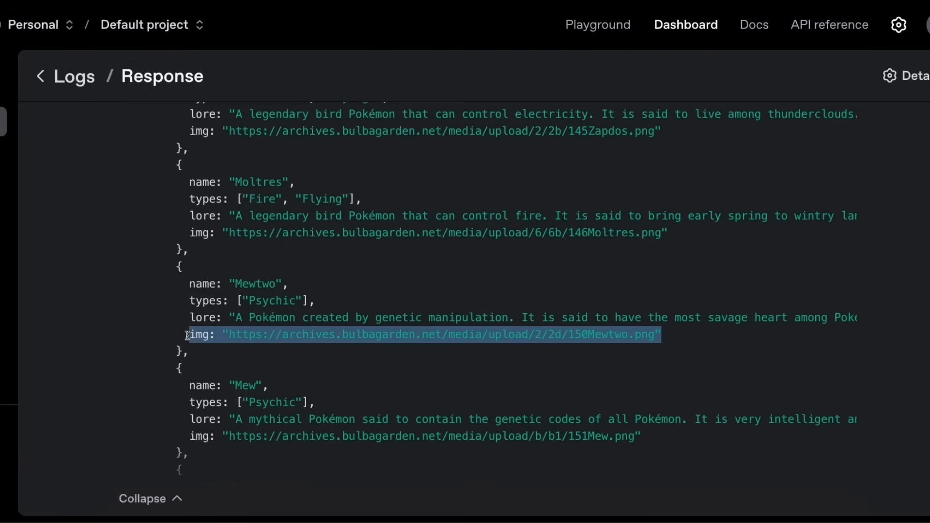
scroll(down, 3)
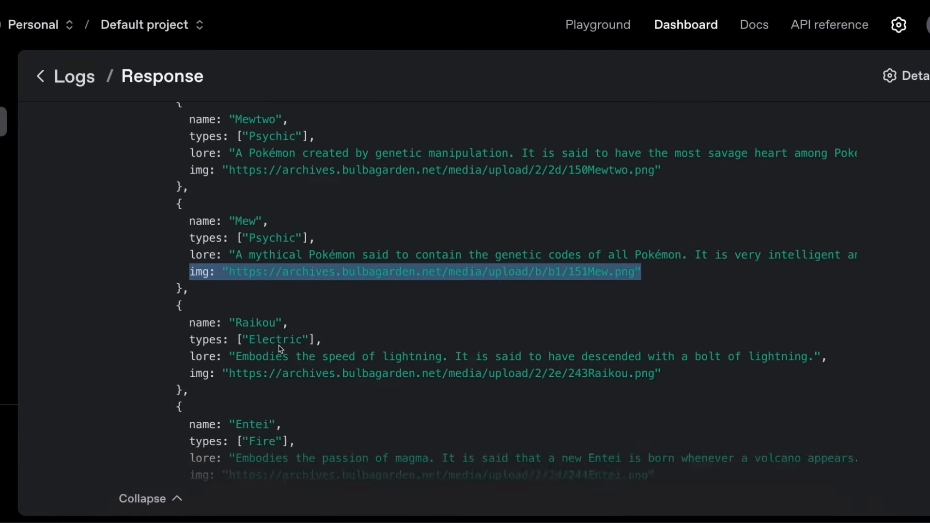
scroll(down, 3)
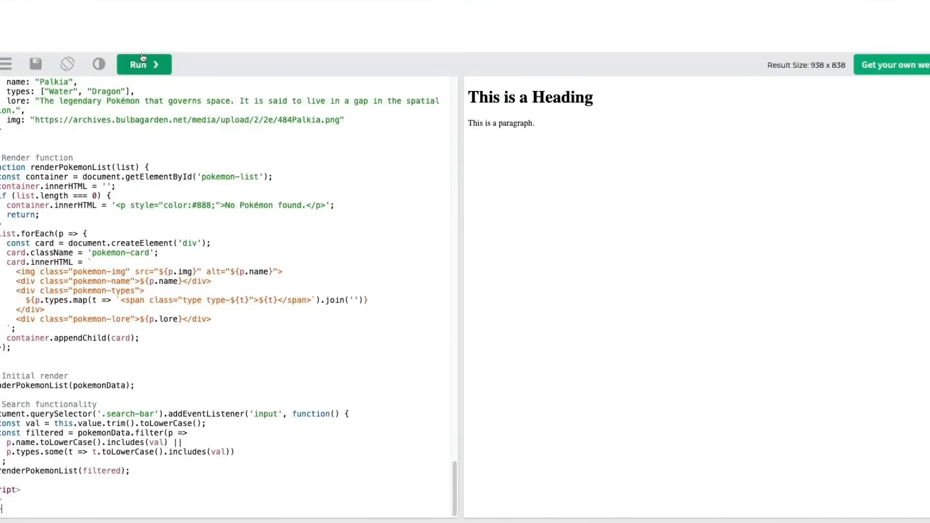
Run the Pokémon encyclopedia code, scroll the cards, and search for 'M'.
click(144, 64)
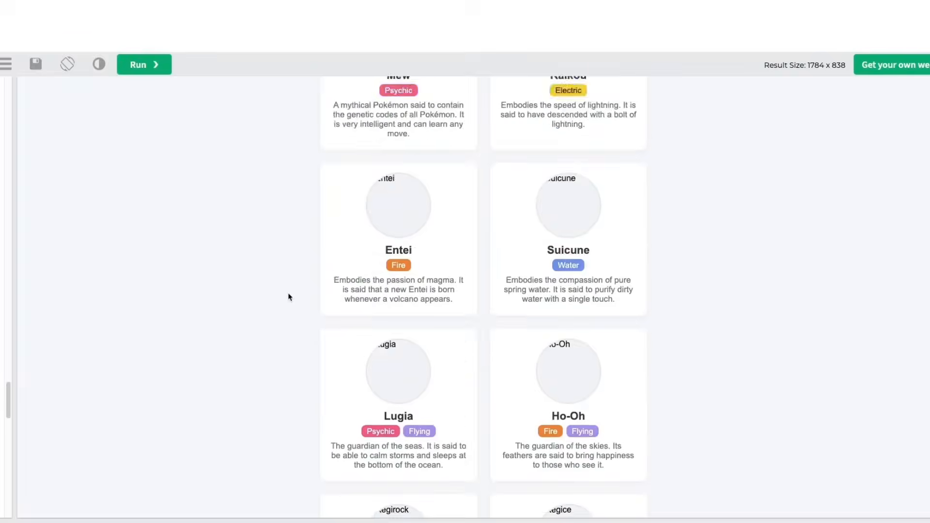
scroll(down, 3)
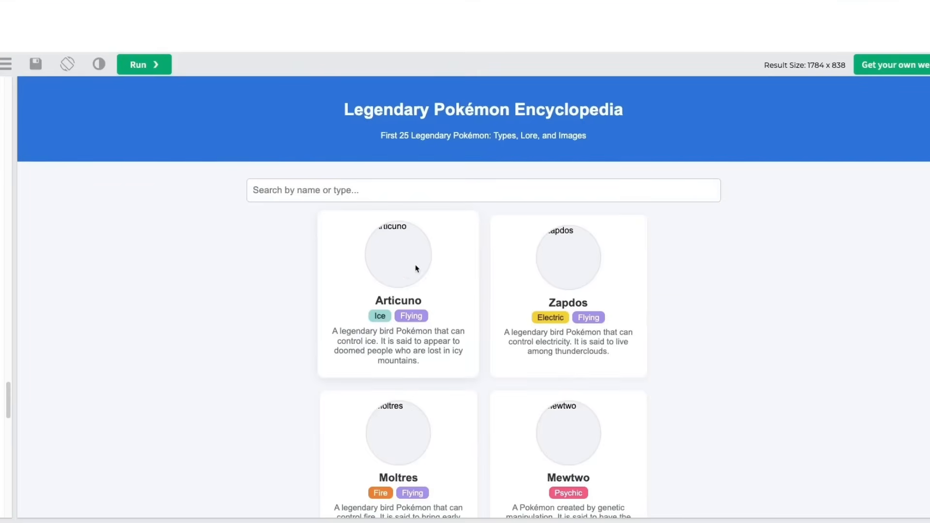
click(482, 189)
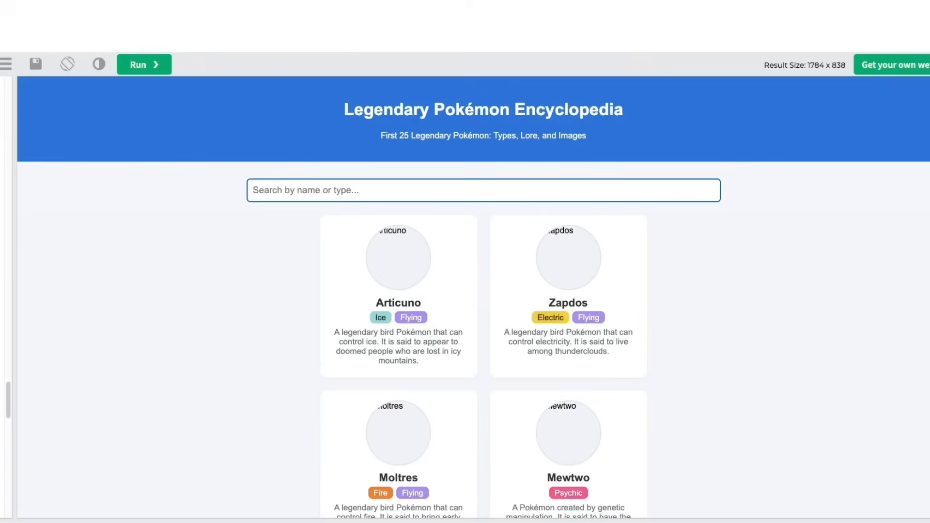
text(M)
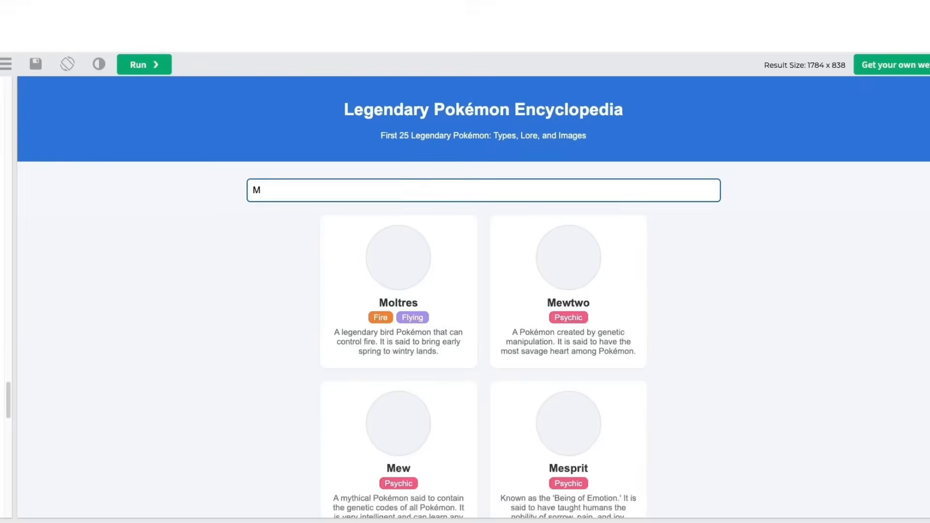
click(482, 190)
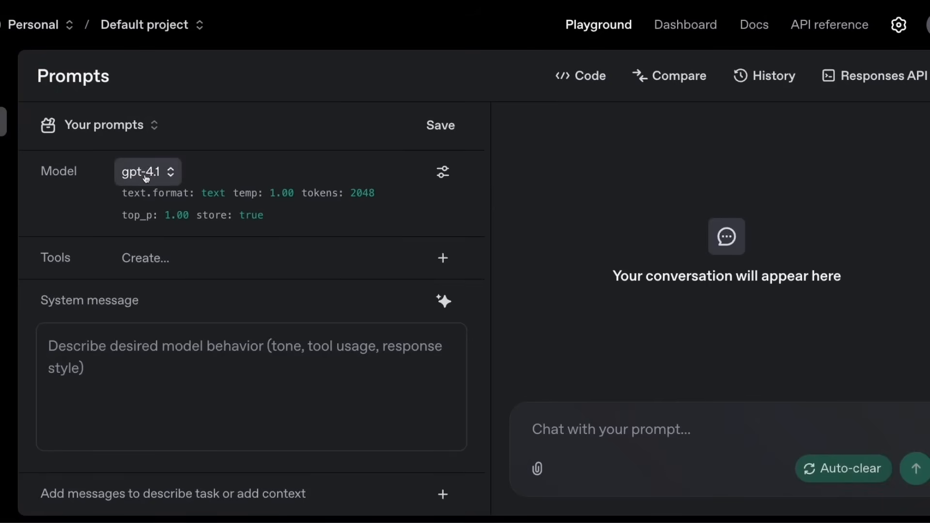
Add the Web Search tool with its default settings.
click(442, 257)
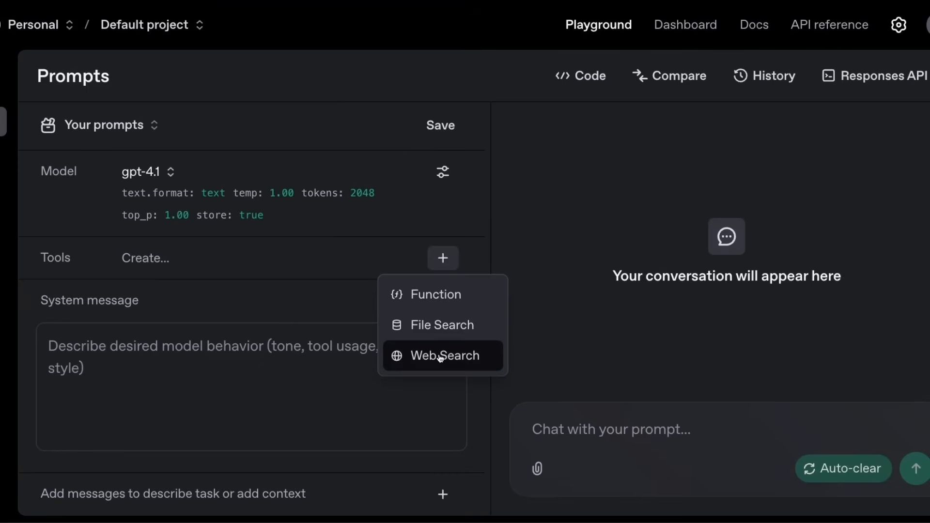
click(442, 354)
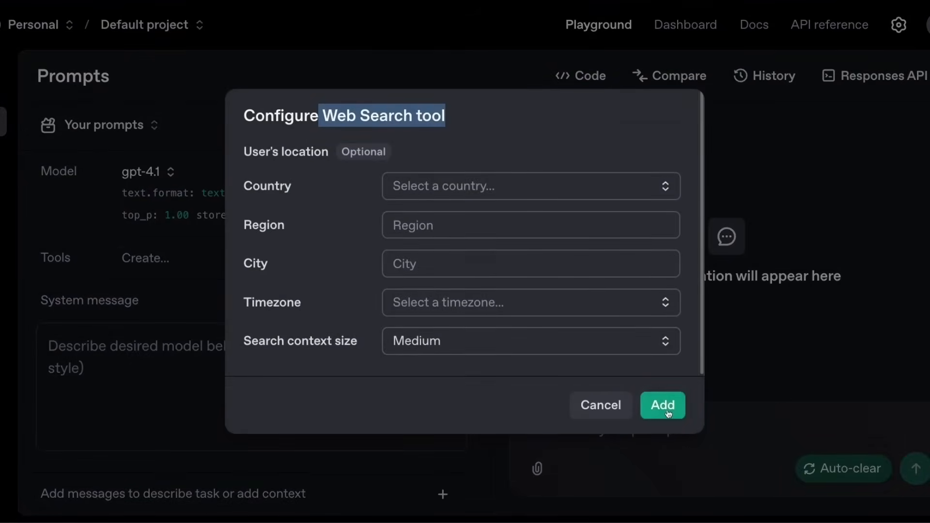
click(662, 405)
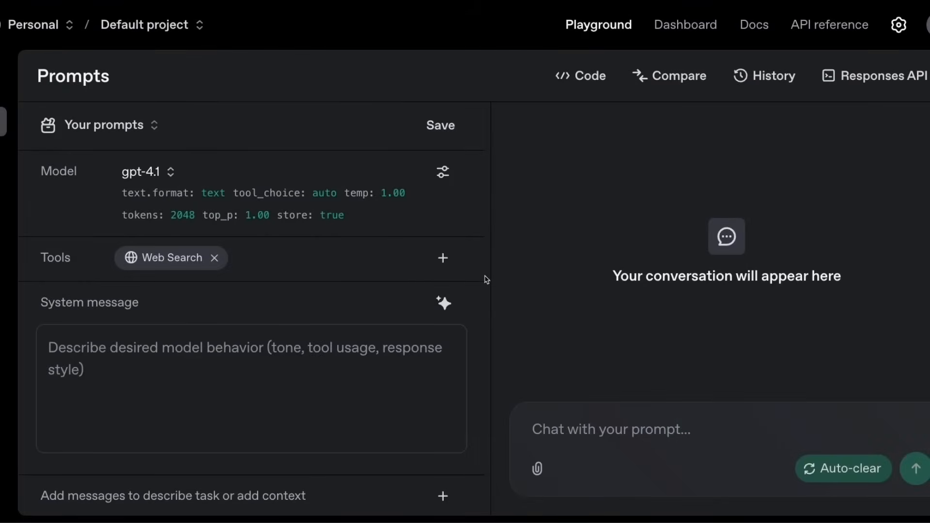
mouse_move(171, 257)
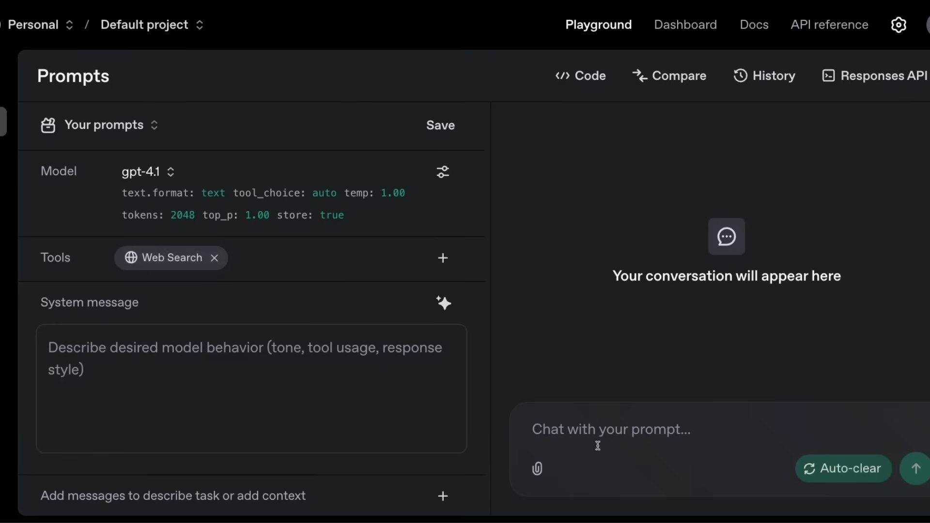
Send the prompt for a simple encyclopedia of the first 25 legendary Pokémon.
text(Create a simple encyclopedia of the first 25 legendary Pokémon, including their types, lore snippets, and images. Create a single file with CSS, JS and HTML. Use web search to find working links for images, if needed.)
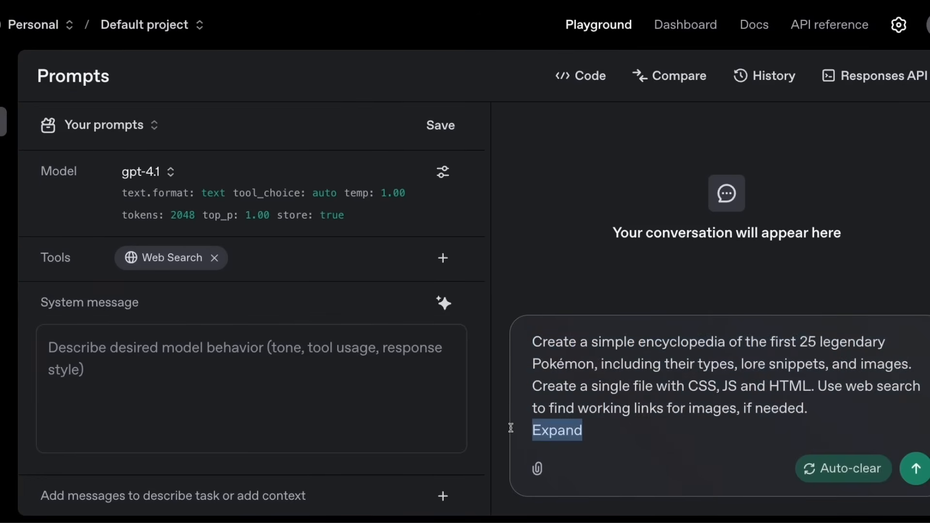
click(557, 430)
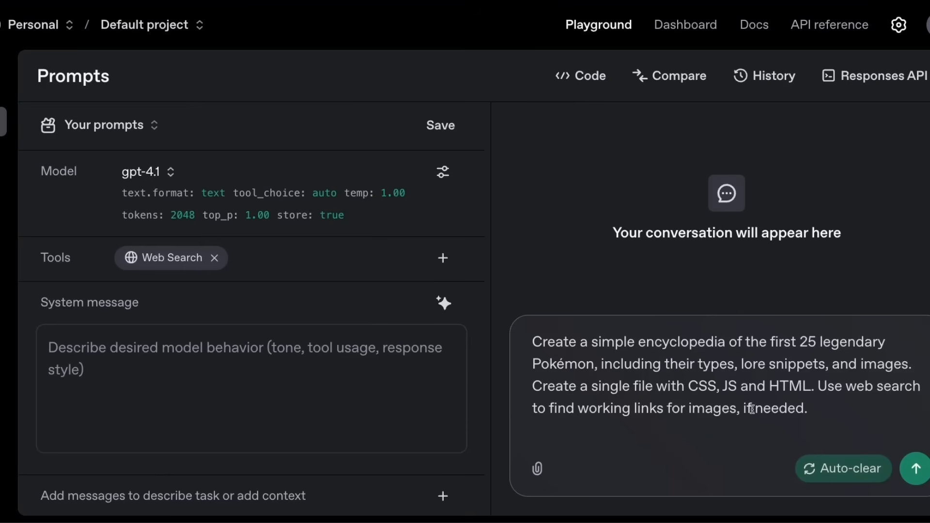
click(915, 468)
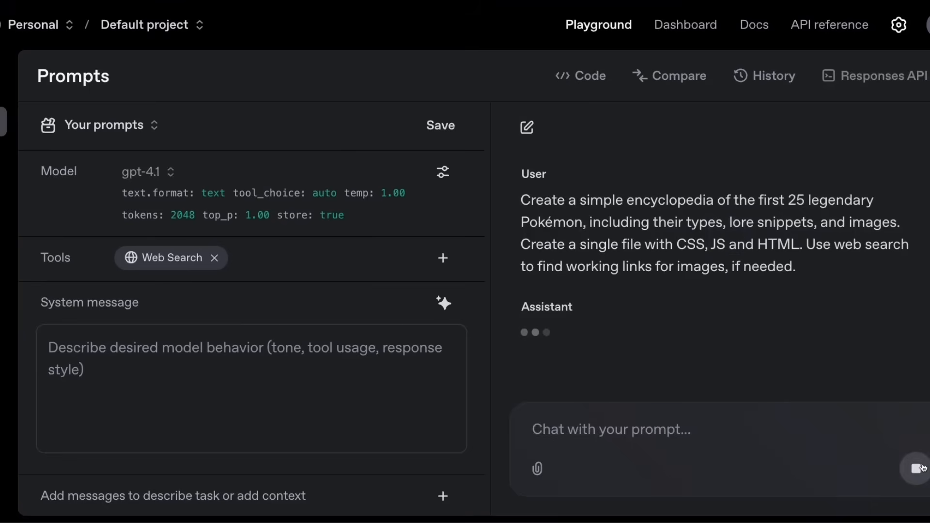
Open the Pokémon prompt's log entry, expand the HTML code, and scroll its data entries.
click(915, 469)
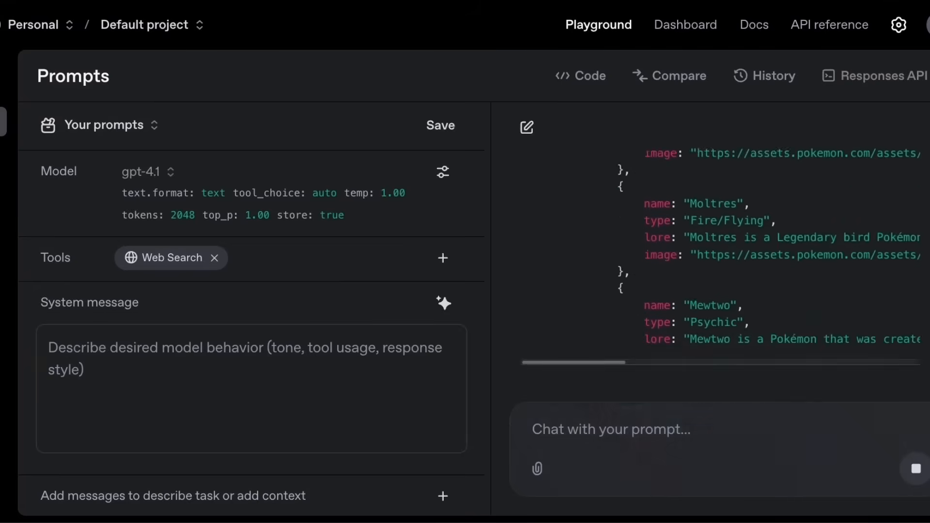
click(686, 24)
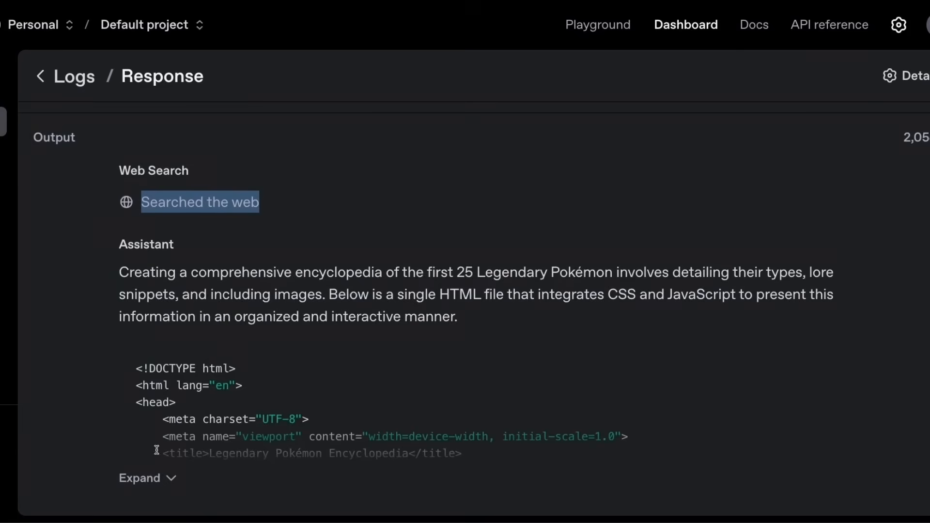
click(141, 477)
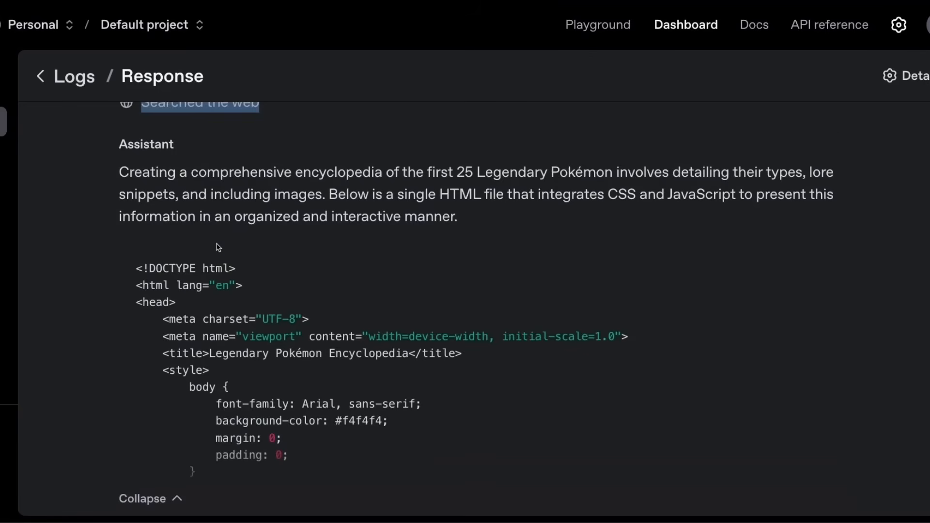
scroll(down, 3)
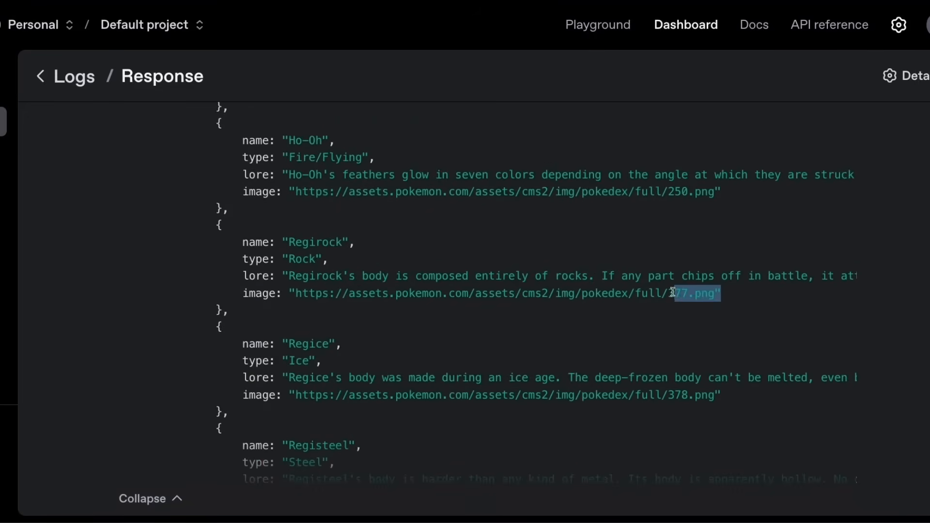
scroll(down, 3)
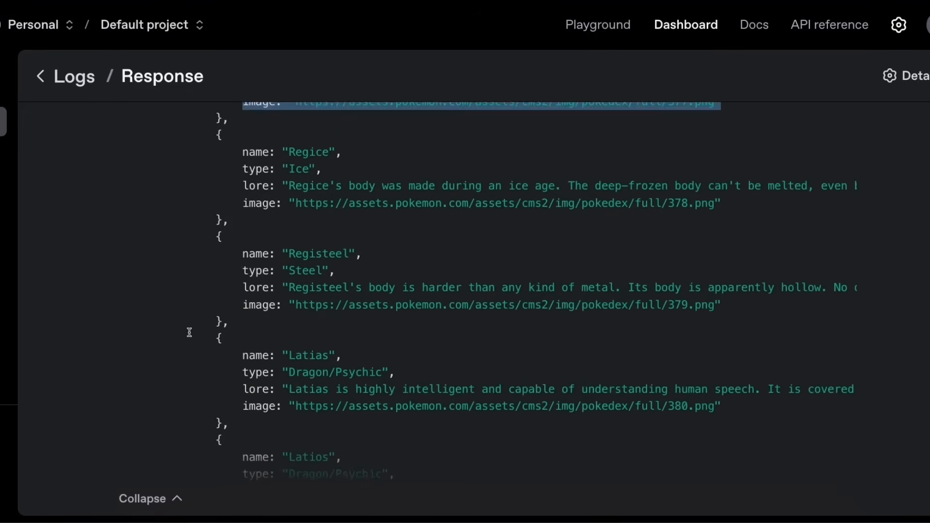
scroll(down, 3)
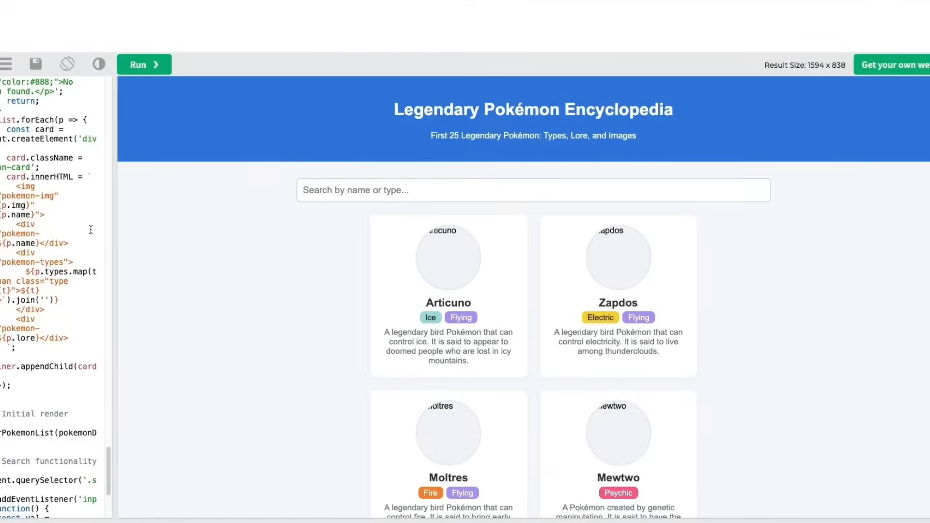
Run the encyclopedia code and scroll through the Legendary Pokémon cards with their images.
scroll(down, 3)
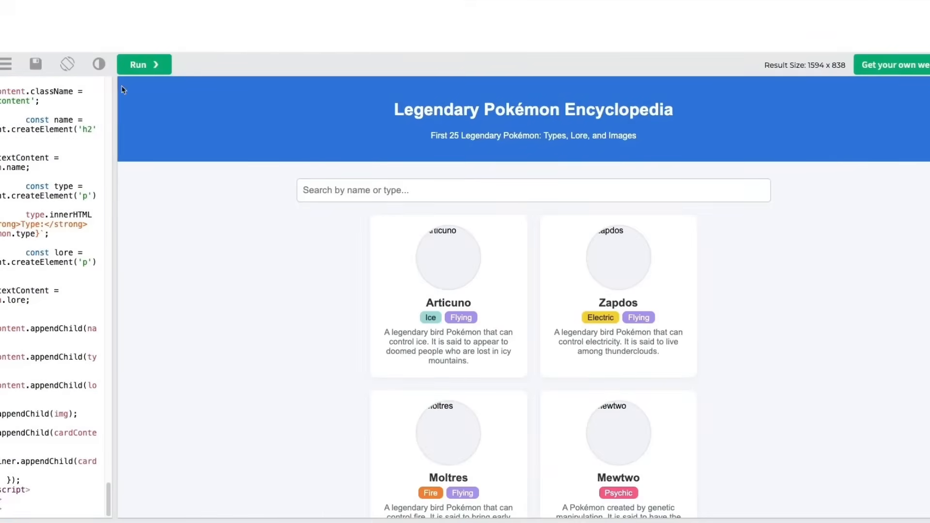
click(144, 64)
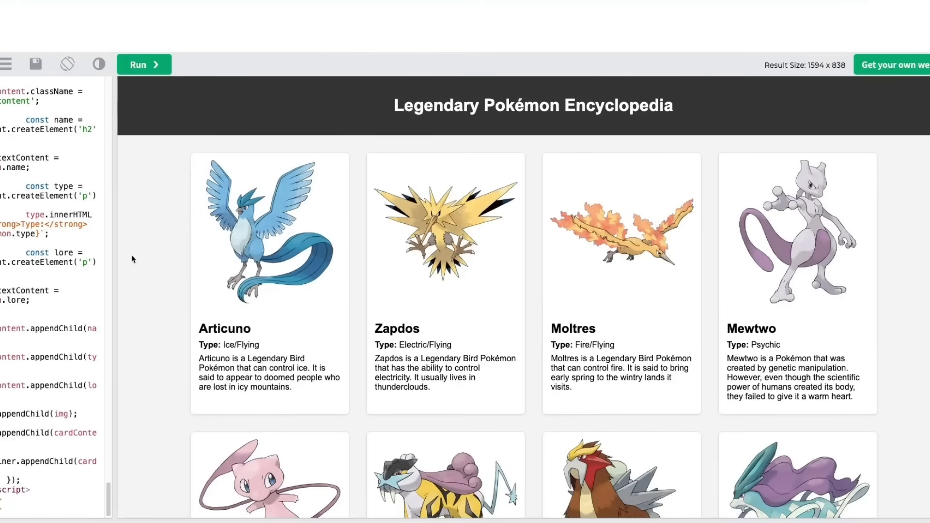
scroll(down, 3)
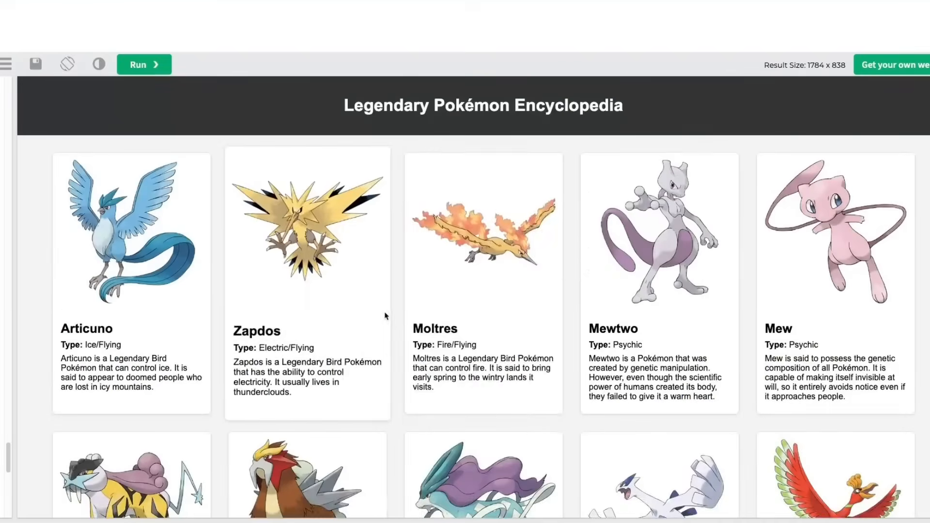
scroll(down, 3)
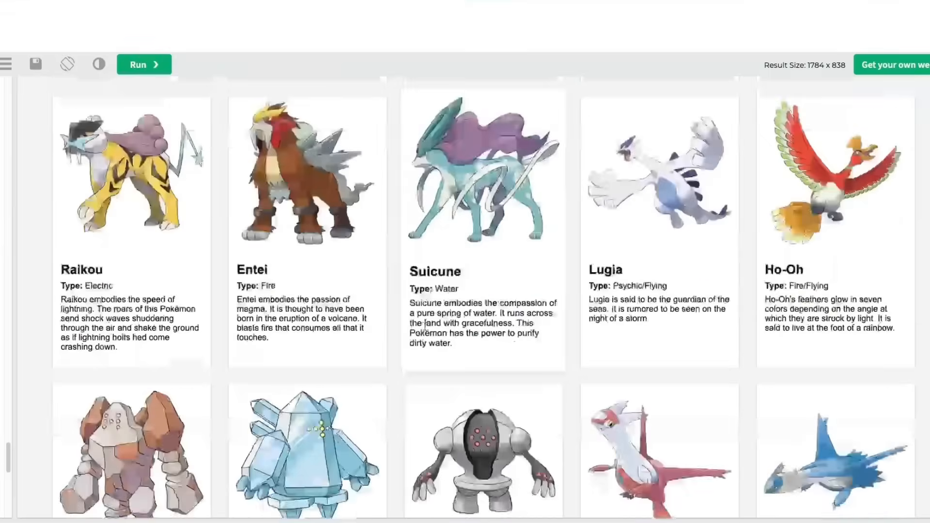
scroll(down, 3)
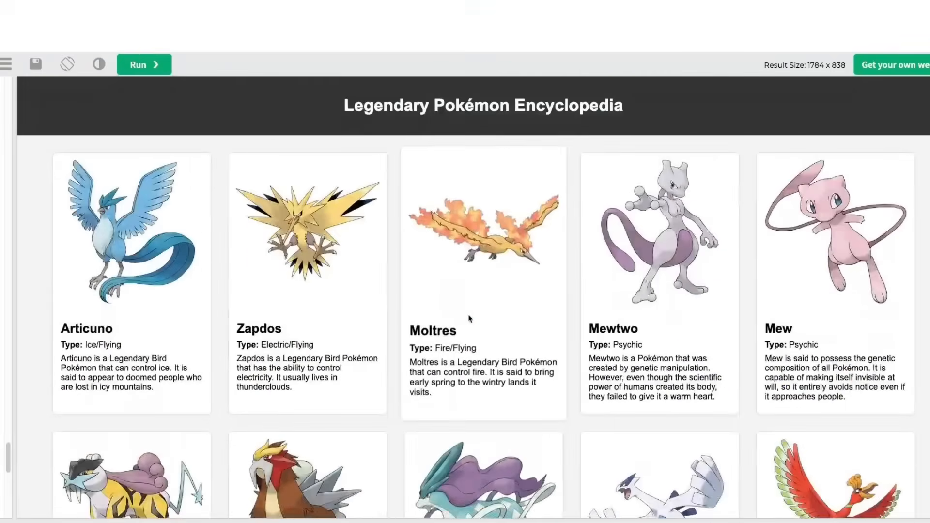
scroll(down, 3)
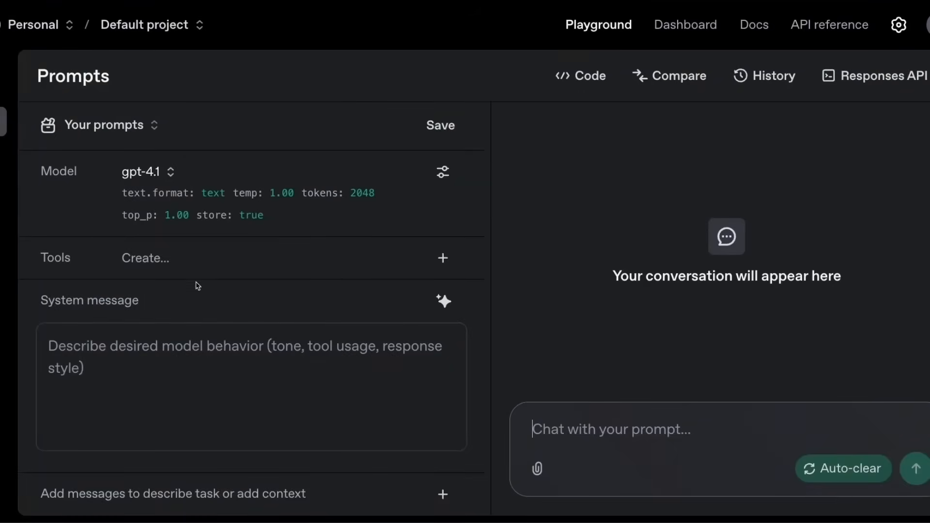
mouse_move(647, 440)
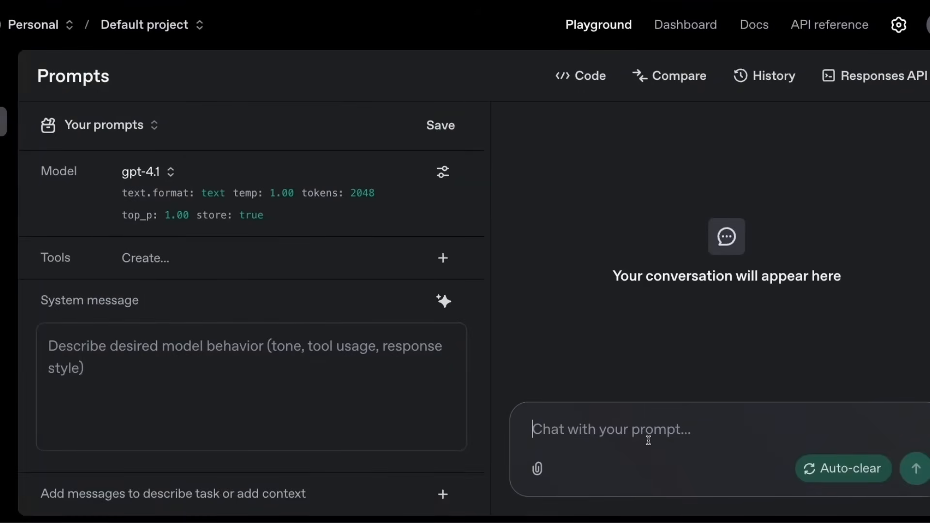
Type and highlight the question comparing model context protocol with agent2agent protocol.
text(what is model context protocol and how is it different from agent2agent protocol)
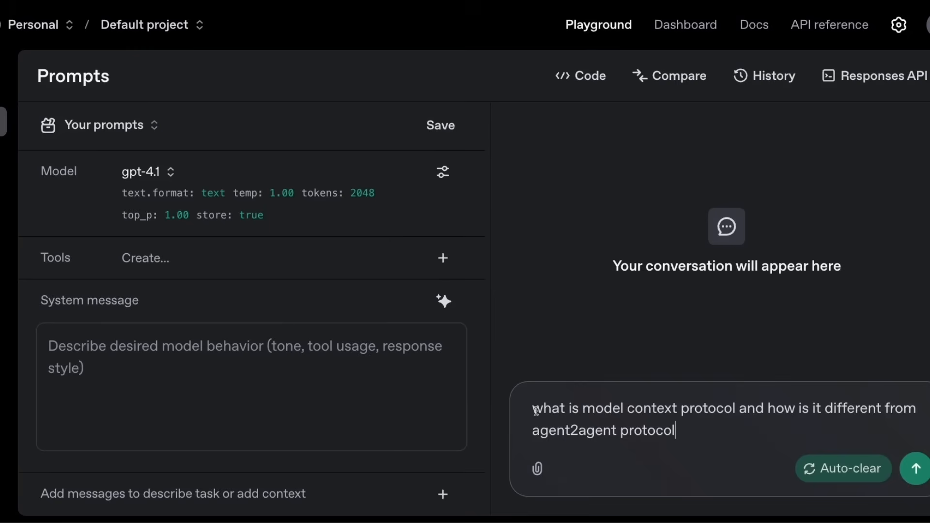
drag(534, 407, 664, 408)
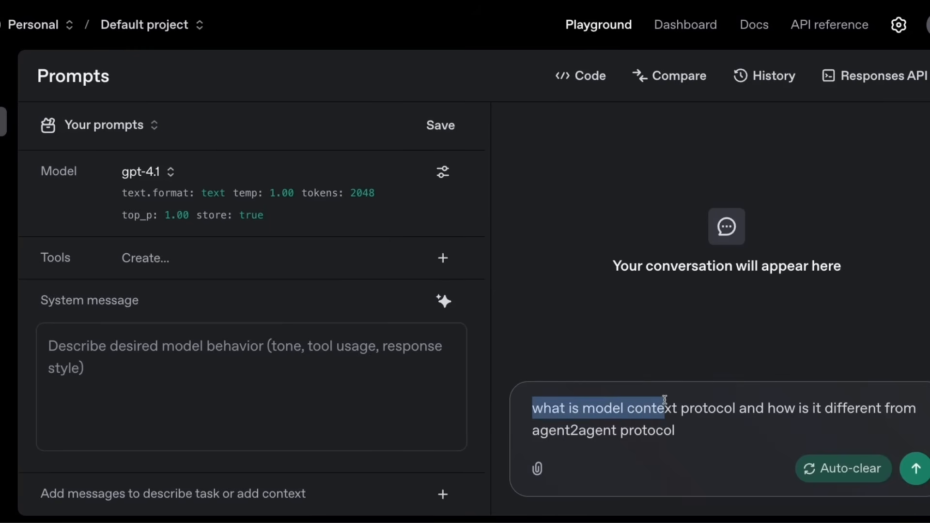
drag(662, 408, 888, 408)
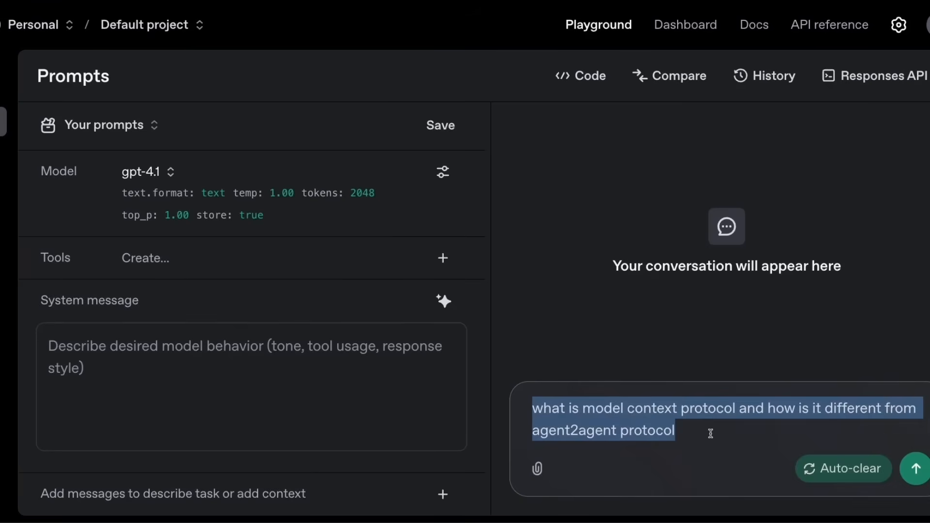
Add Web Search as a tool with its default settings.
click(442, 257)
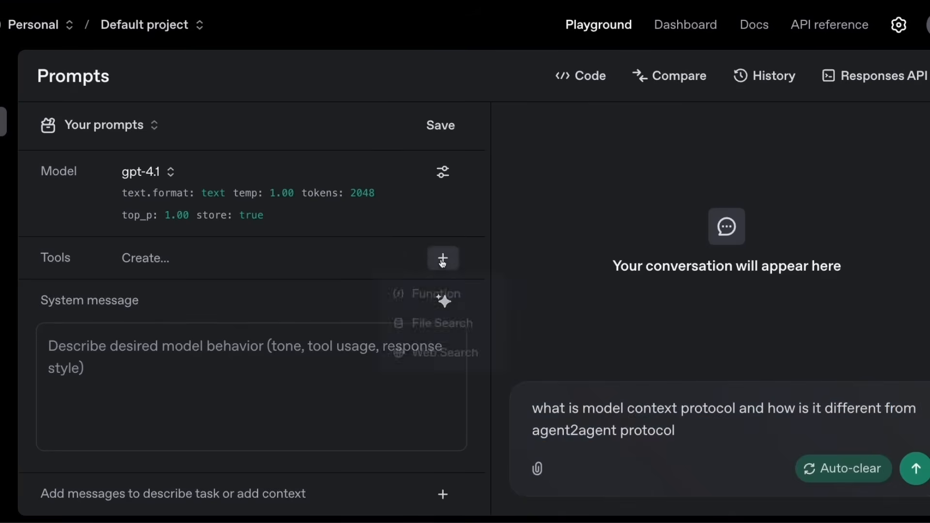
click(441, 352)
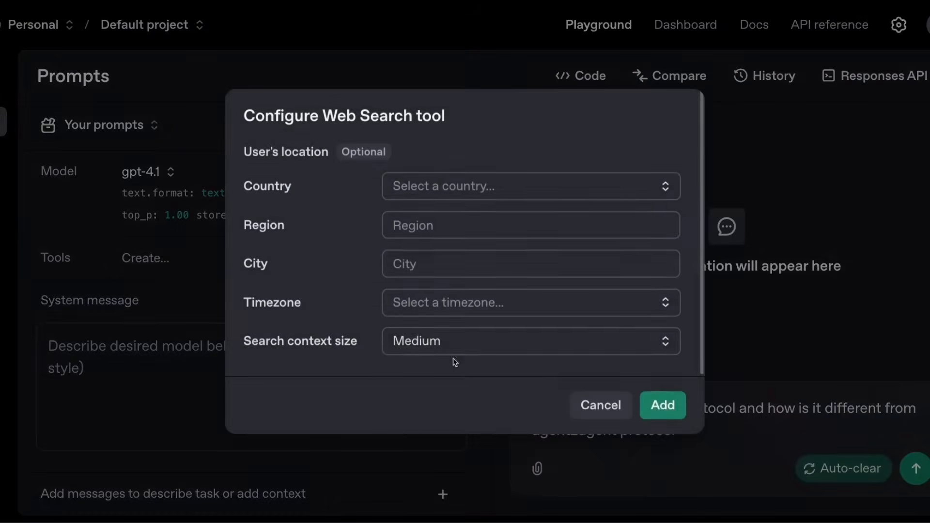
click(663, 405)
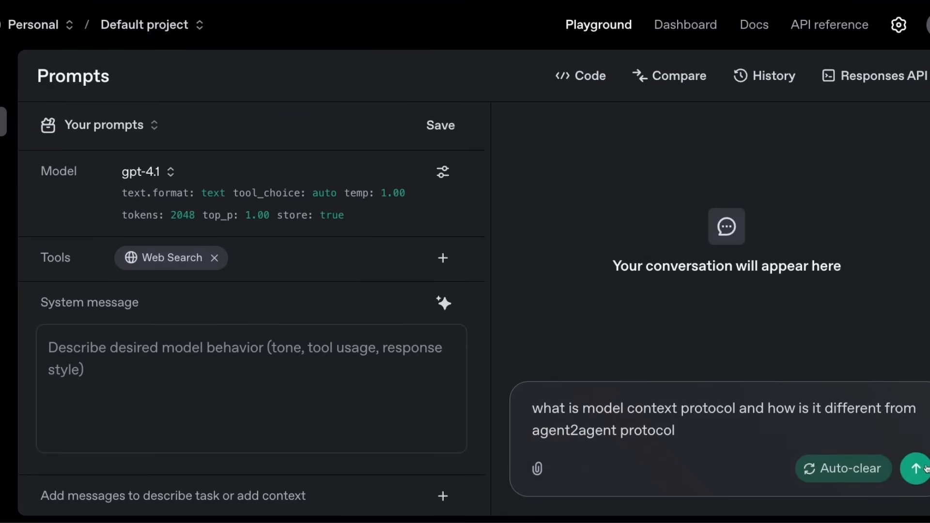
click(918, 468)
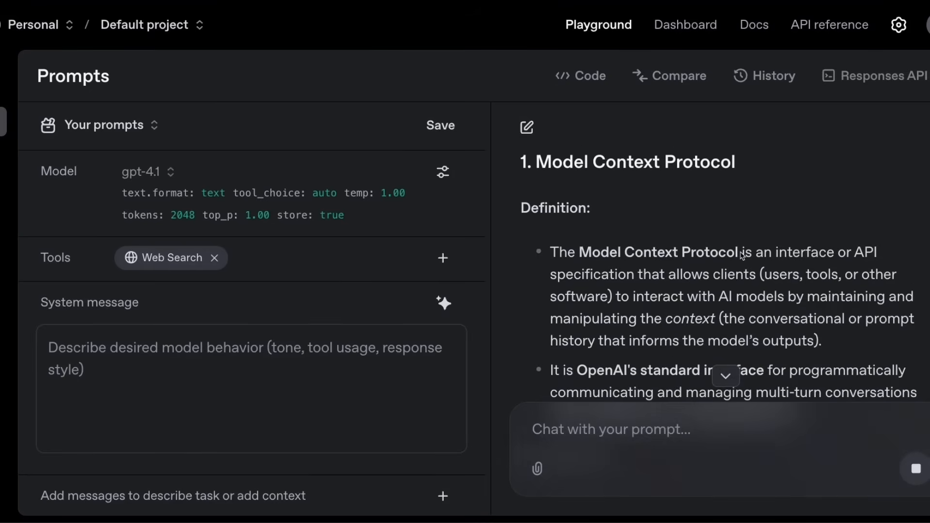
mouse_move(833, 261)
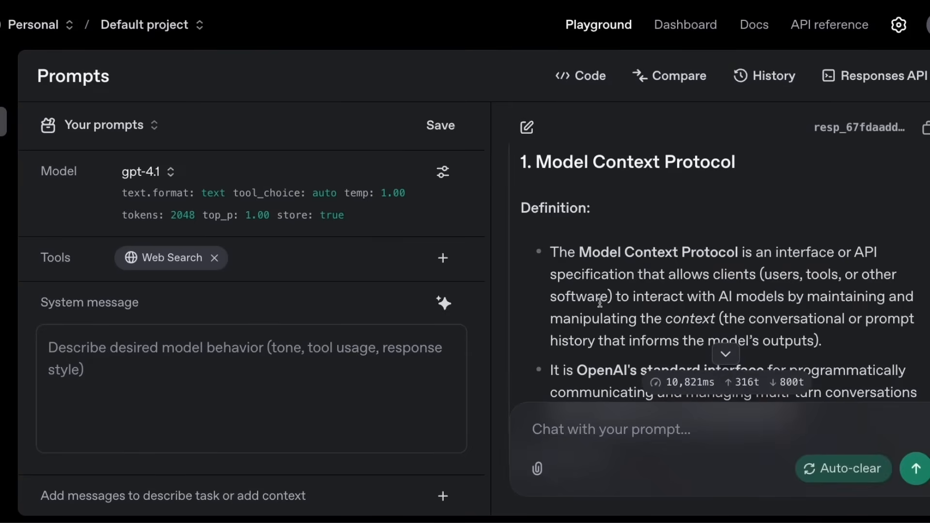
drag(609, 296, 647, 318)
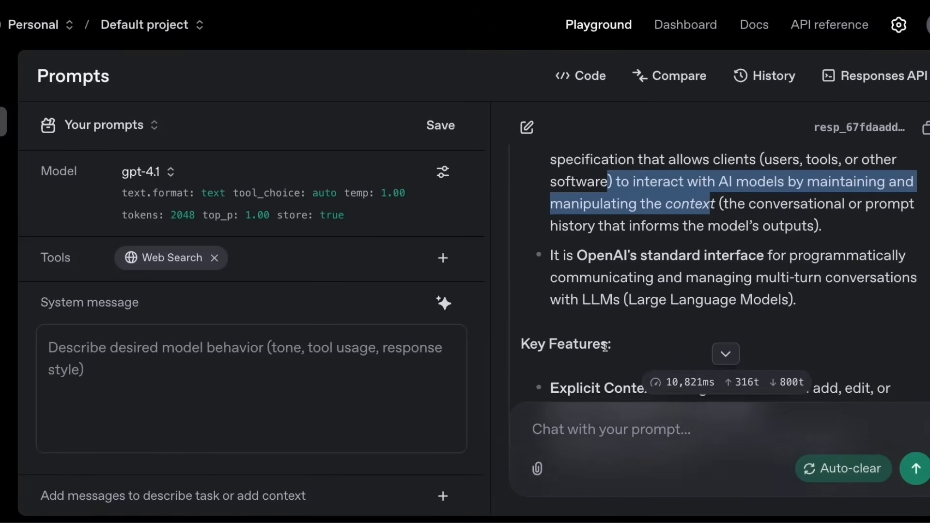
scroll(down, 3)
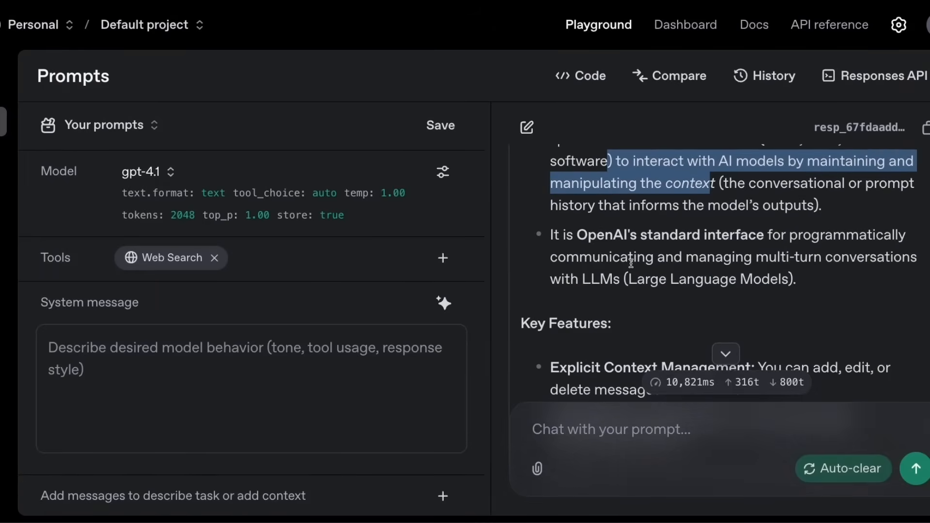
scroll(down, 3)
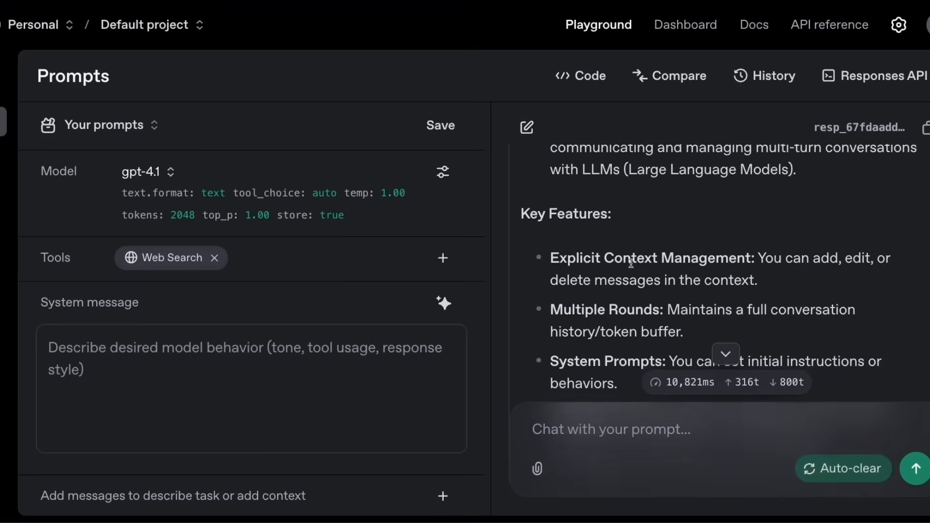
scroll(down, 3)
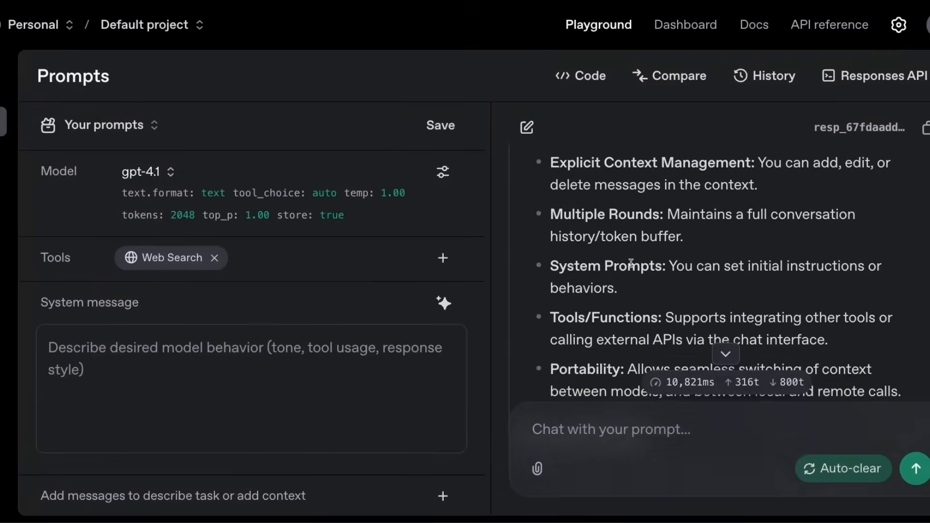
scroll(down, 3)
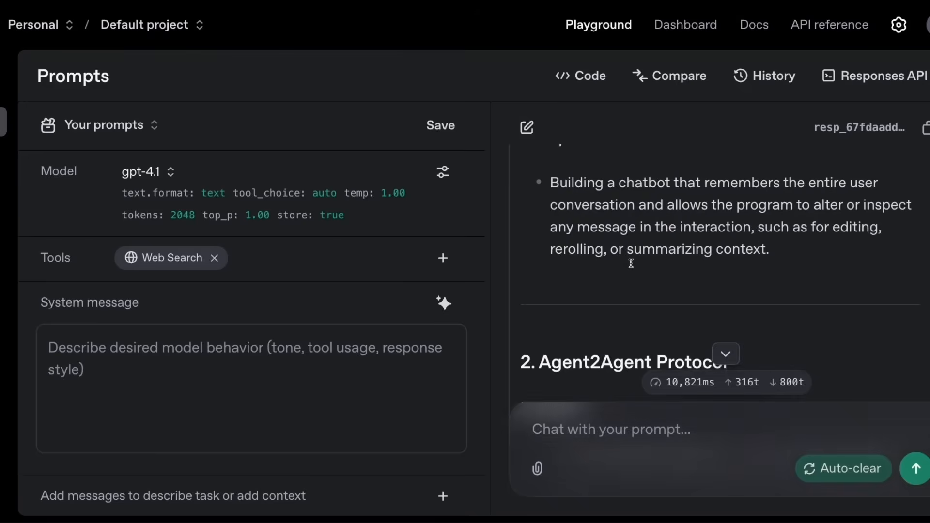
scroll(down, 3)
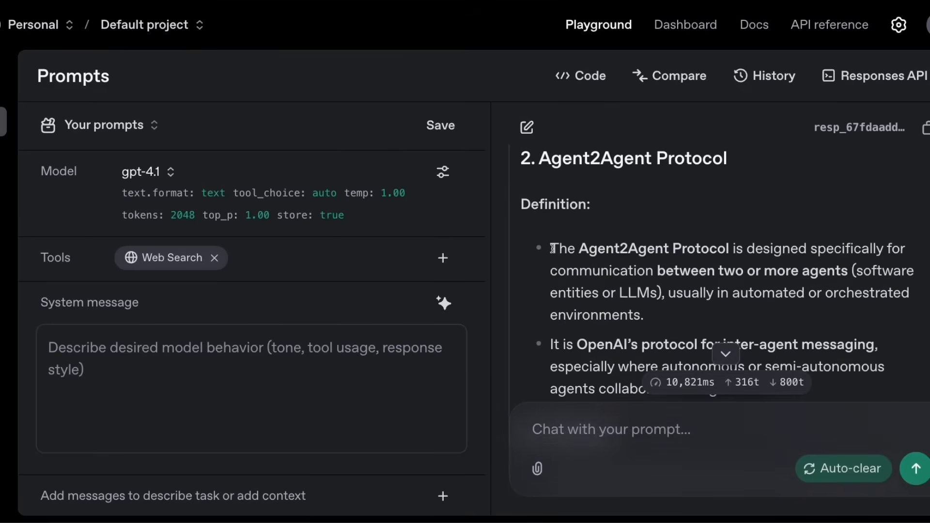
drag(551, 248, 904, 248)
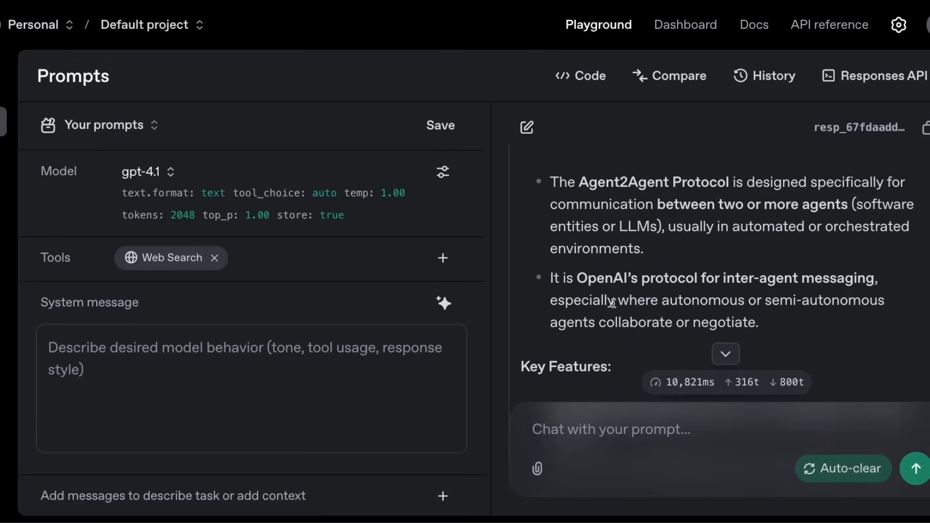
drag(550, 284, 699, 285)
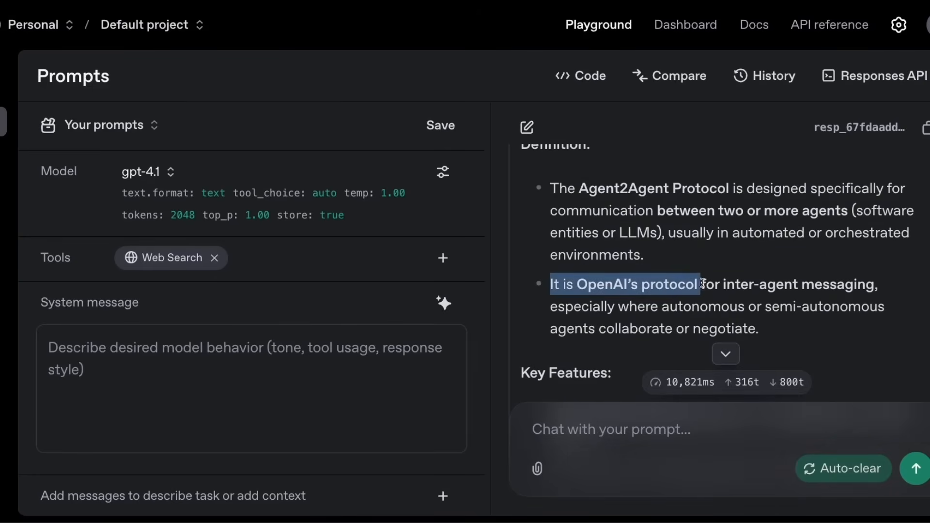
drag(699, 284, 872, 283)
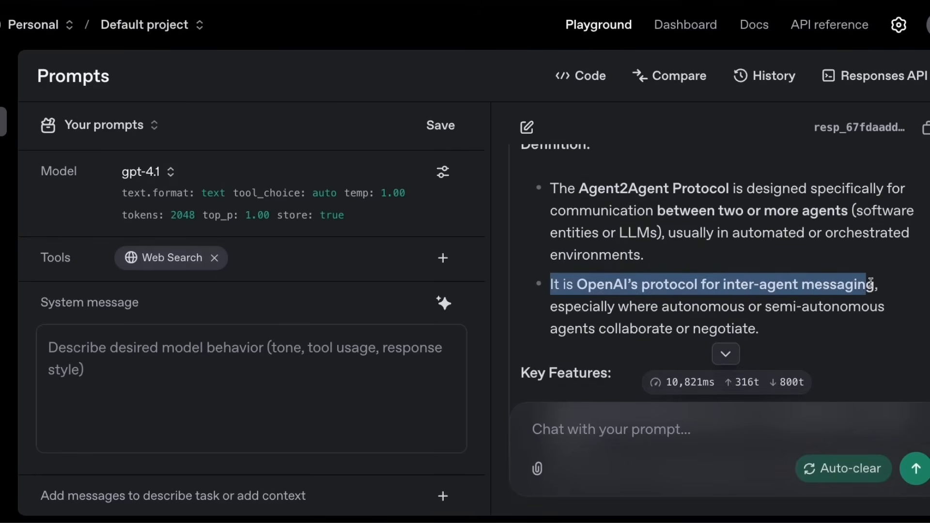
scroll(down, 3)
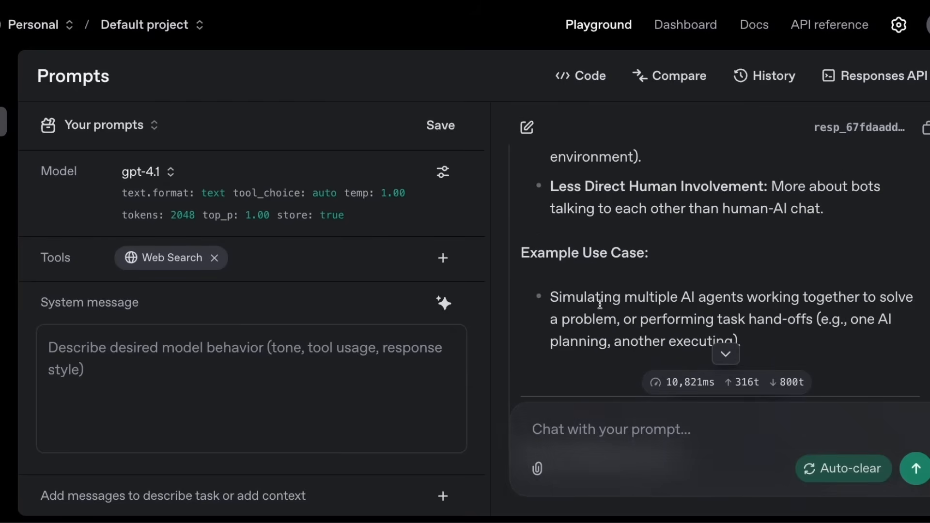
scroll(down, 3)
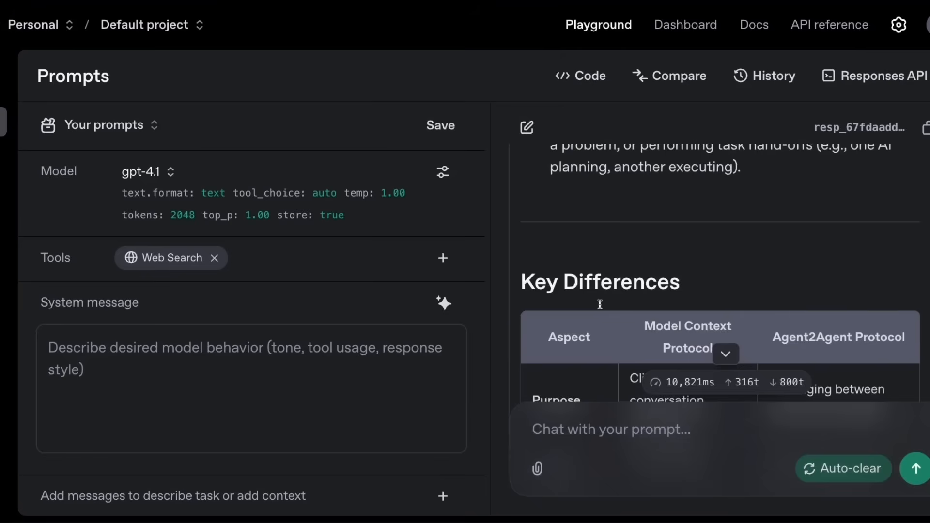
scroll(down, 3)
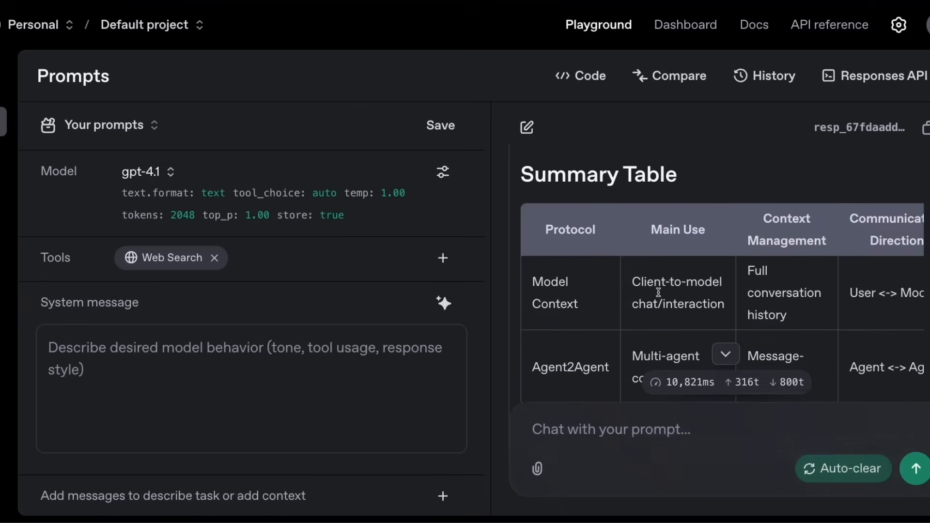
scroll(down, 3)
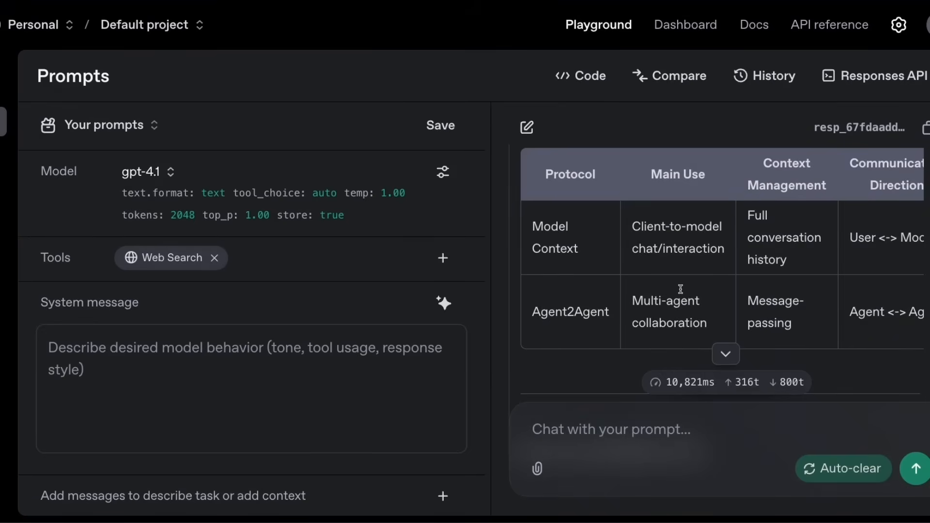
mouse_move(501, 277)
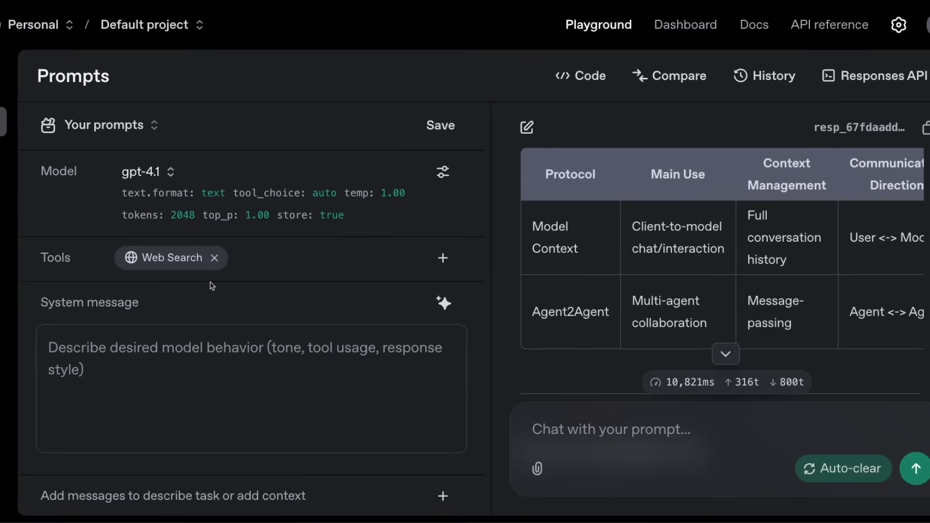
mouse_move(219, 288)
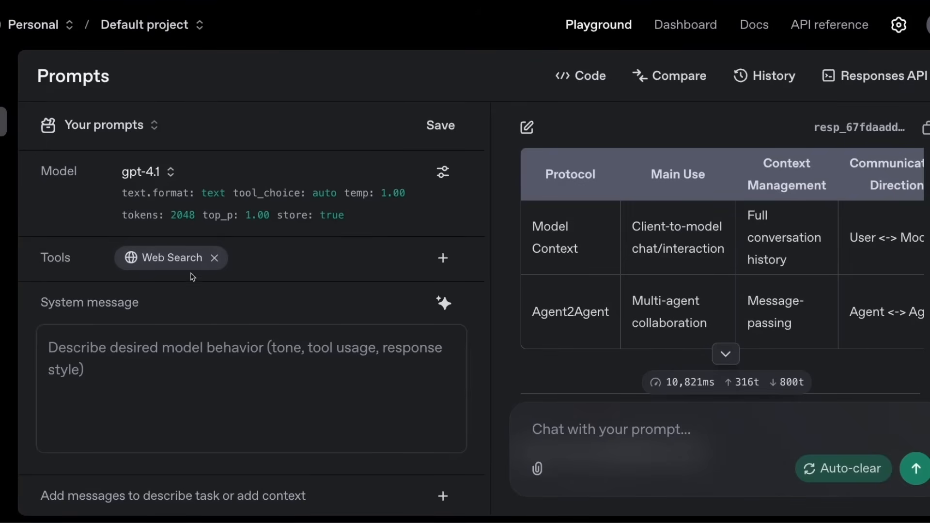
mouse_move(185, 272)
text(what is model context protocol and how is it different from agent2agent protocol. Use web search tool if needed.)
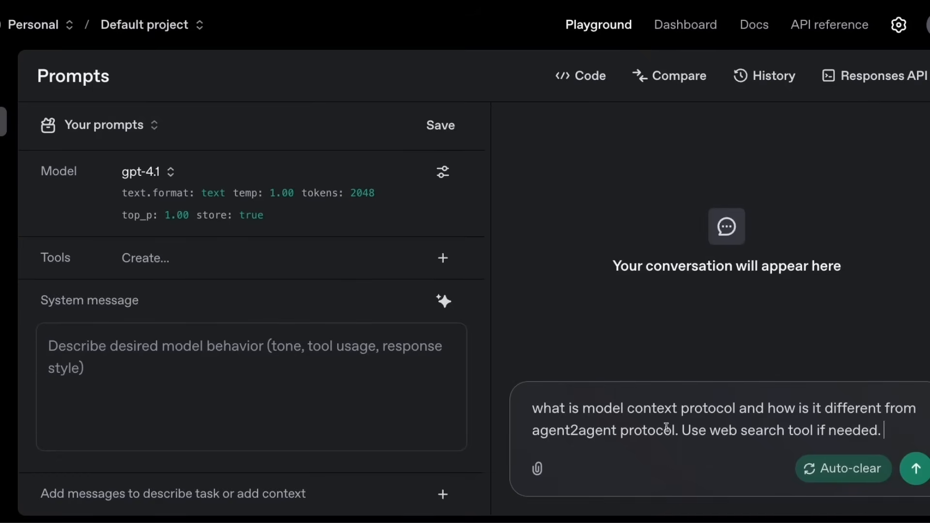
Re-add the Web Search tool and send the MCP versus agent2agent question.
drag(684, 430, 883, 430)
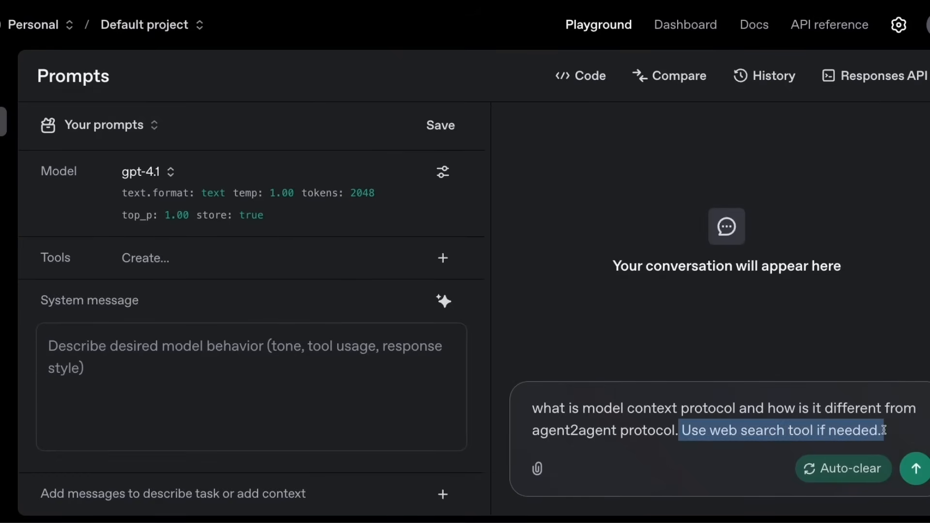
click(442, 257)
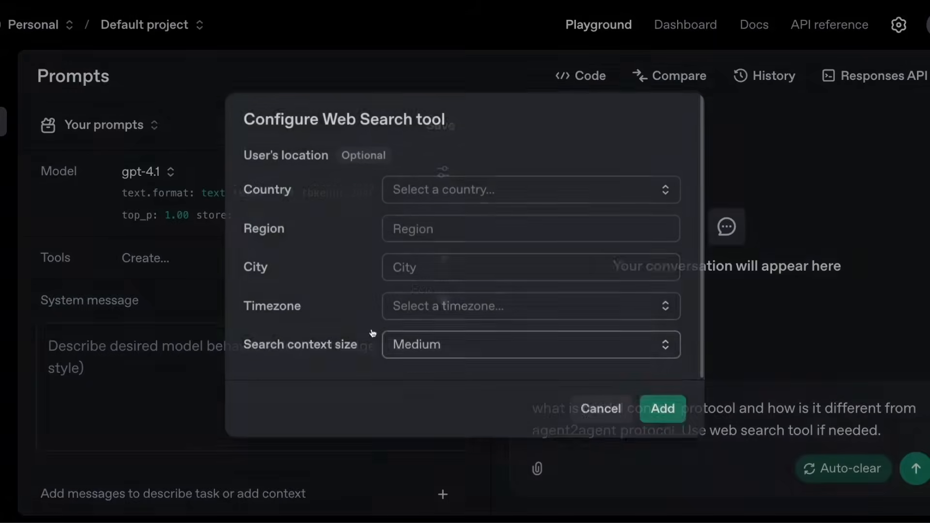
click(660, 407)
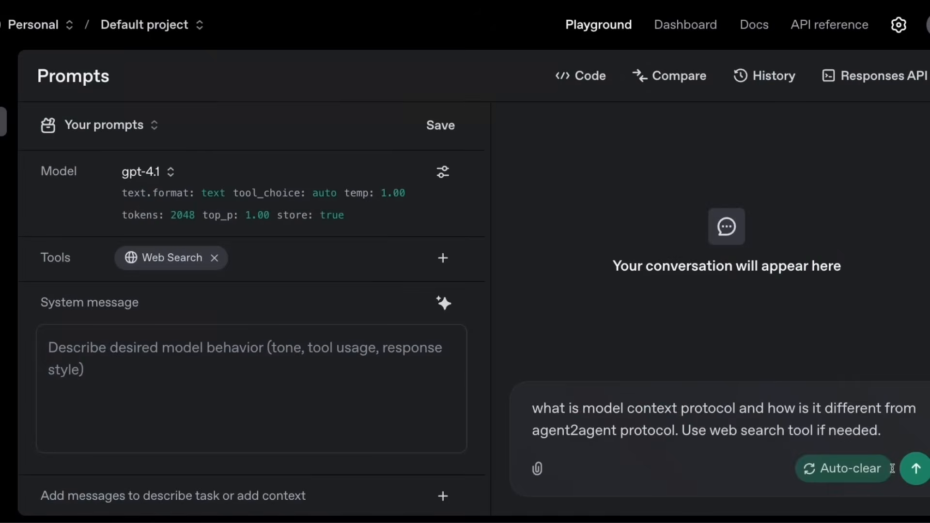
click(914, 468)
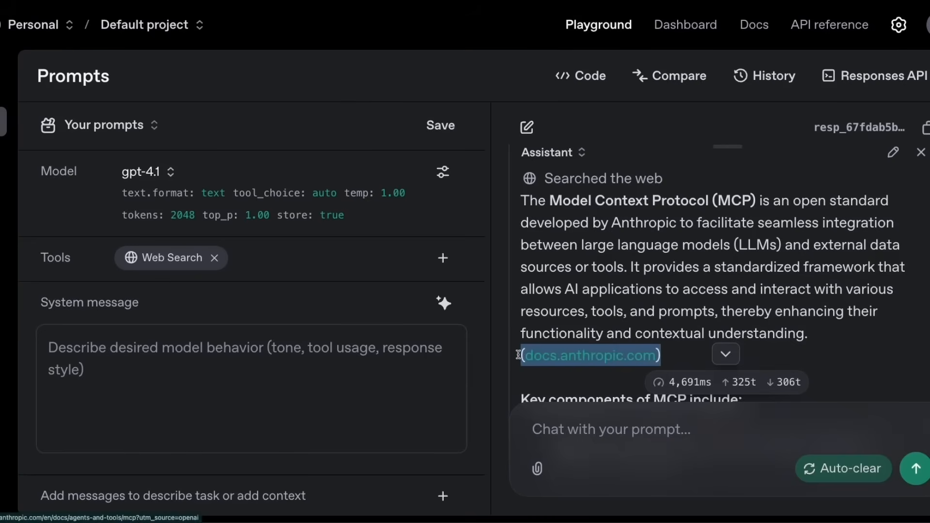
mouse_move(767, 200)
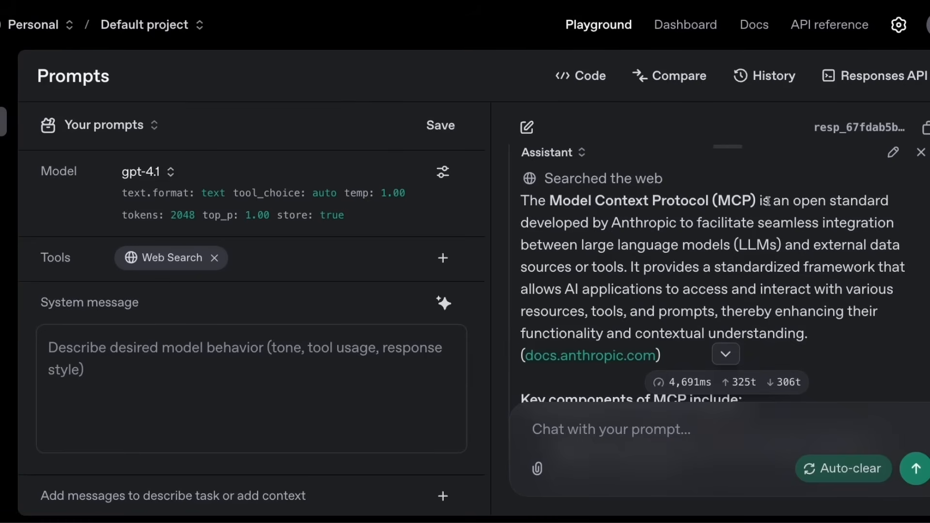
Highlight the answer's definition of MCP as an open standard for large language models.
drag(765, 201, 552, 245)
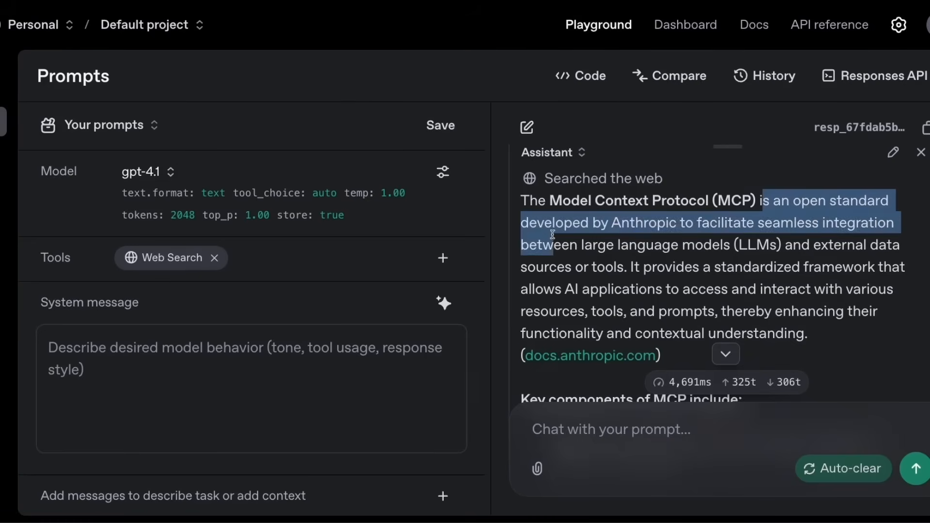
drag(551, 234, 887, 222)
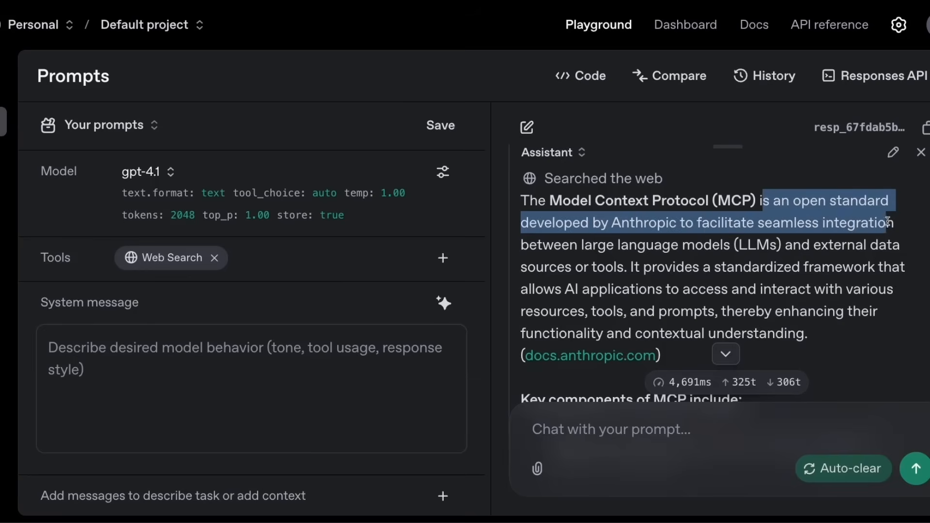
drag(892, 222, 726, 244)
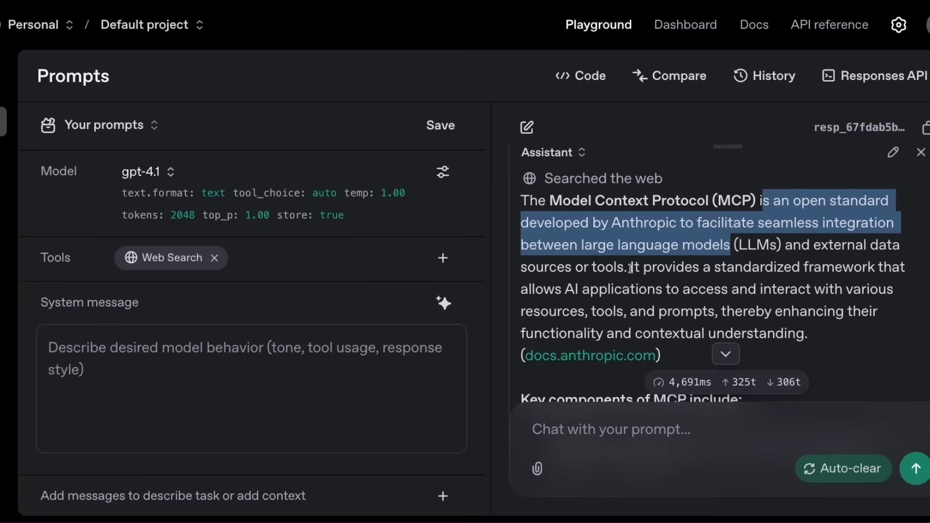
scroll(down, 3)
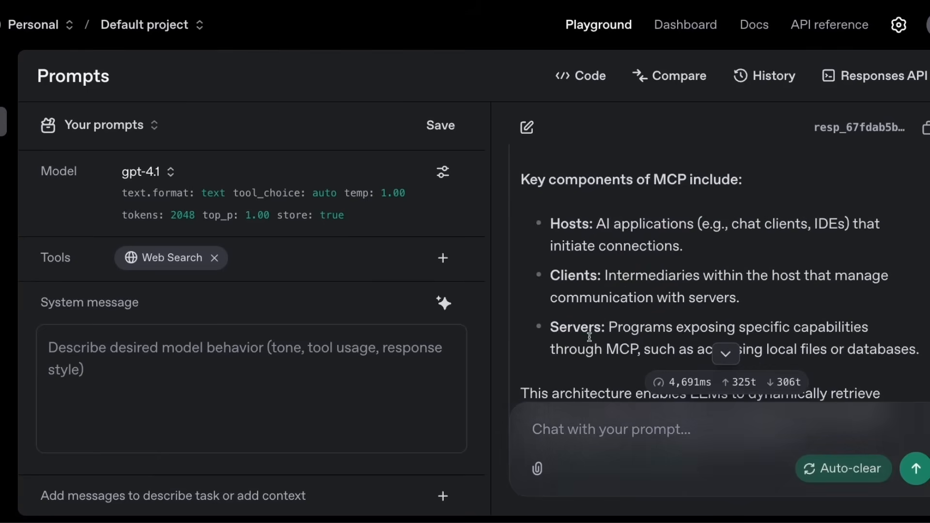
scroll(down, 3)
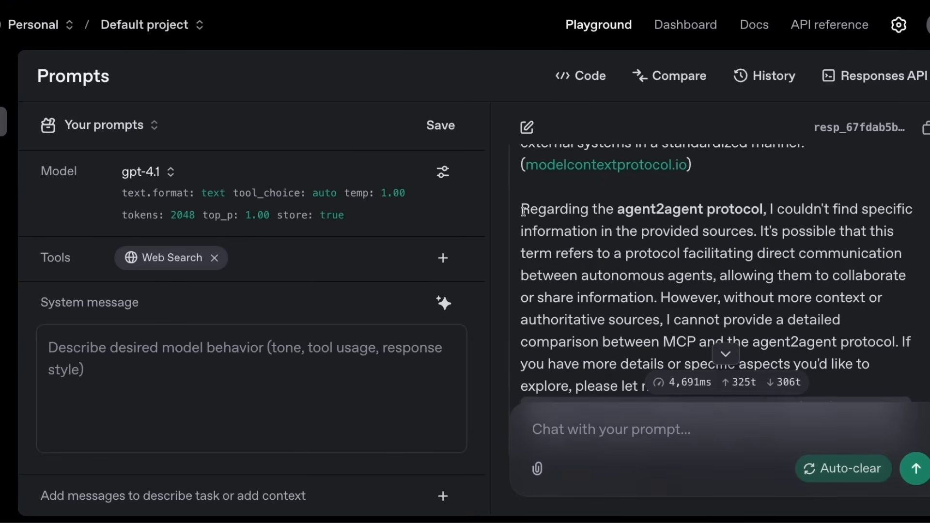
Highlight the answer's guess that agent2agent lets agents communicate and share information.
drag(520, 209, 768, 209)
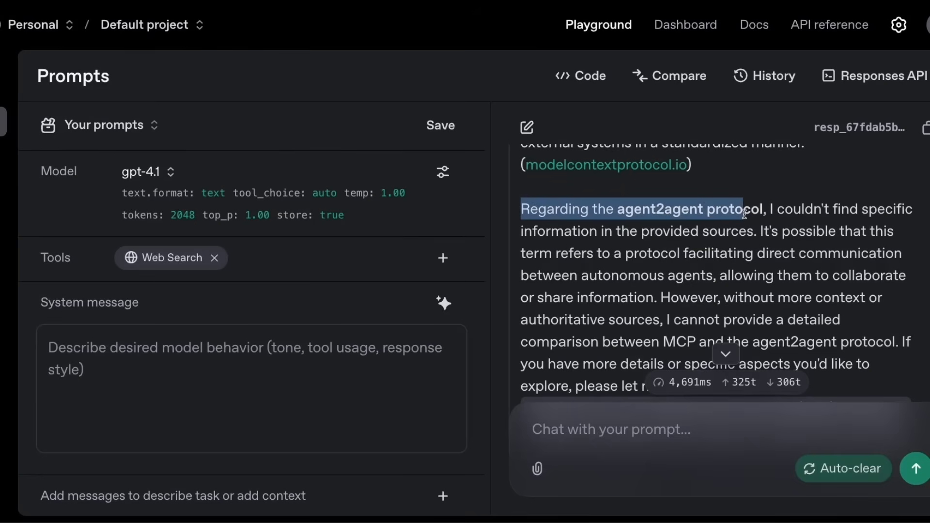
drag(744, 209, 781, 208)
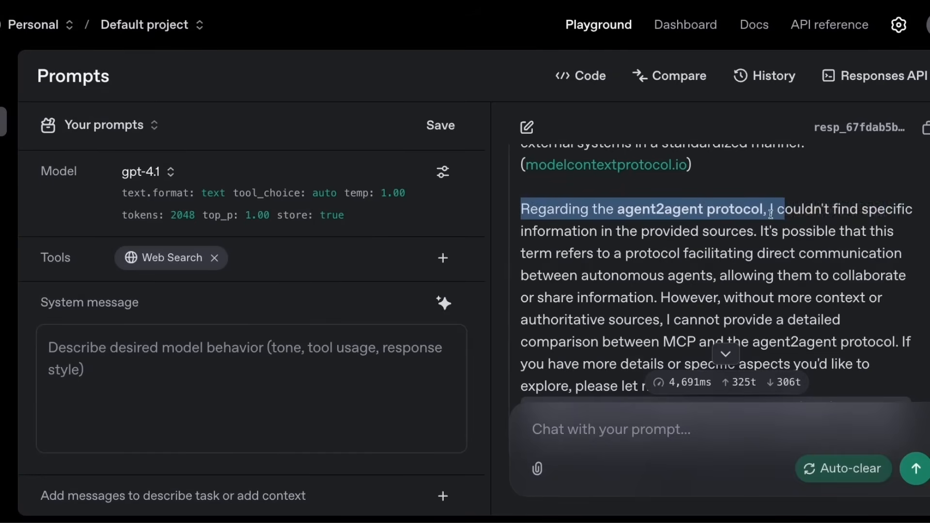
drag(771, 208, 758, 232)
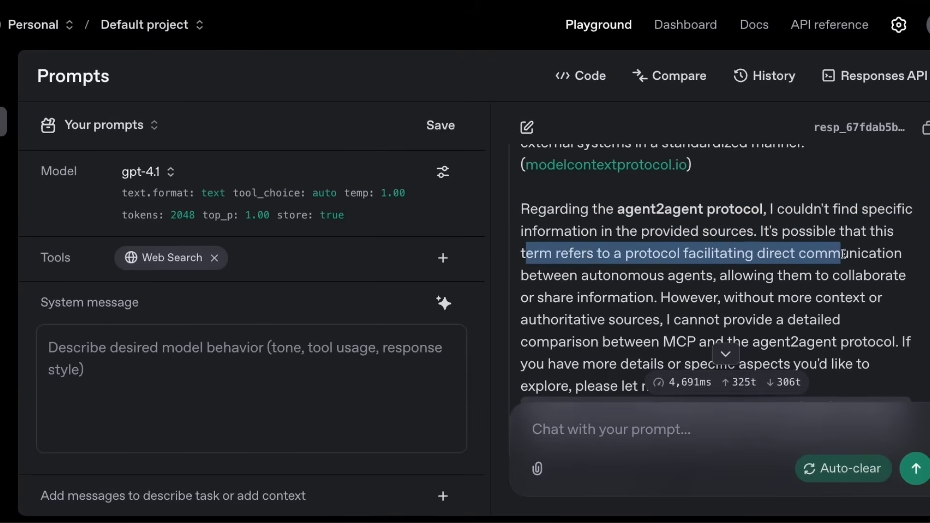
drag(840, 253, 671, 275)
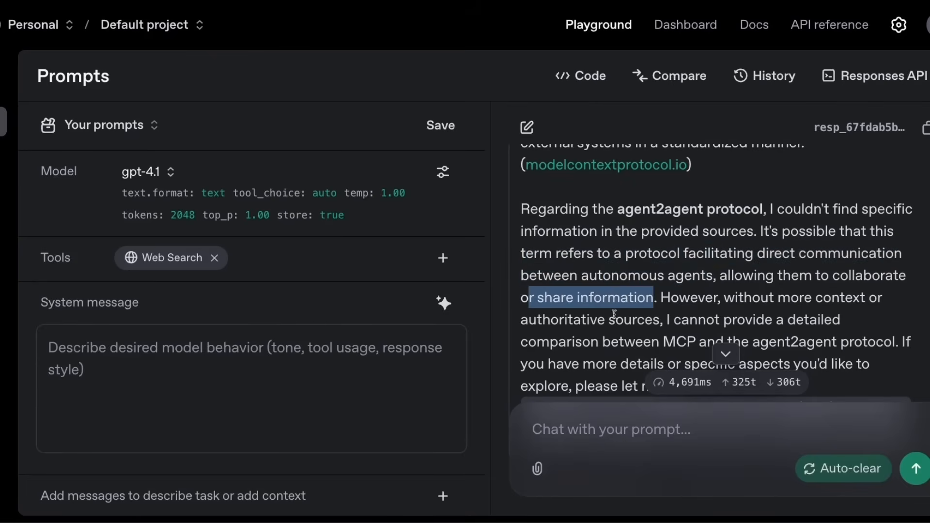
Scroll further through the answer and mark the word agent2agent.
scroll(down, 3)
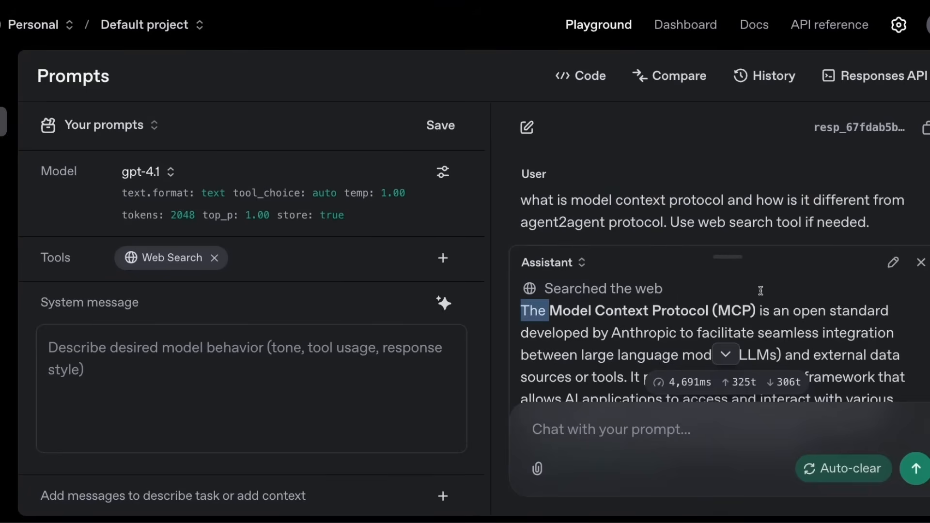
scroll(down, 3)
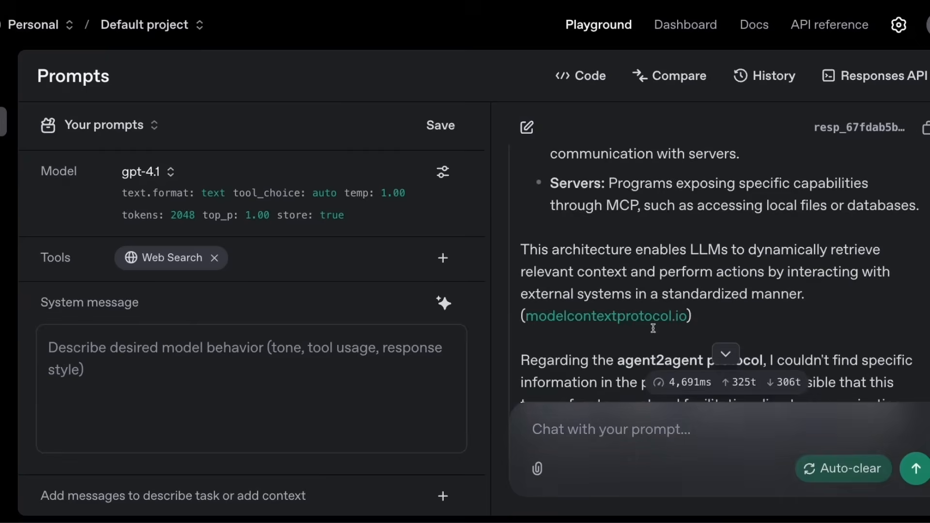
double_click(658, 291)
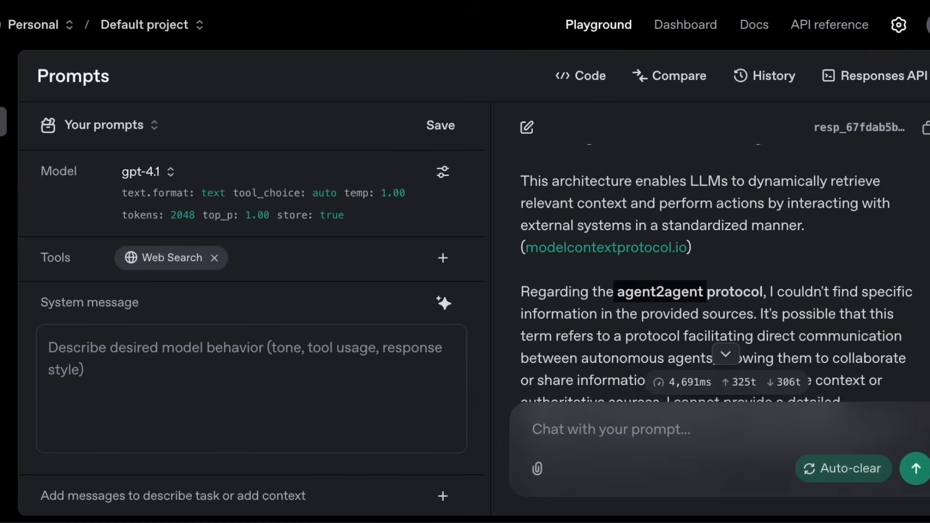
double_click(658, 291)
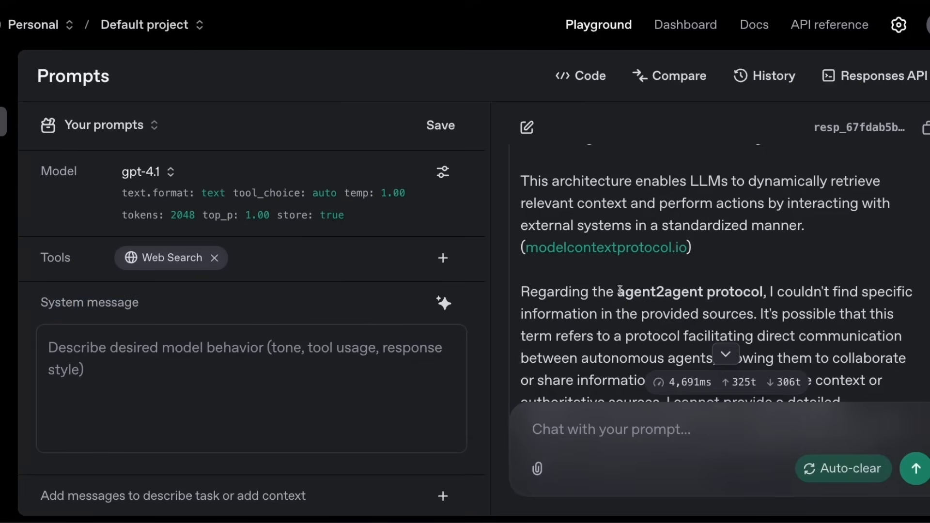
scroll(down, 3)
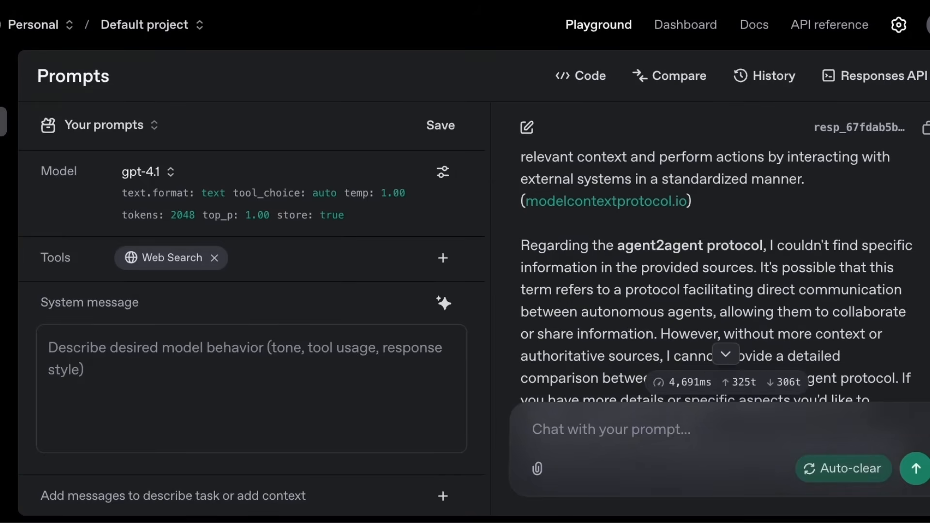
click(686, 25)
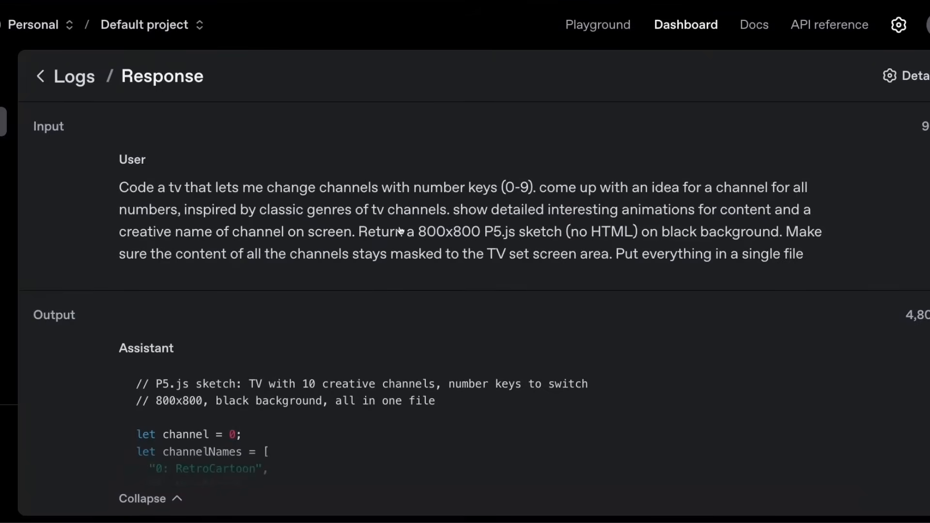
mouse_move(394, 232)
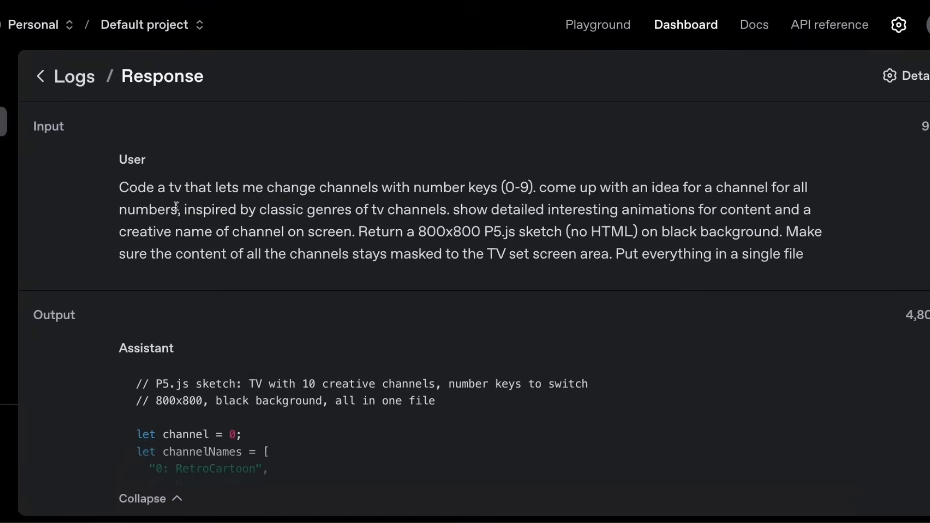
Highlight the TV prompt's requirements: classic genre channels, 800x800 P5.js sketch, single file.
drag(120, 187, 238, 186)
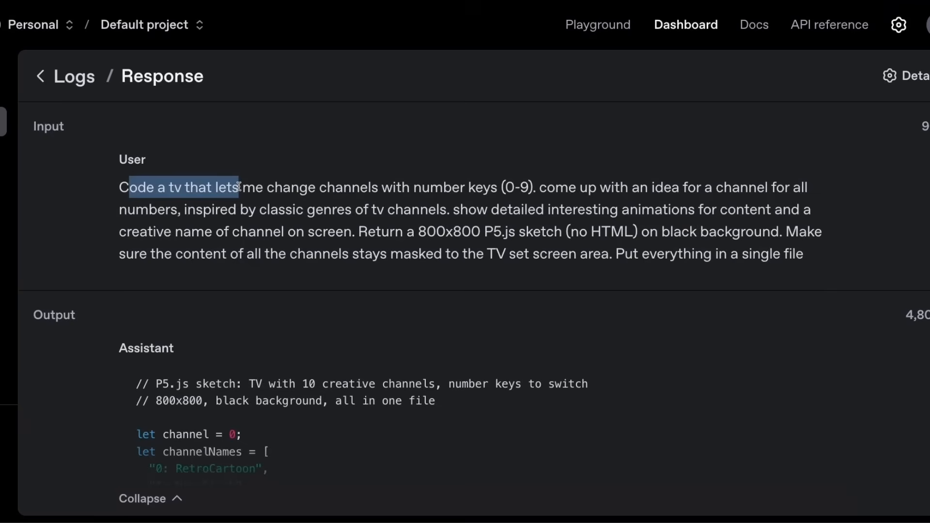
drag(326, 187, 459, 187)
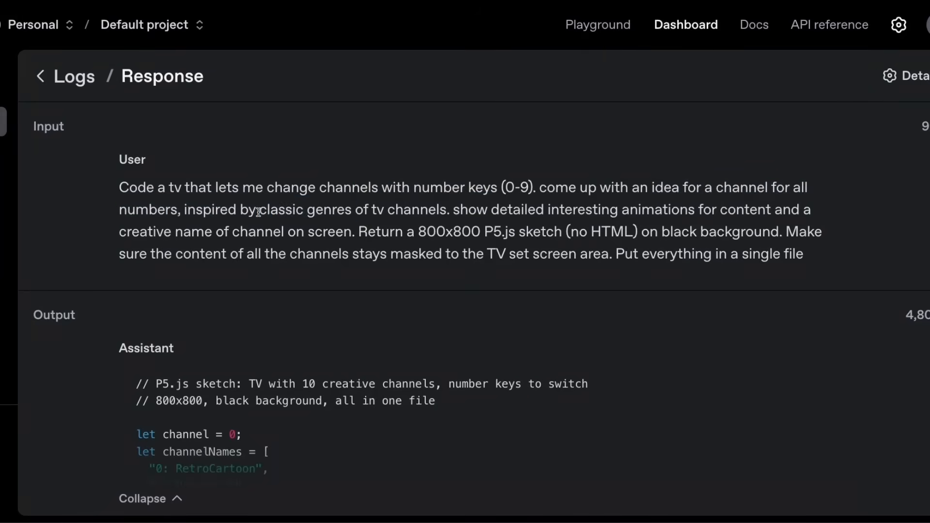
drag(259, 210, 433, 210)
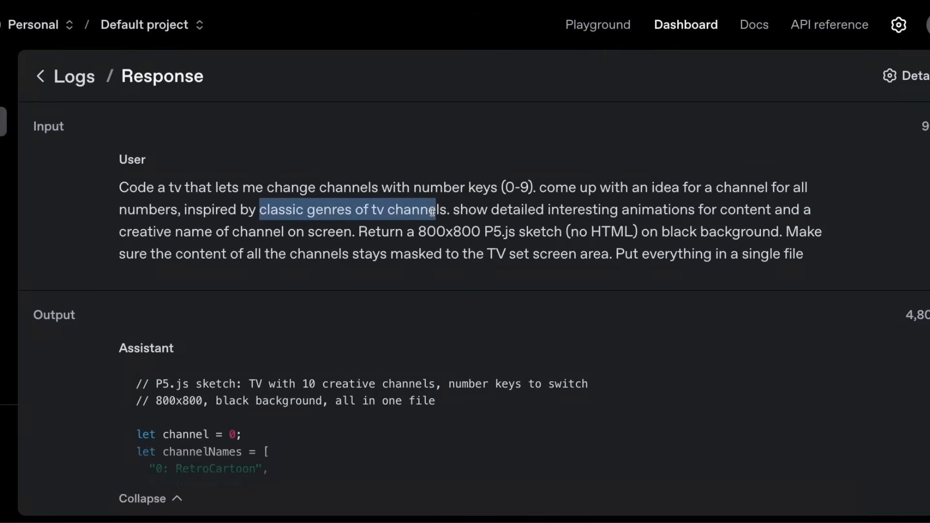
drag(550, 209, 703, 209)
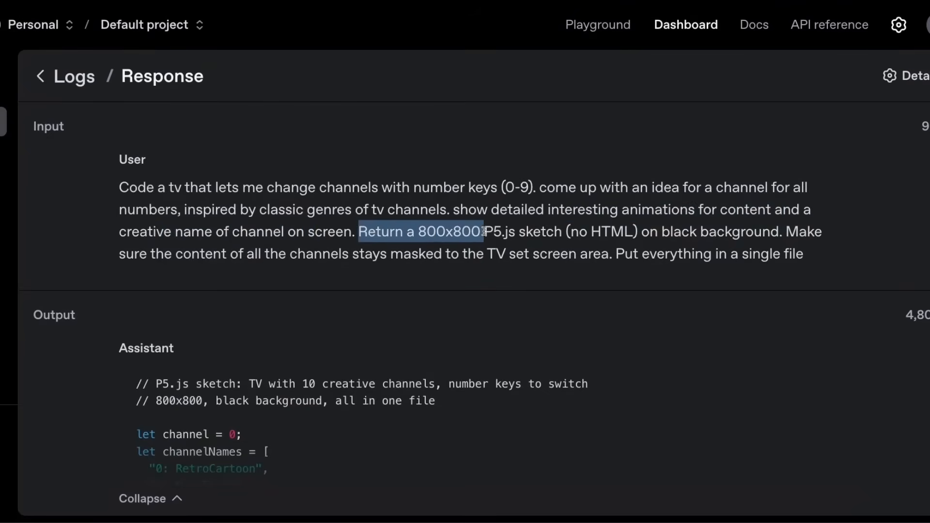
drag(483, 231, 634, 231)
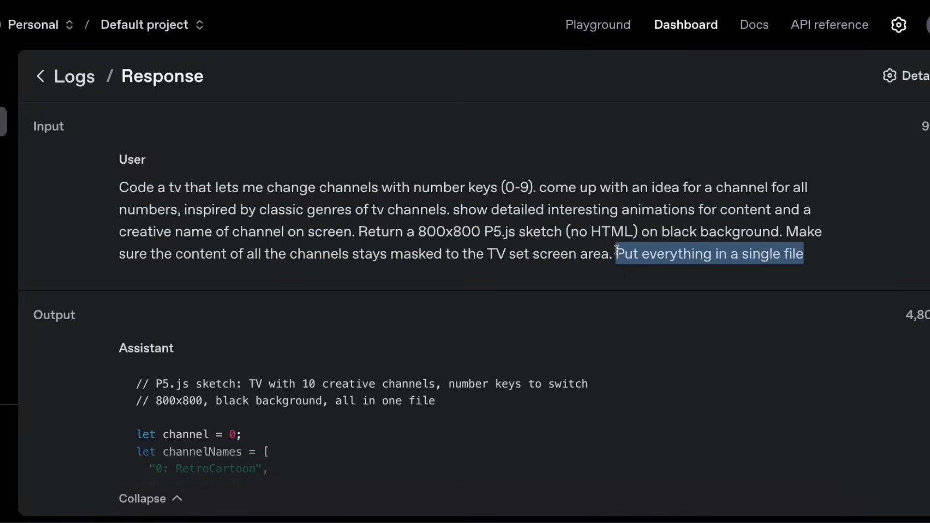
mouse_move(299, 62)
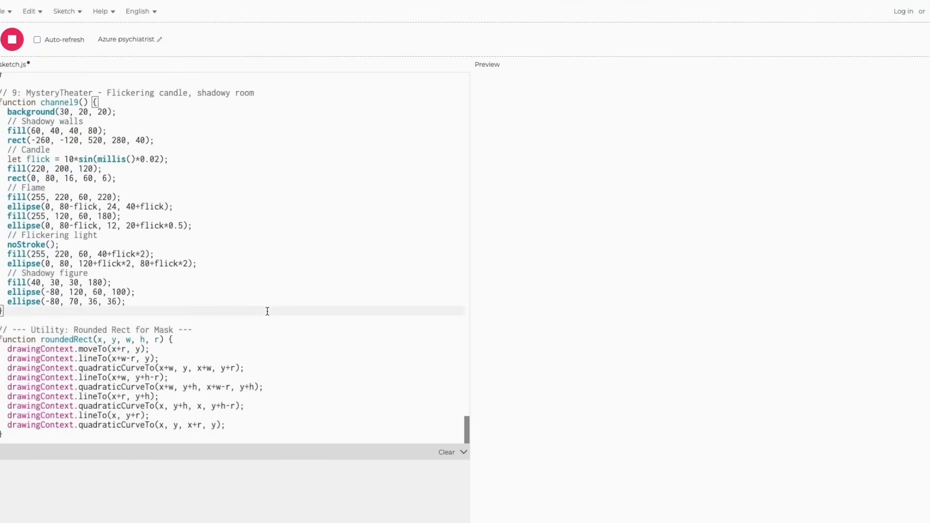
mouse_move(470, 250)
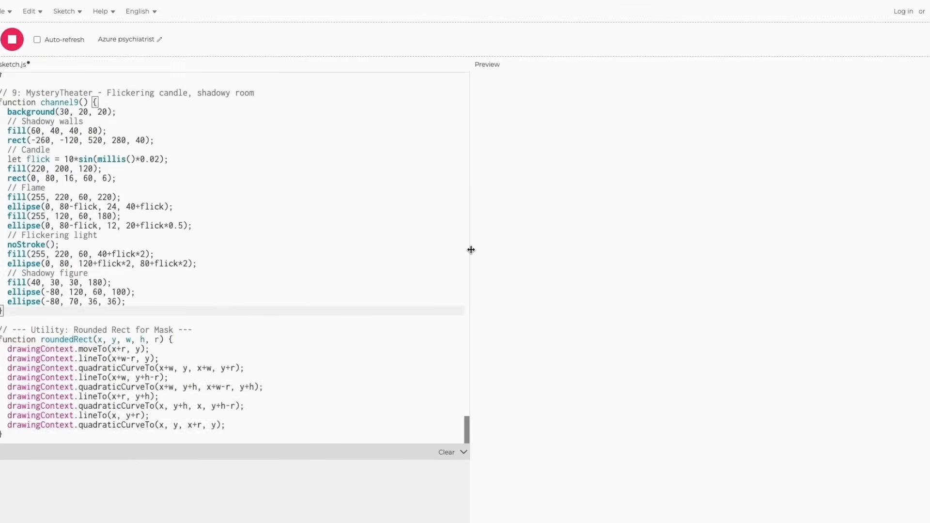
Widen the Preview pane and play the generated TV sketch.
drag(470, 250, 301, 249)
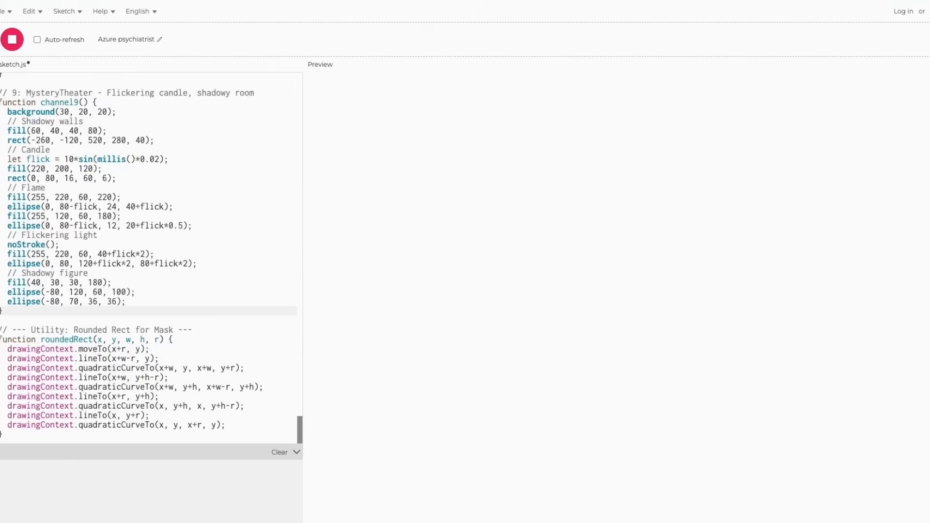
click(12, 39)
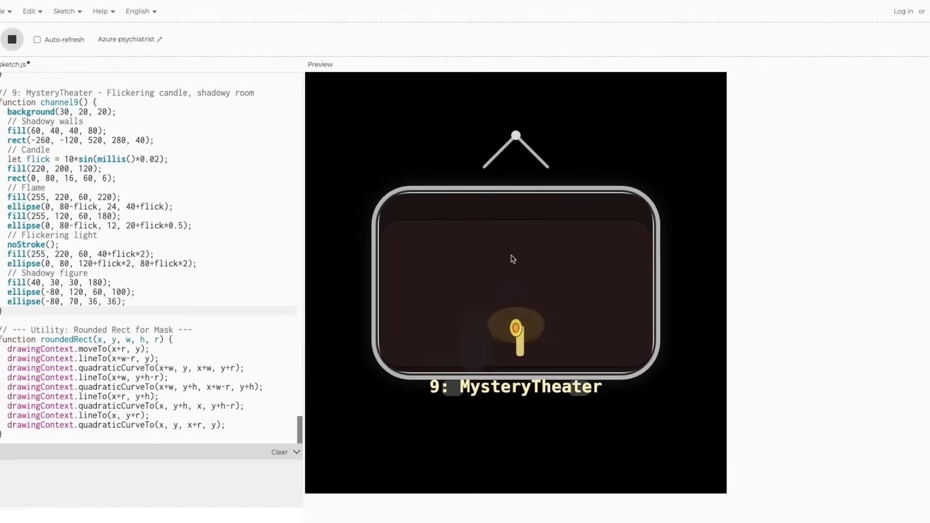
mouse_move(550, 279)
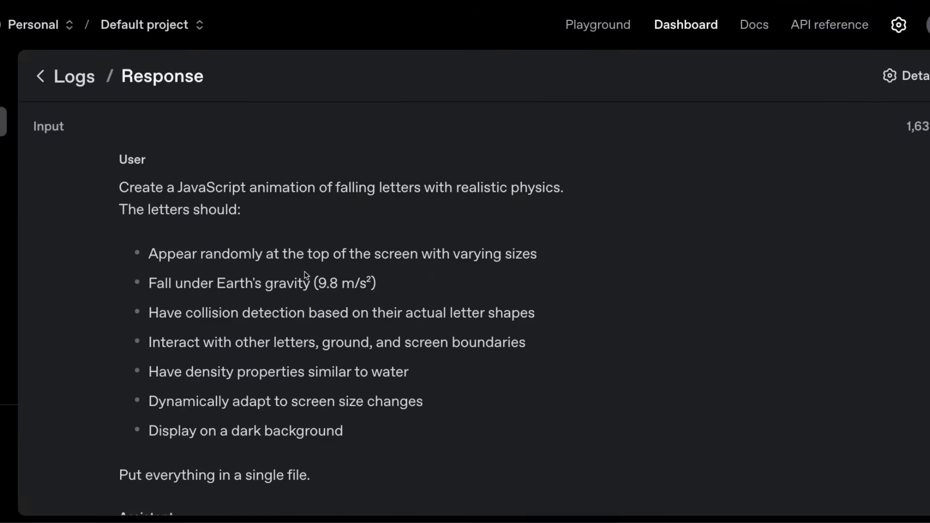
mouse_move(267, 232)
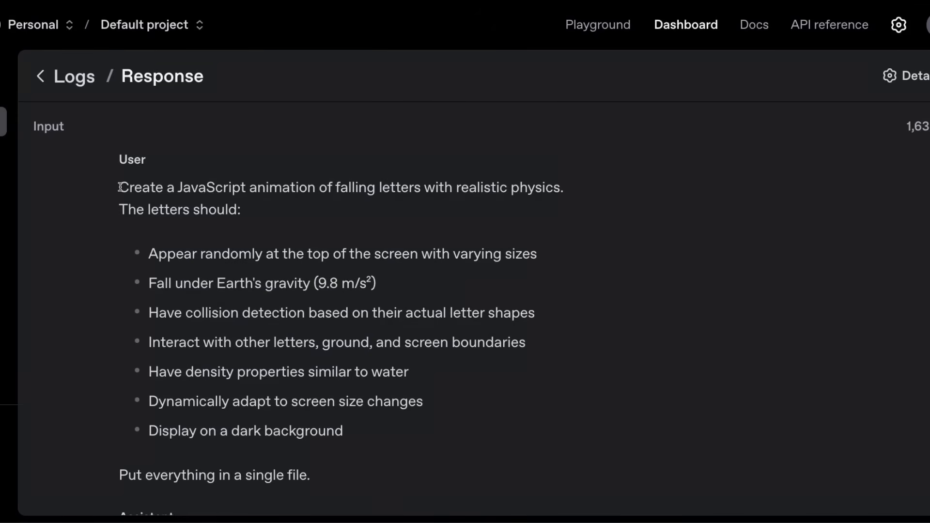
Highlight the falling-letters prompt: random letters at top, interacting with letters and ground.
drag(118, 187, 375, 186)
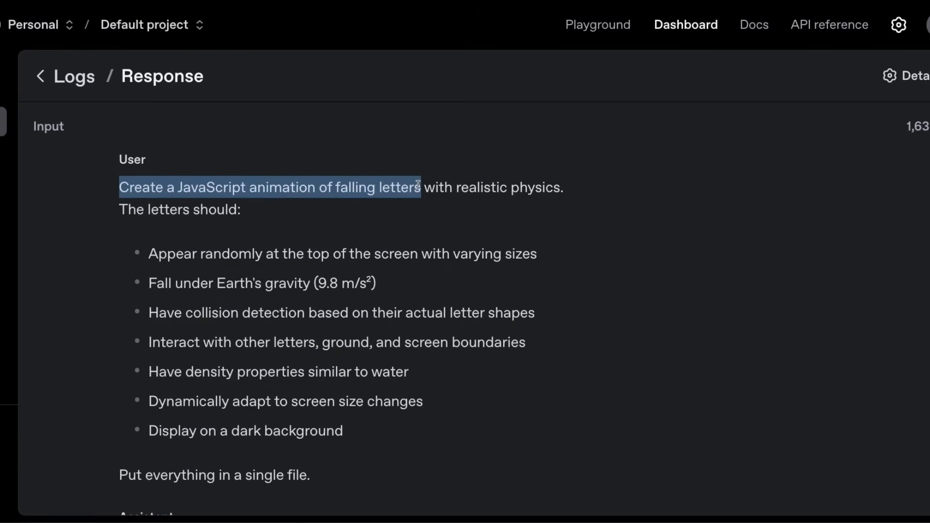
drag(420, 187, 566, 189)
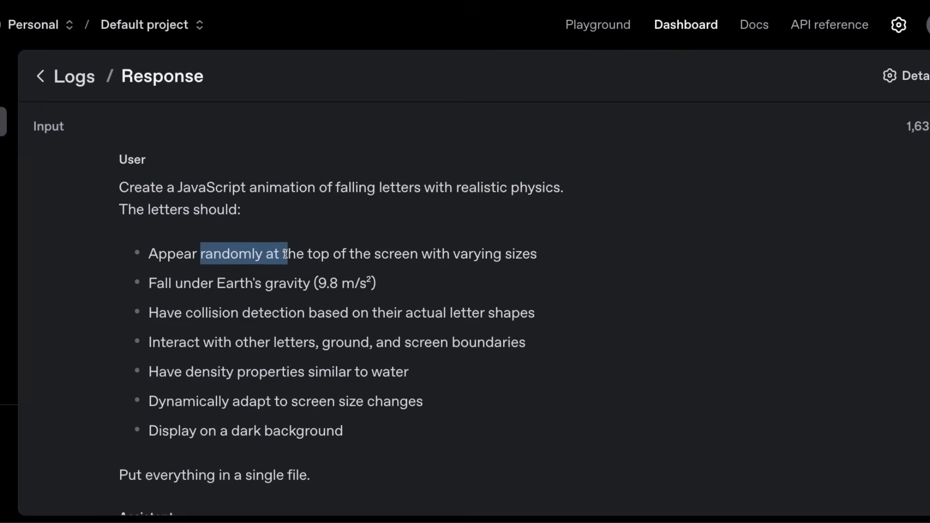
drag(285, 254, 521, 254)
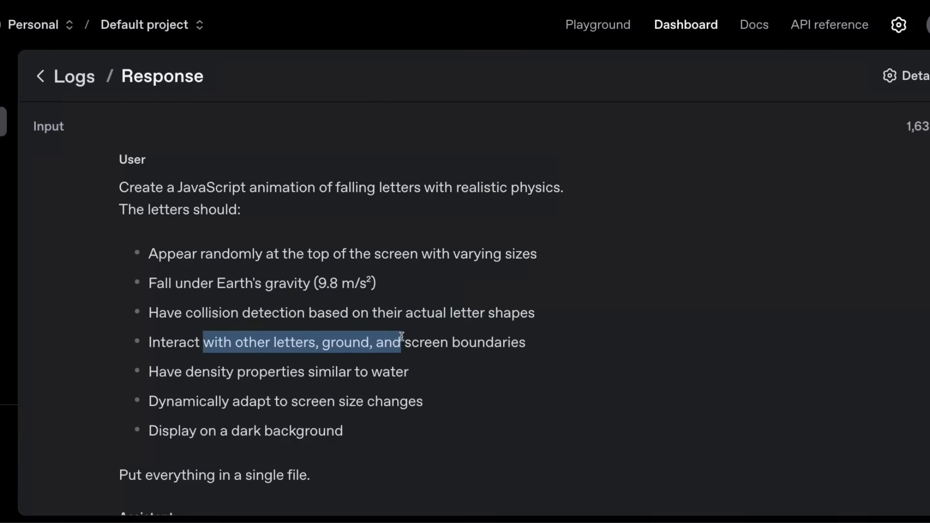
drag(401, 341, 496, 341)
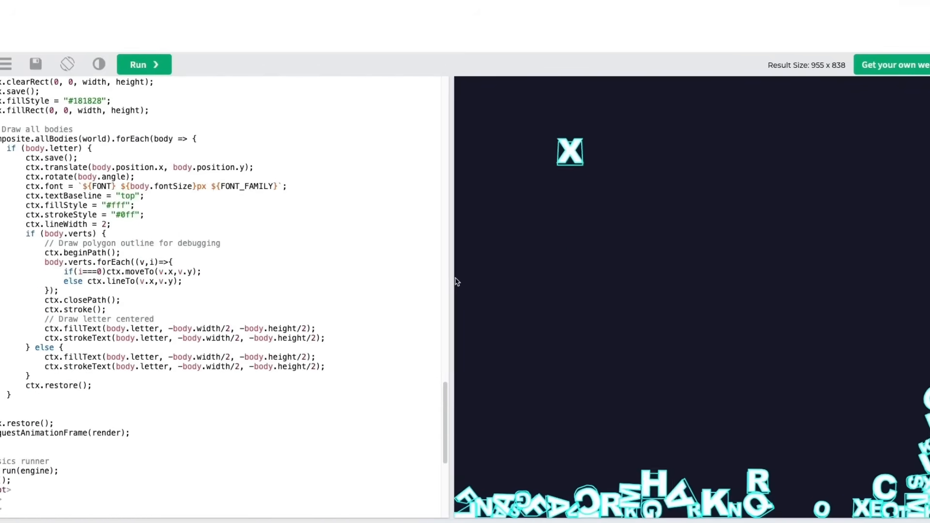
Drag-select text while running the falling-letters code in the online editor.
drag(452, 282, 602, 282)
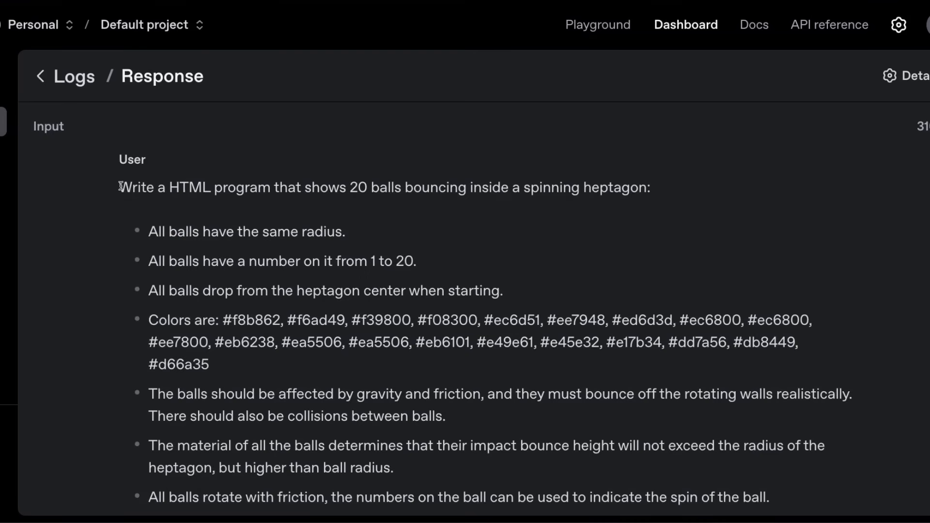
Highlight the spinning heptagon request and gravity and friction requirement, then scroll the bullets.
drag(119, 187, 378, 187)
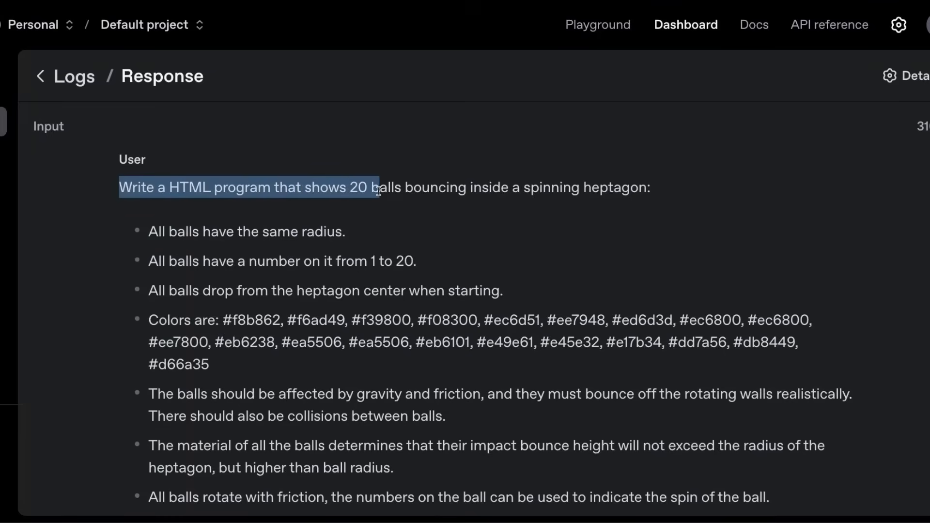
drag(377, 187, 527, 188)
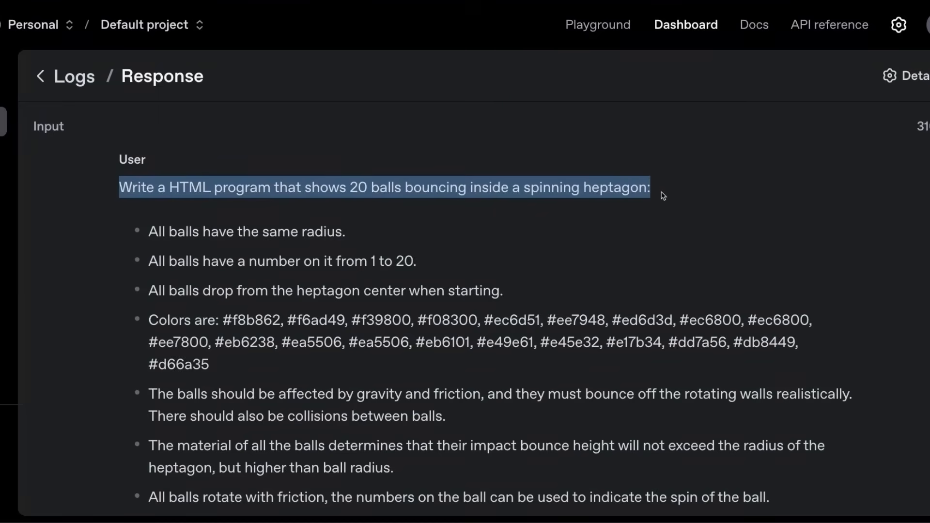
click(397, 175)
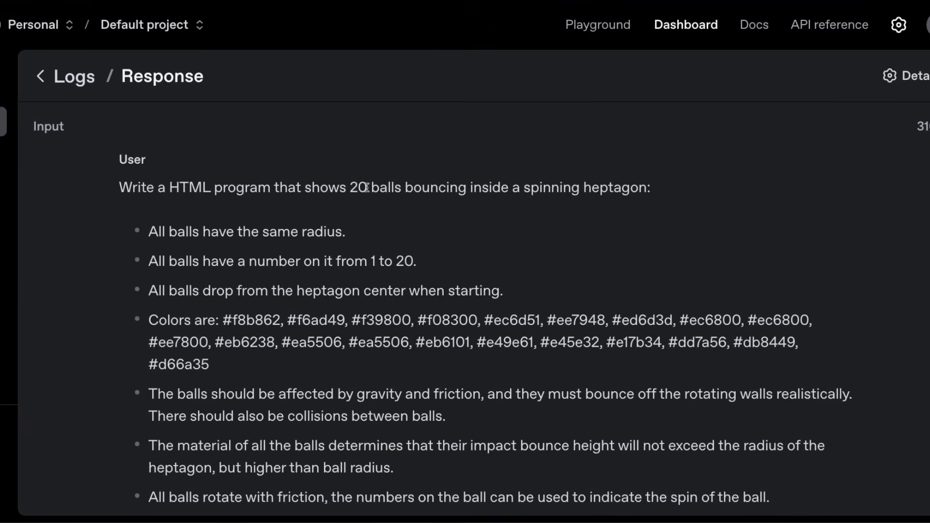
mouse_move(348, 187)
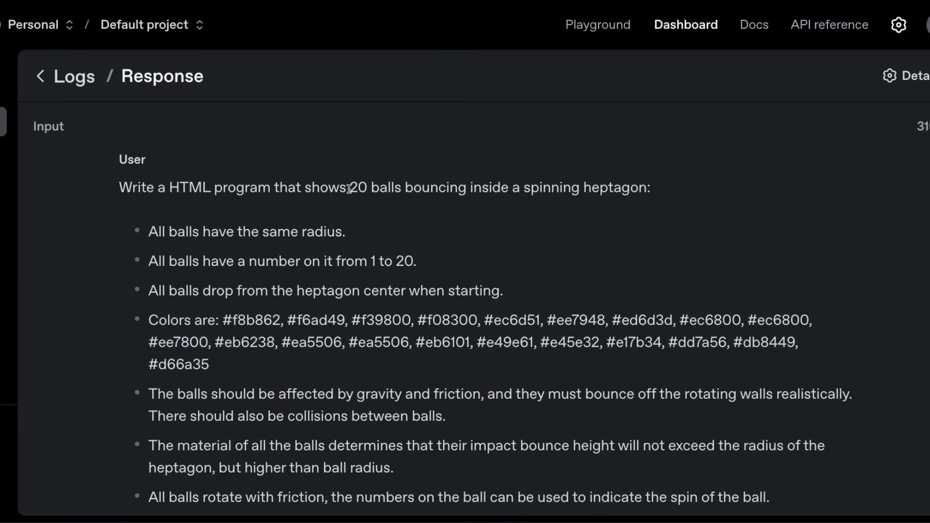
drag(349, 187, 488, 187)
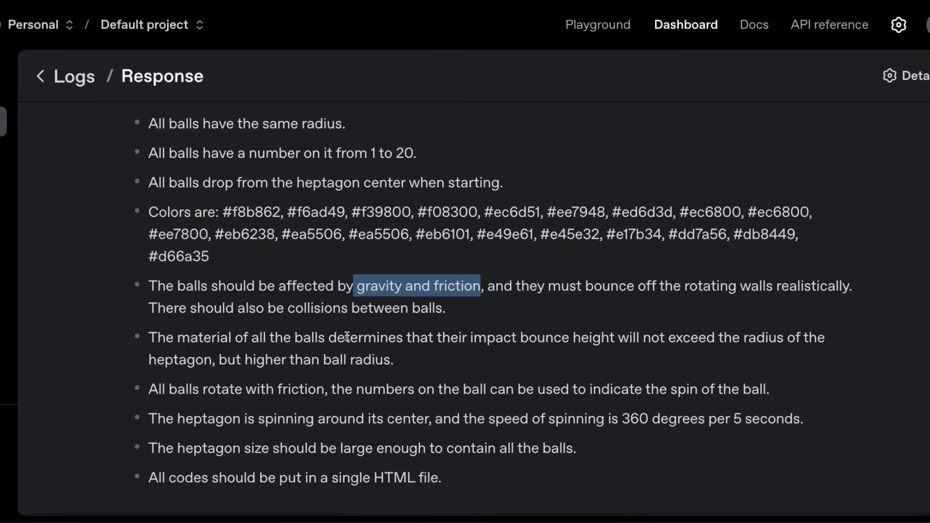
scroll(down, 3)
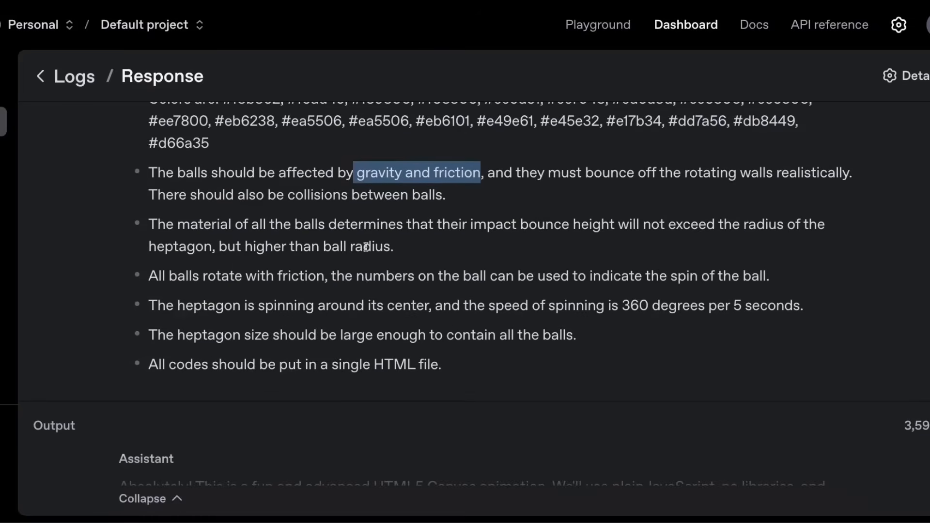
scroll(down, 3)
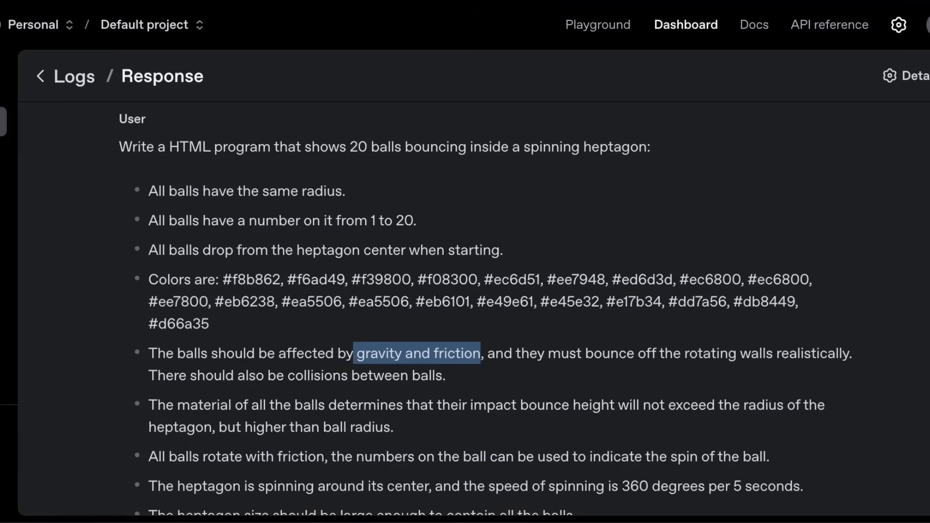
scroll(down, 3)
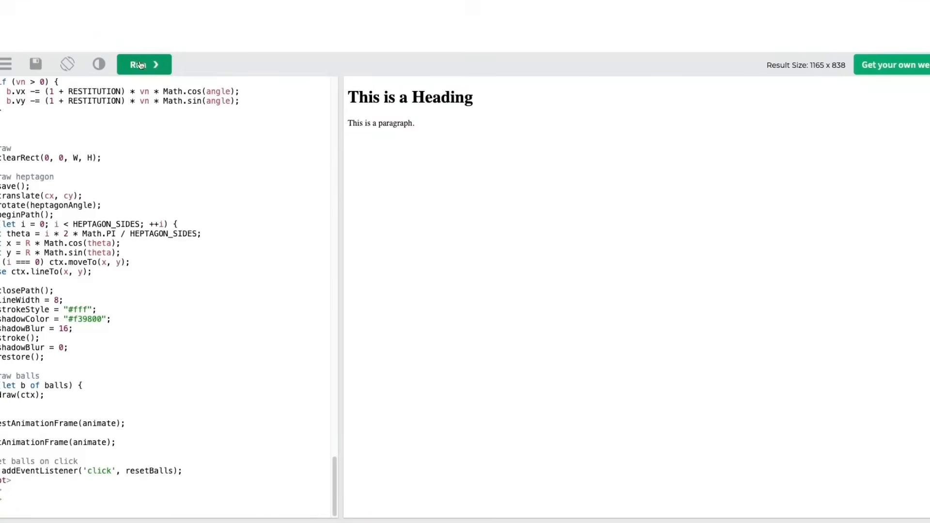
Run the pasted heptagon code, then rerun it twice to restart the ball animation.
click(142, 64)
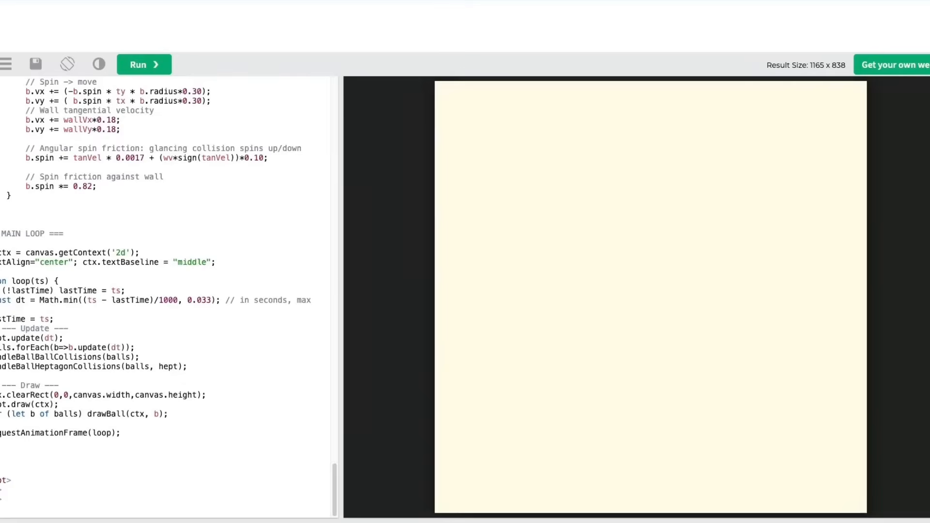
click(143, 63)
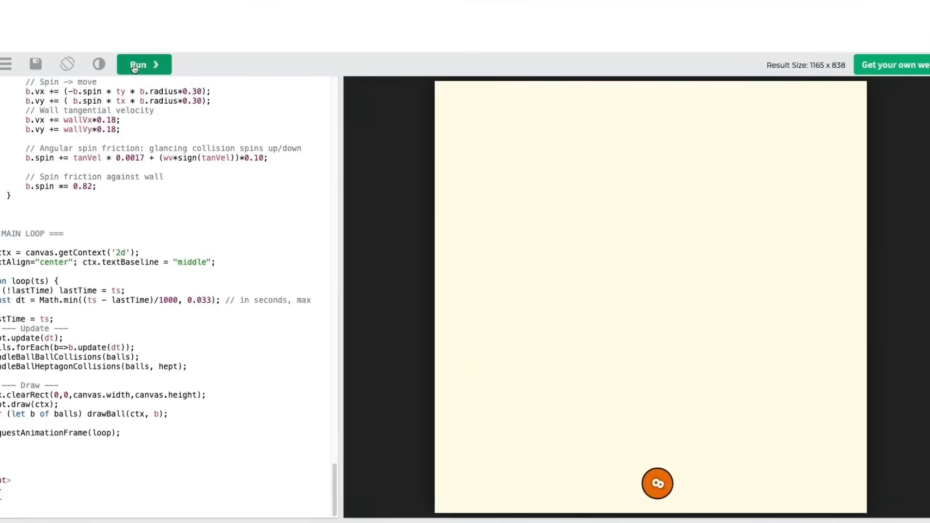
click(143, 64)
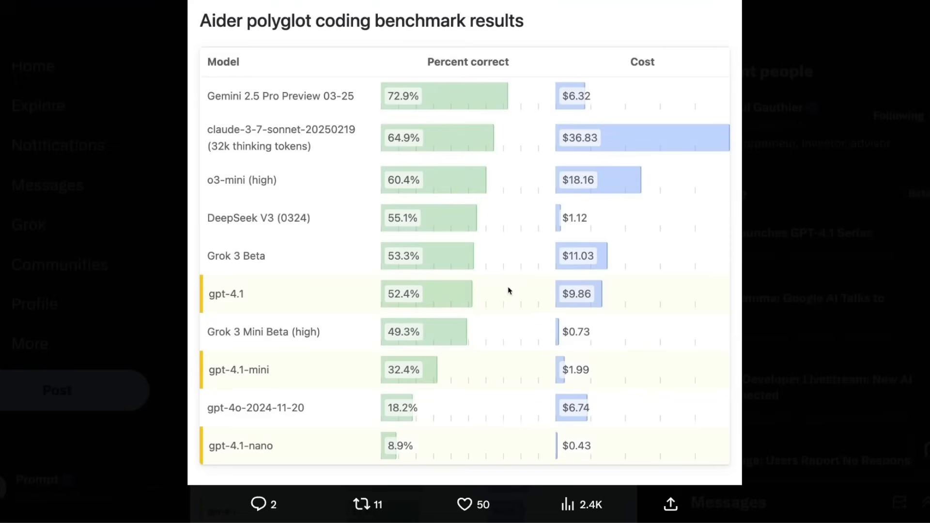
mouse_move(464, 270)
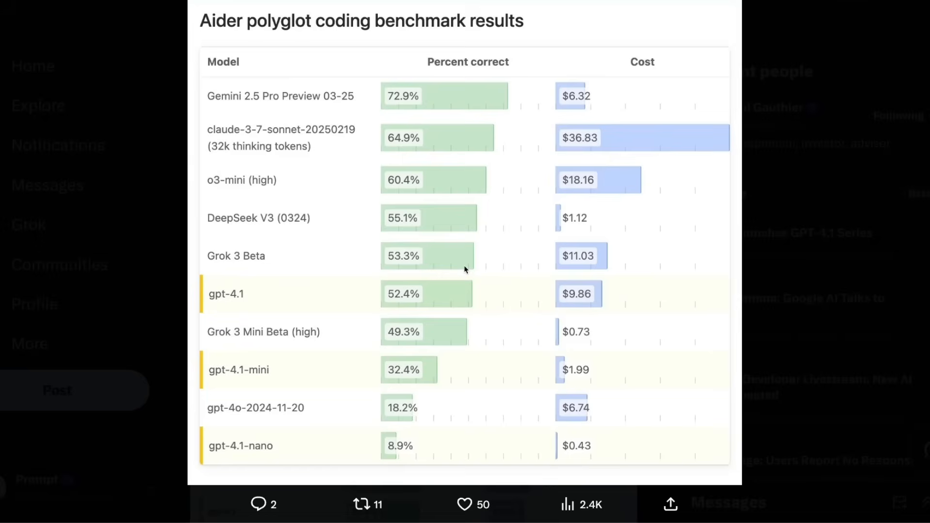
mouse_move(395, 314)
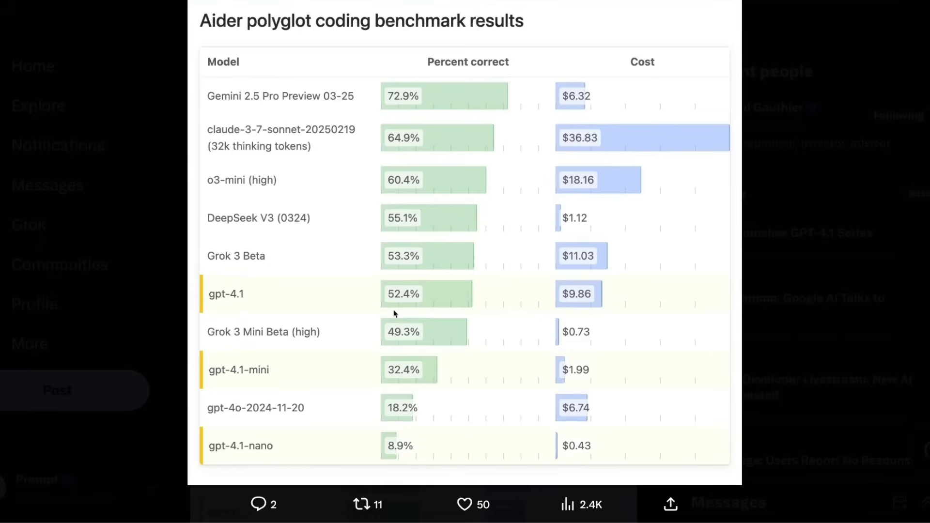
mouse_move(397, 304)
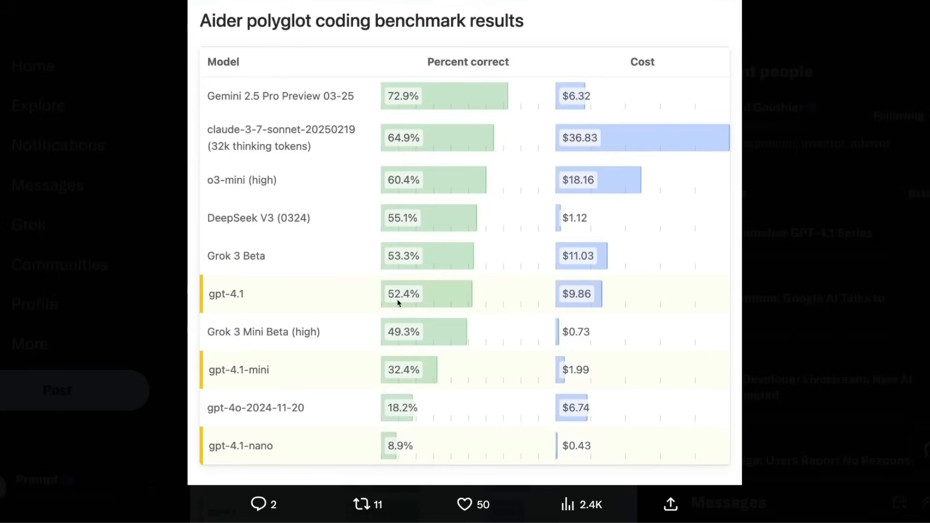
mouse_move(250, 229)
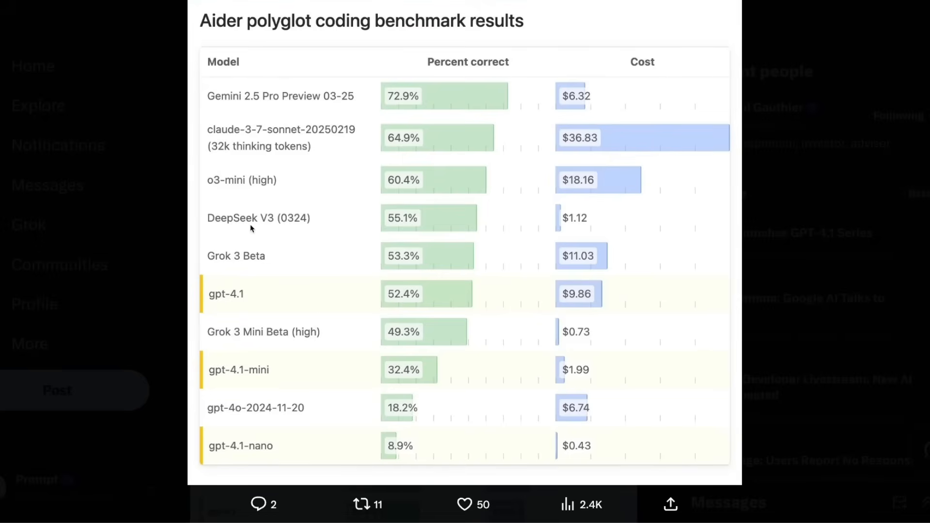
mouse_move(257, 269)
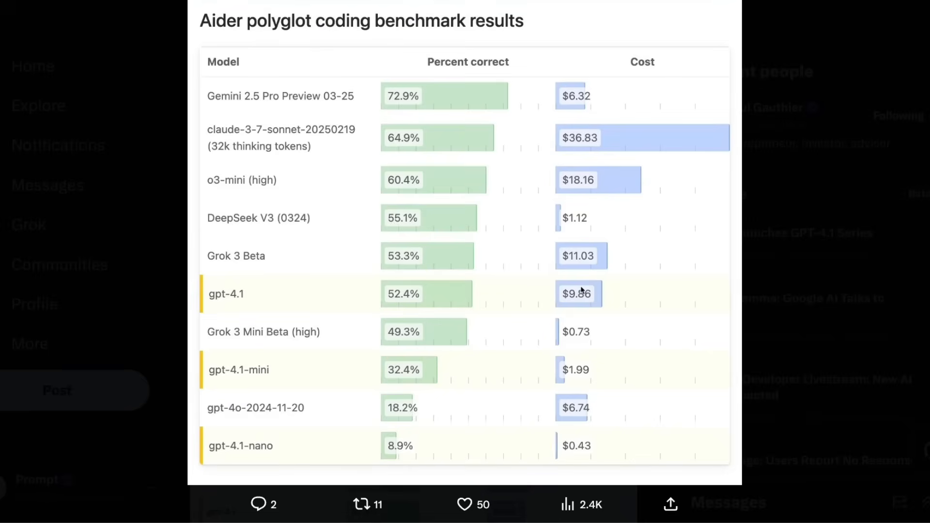
mouse_move(581, 300)
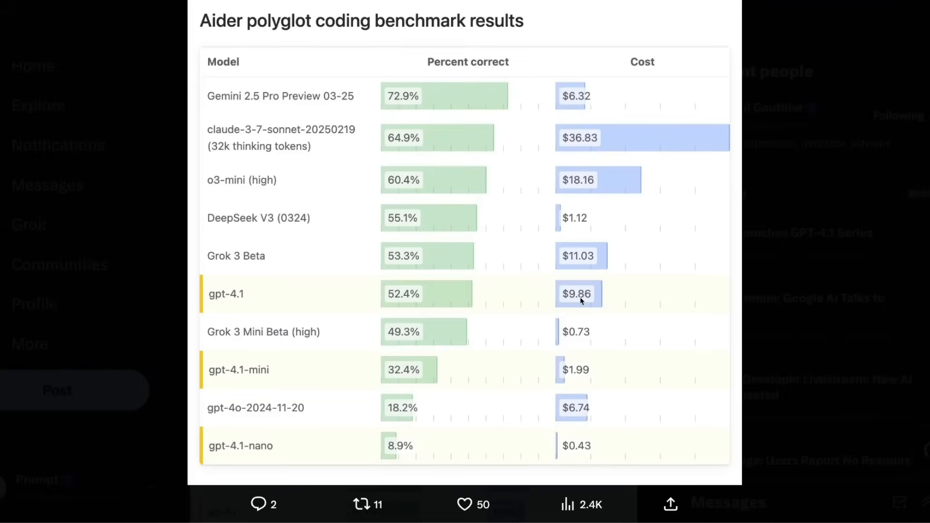
mouse_move(583, 301)
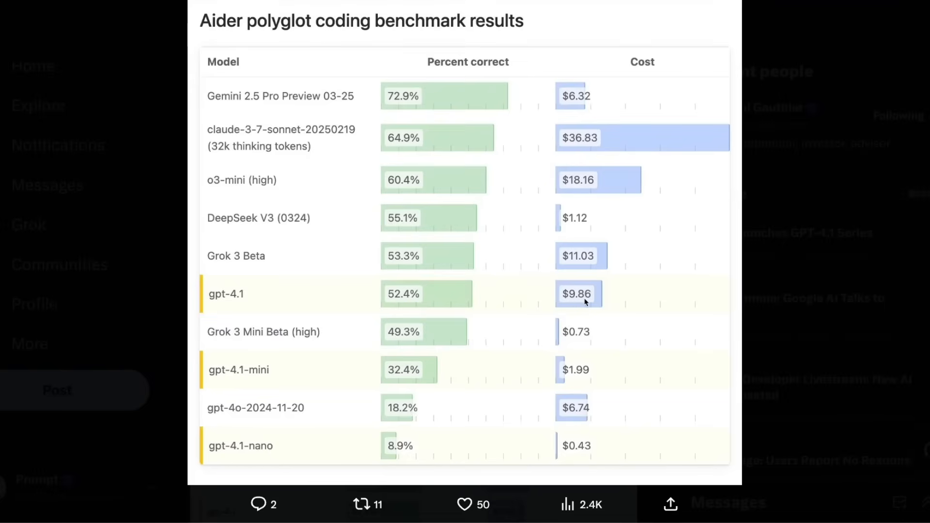
mouse_move(569, 290)
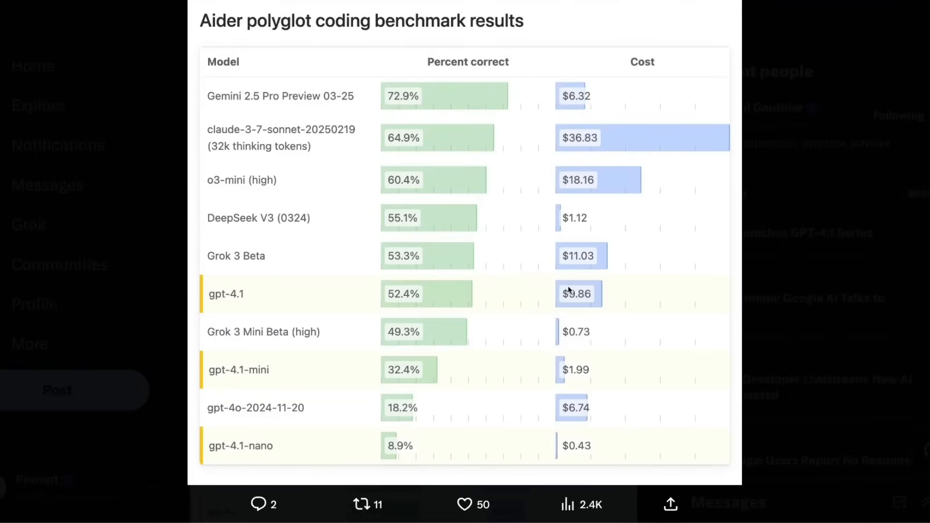
mouse_move(417, 92)
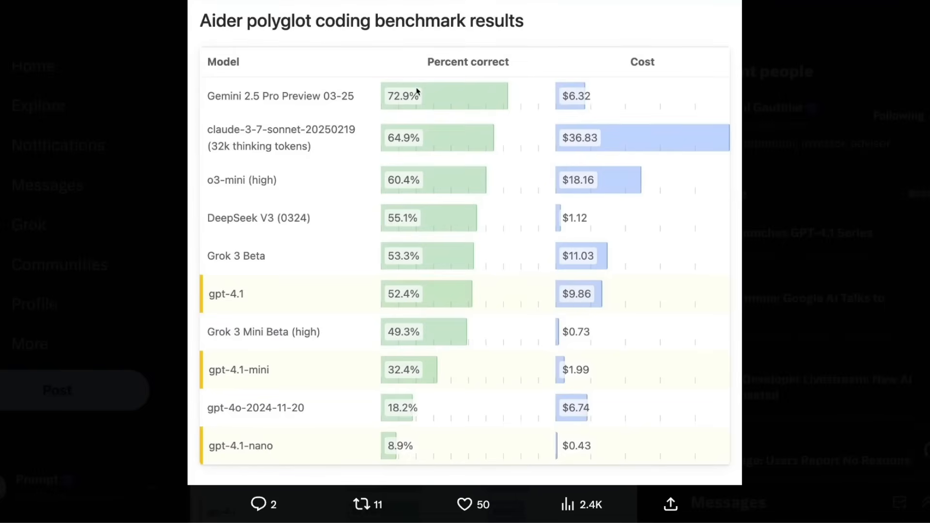
mouse_move(269, 105)
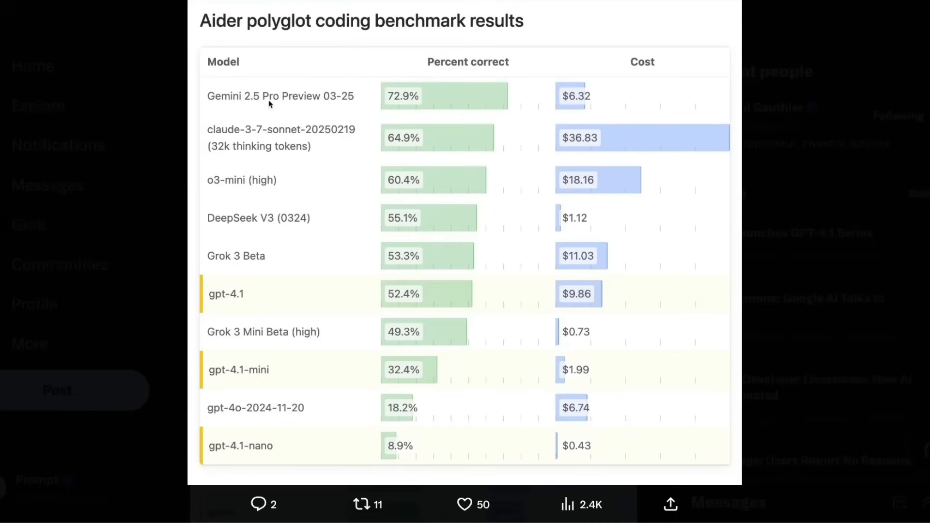
mouse_move(497, 106)
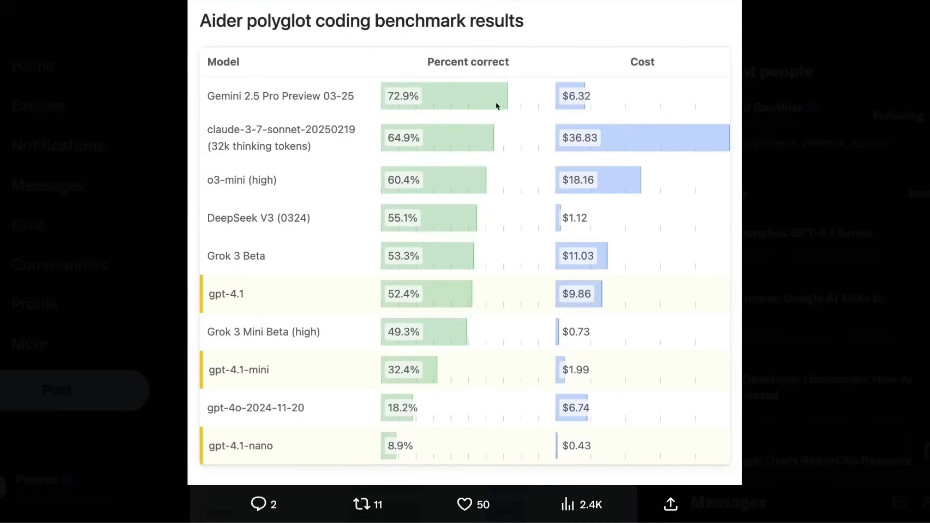
mouse_move(571, 96)
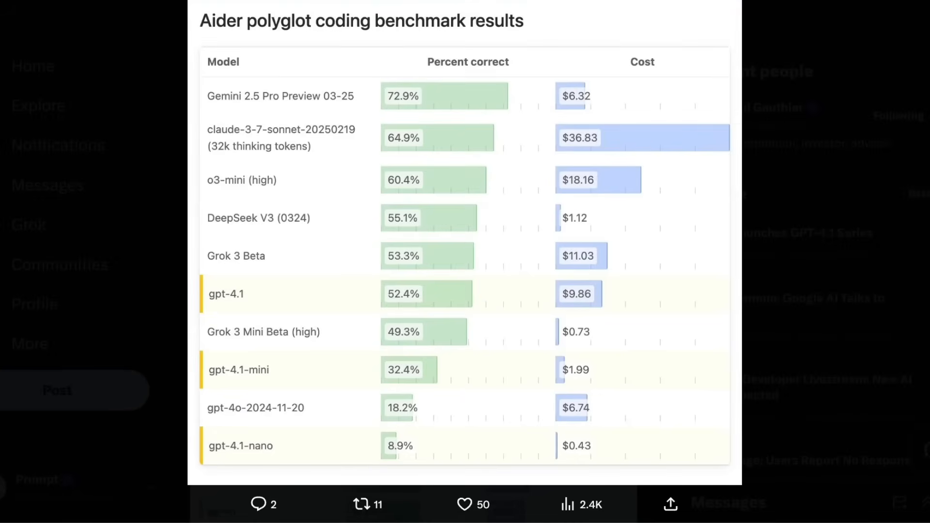
mouse_move(529, 224)
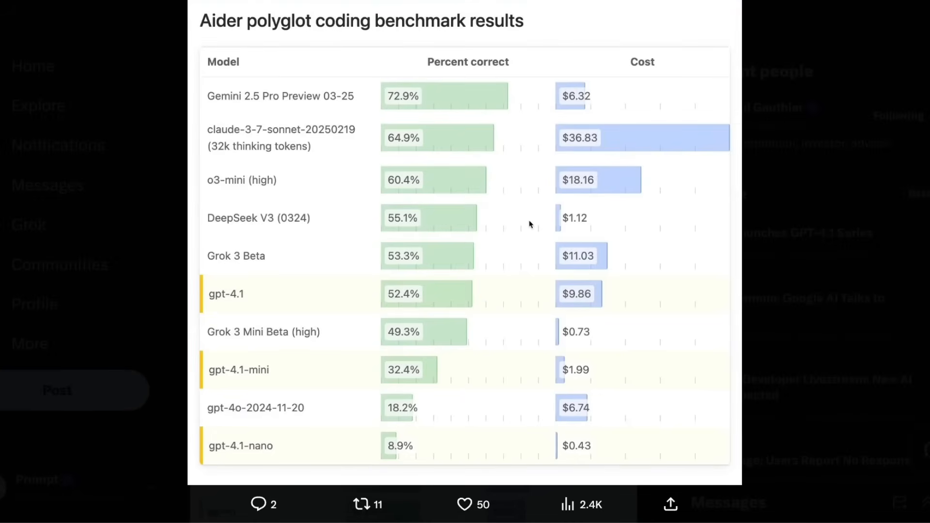
mouse_move(313, 96)
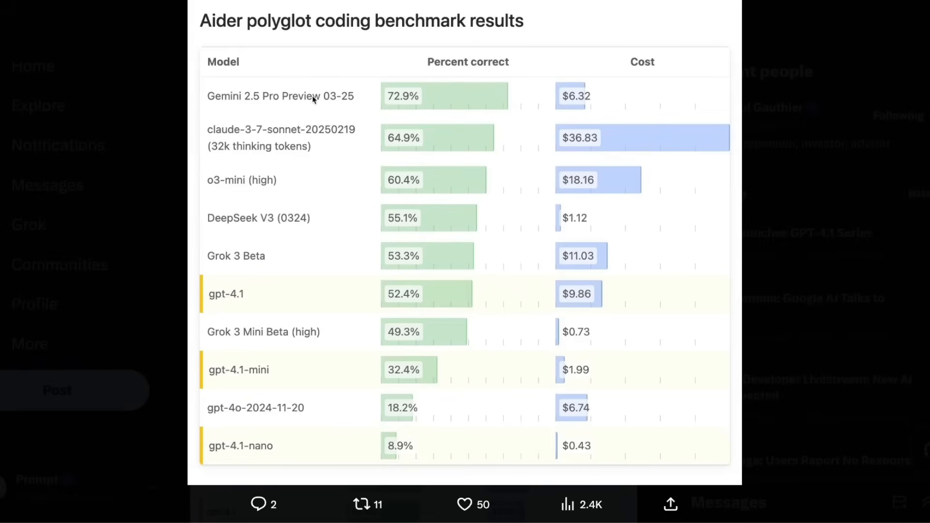
mouse_move(319, 113)
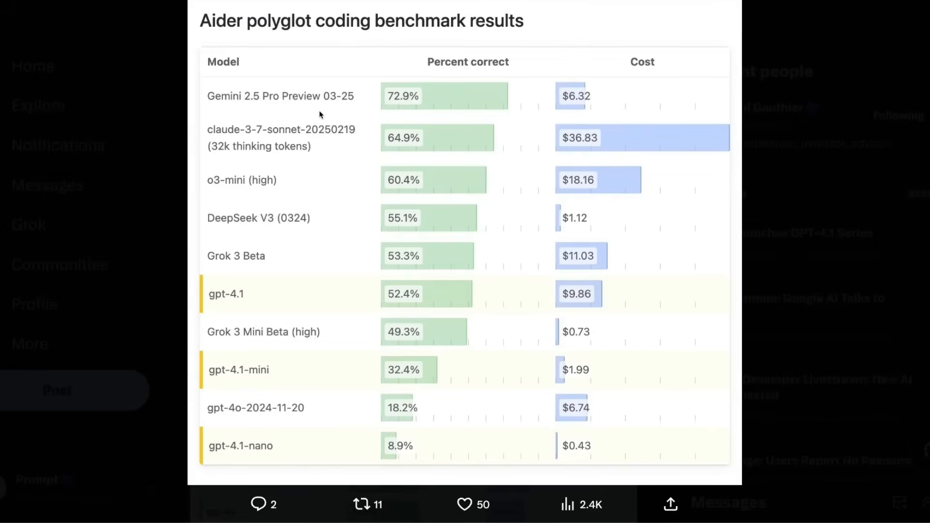
mouse_move(225, 307)
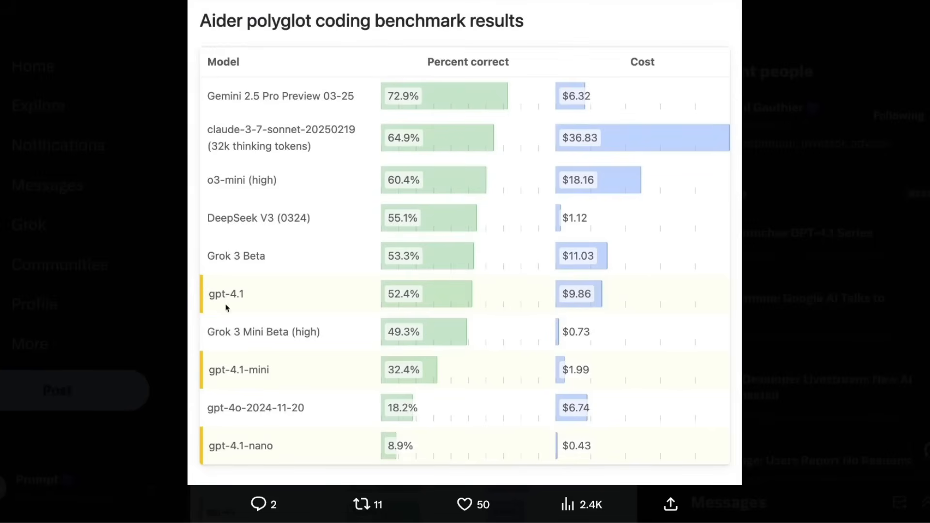
mouse_move(240, 303)
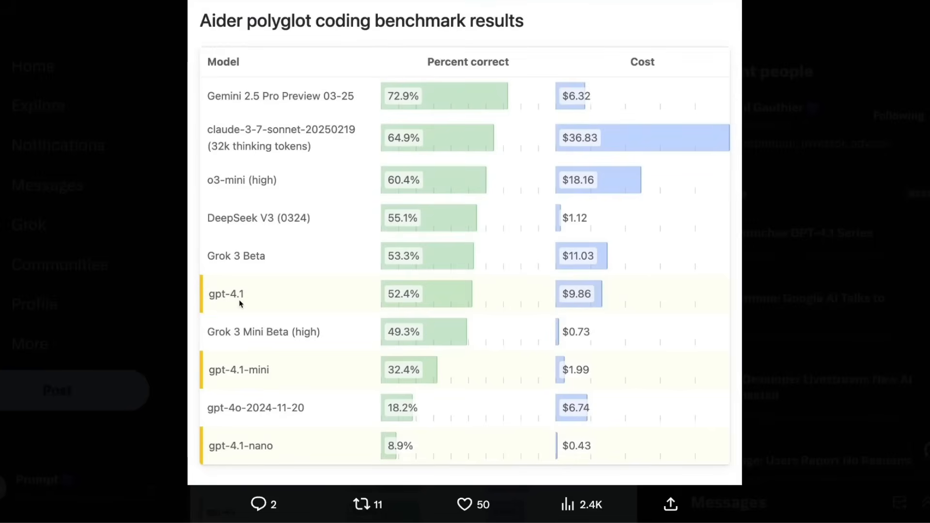
mouse_move(327, 113)
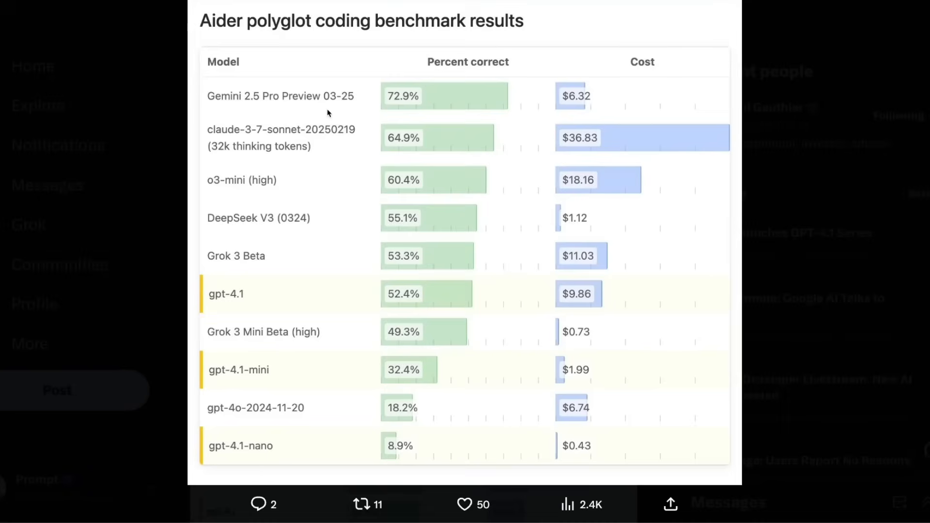
mouse_move(319, 106)
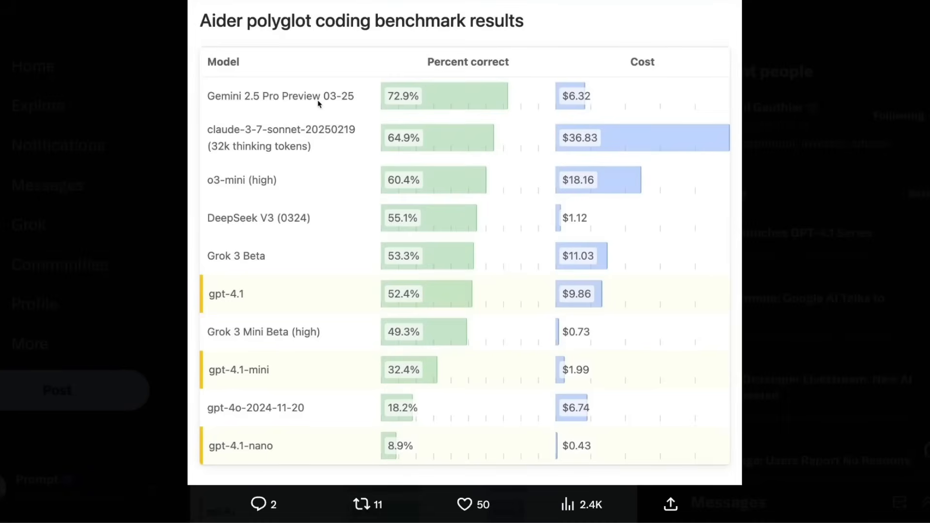
mouse_move(337, 100)
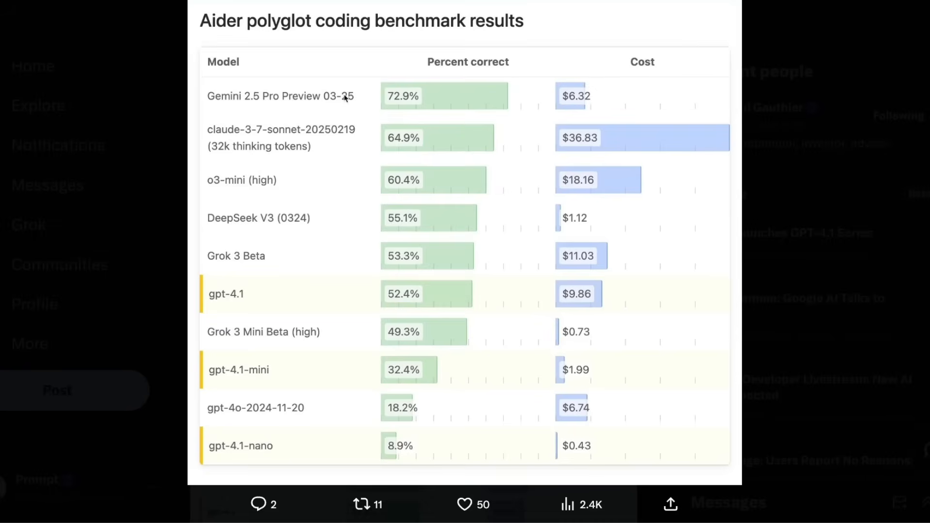
mouse_move(239, 306)
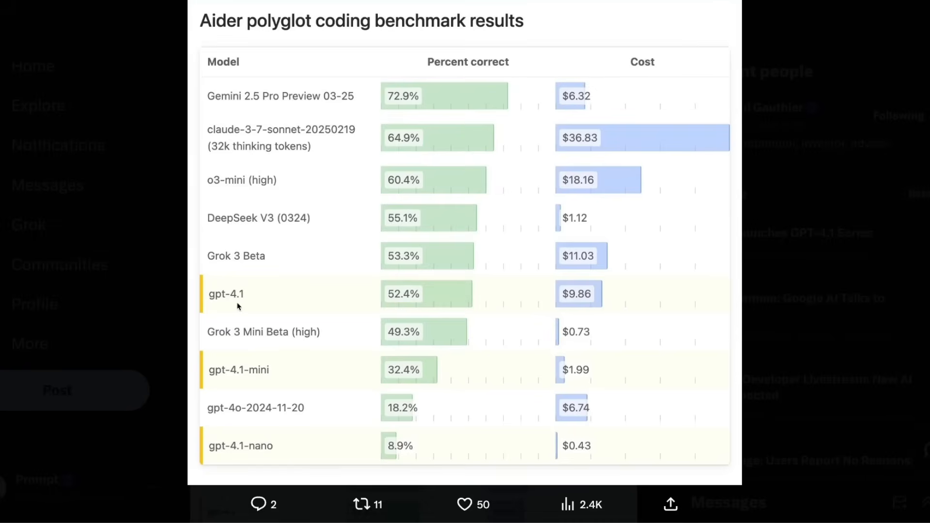
mouse_move(373, 100)
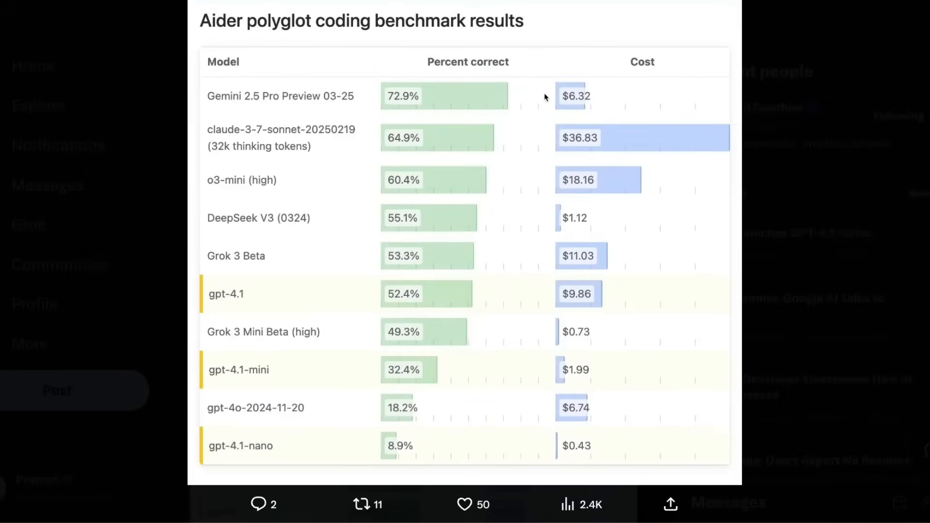
mouse_move(295, 324)
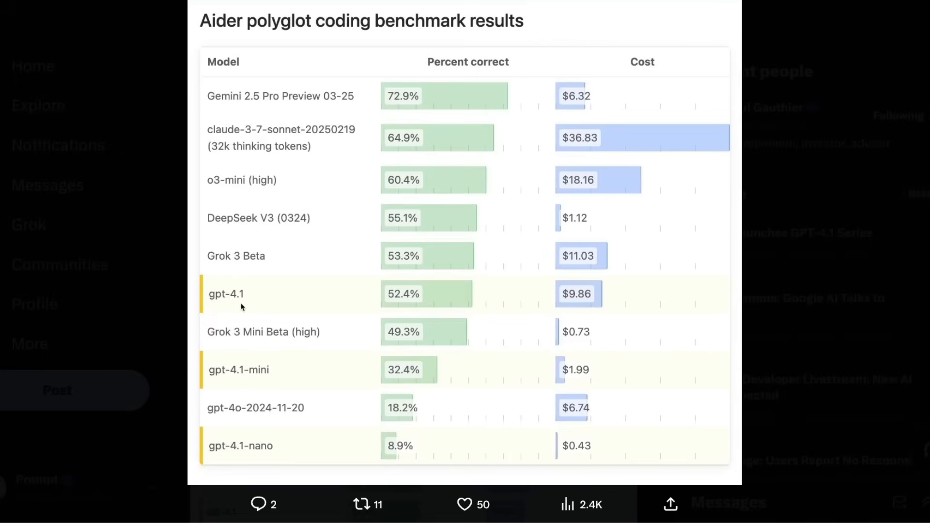
mouse_move(241, 105)
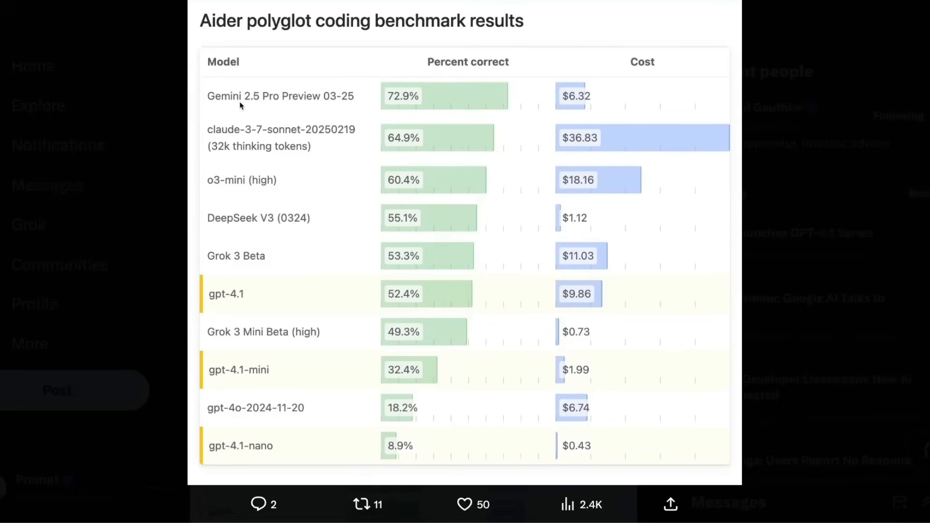
mouse_move(261, 225)
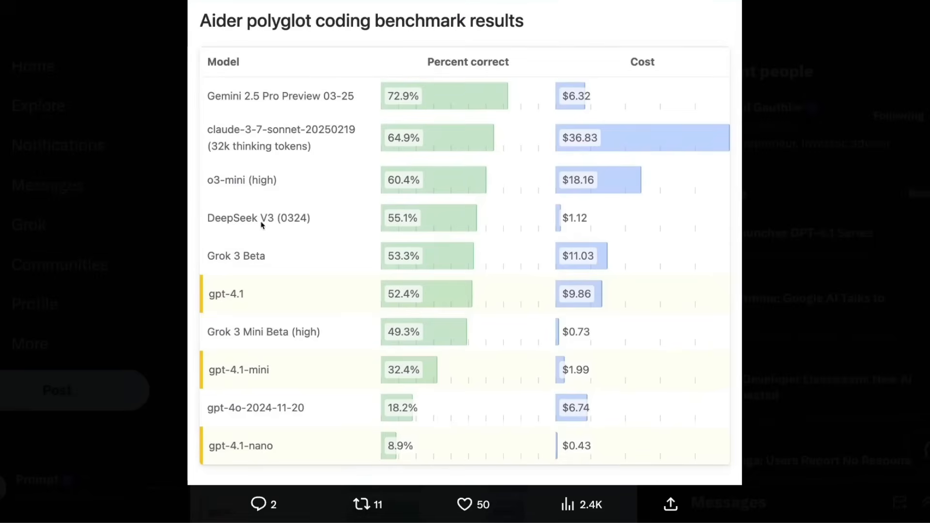
mouse_move(268, 230)
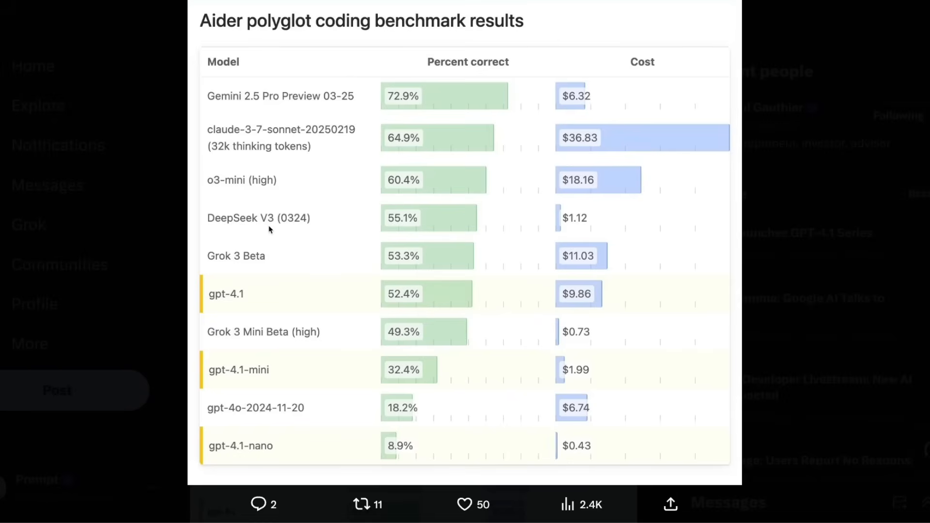
mouse_move(279, 400)
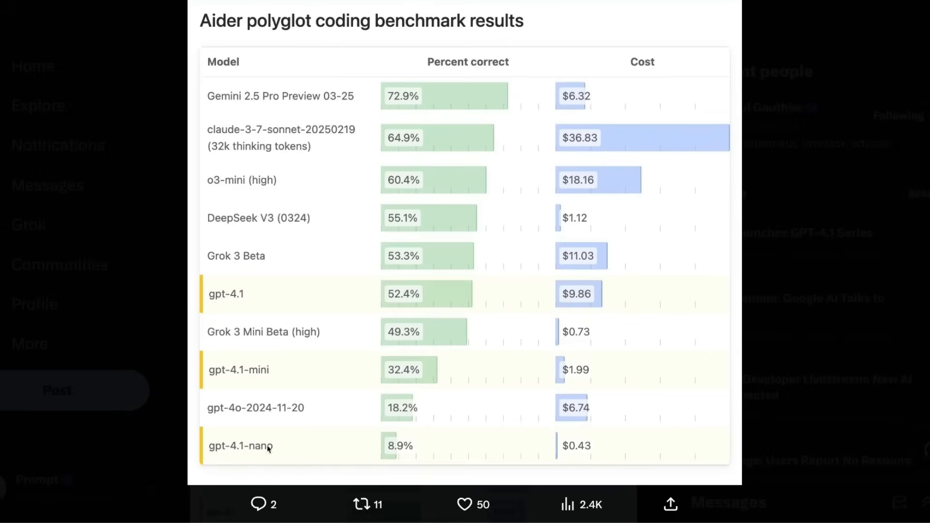
mouse_move(265, 223)
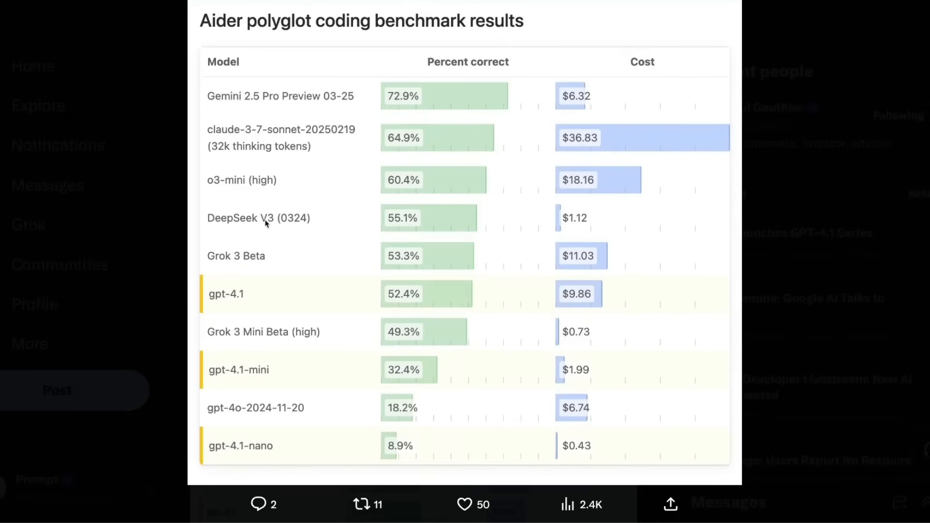
mouse_move(282, 221)
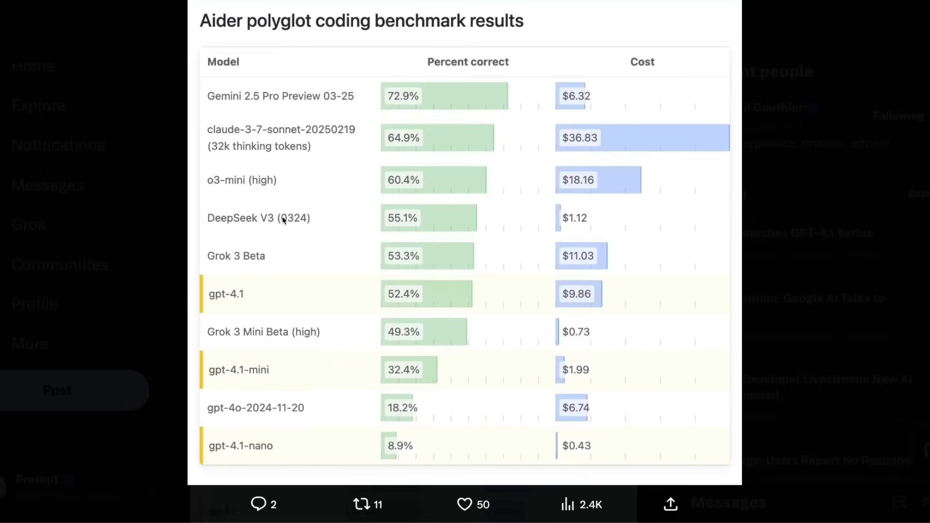